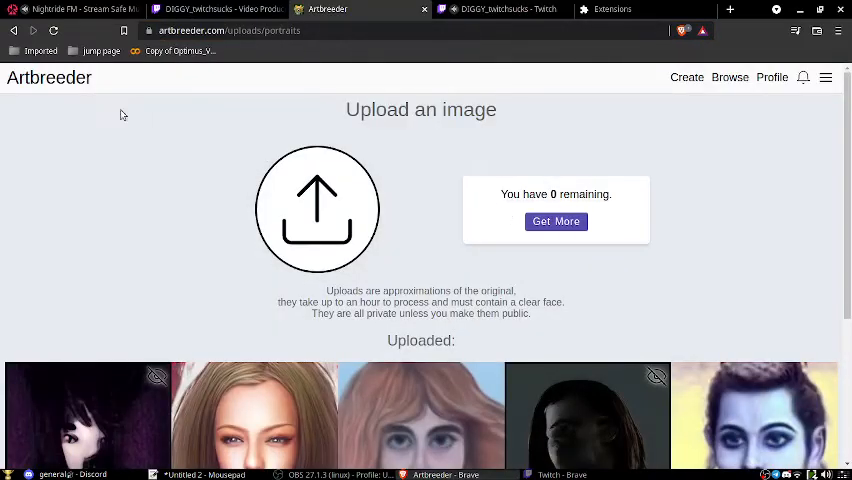
Browse the public Trending gallery down to the beige-beret portrait thumbnail.
left_click(728, 76)
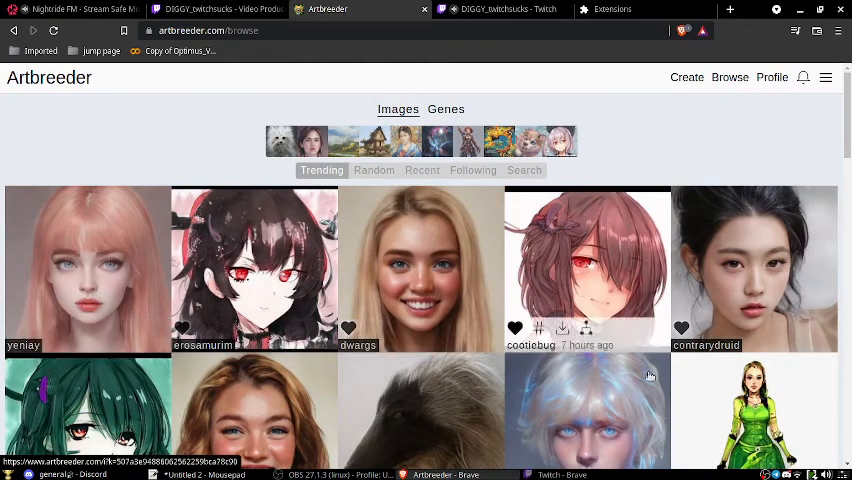
mouse_move(164, 184)
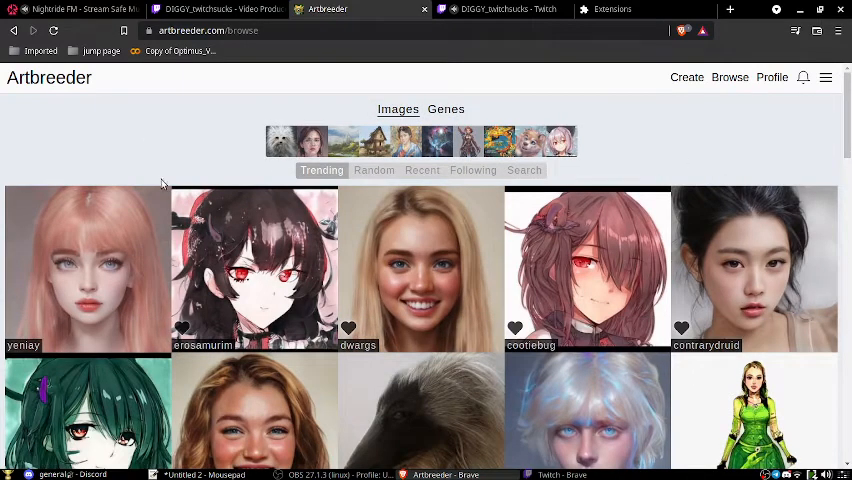
mouse_move(444, 228)
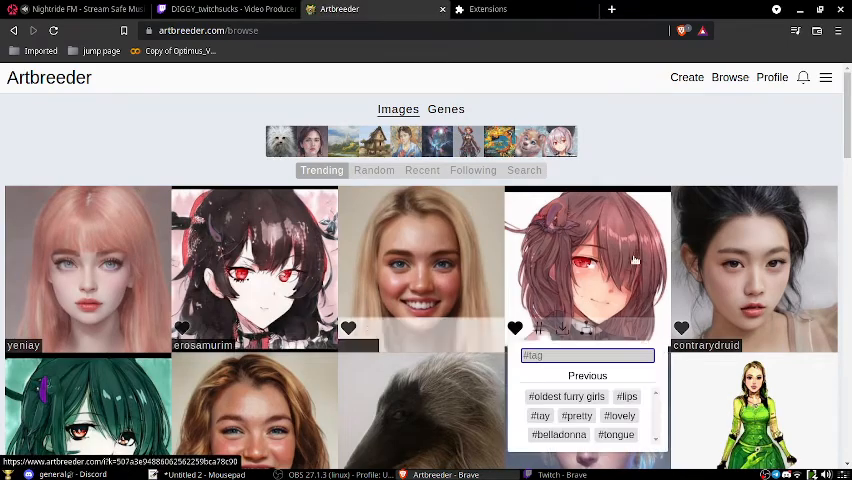
scroll("down", 3)
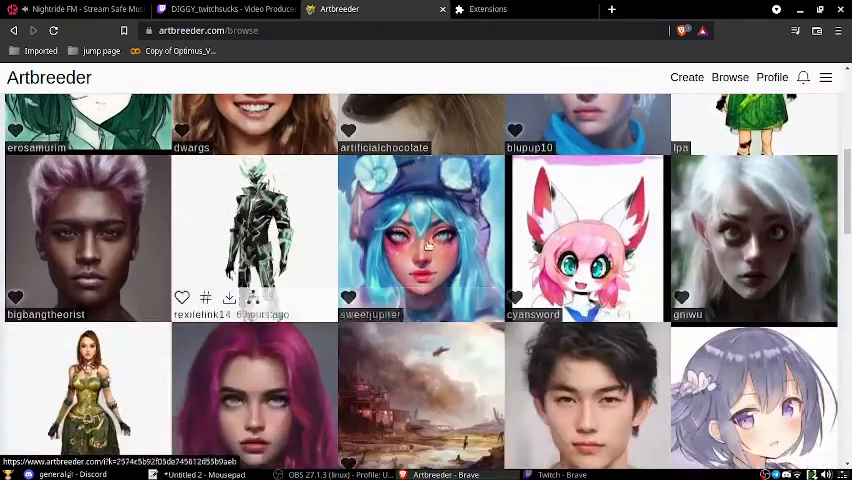
scroll("down", 3)
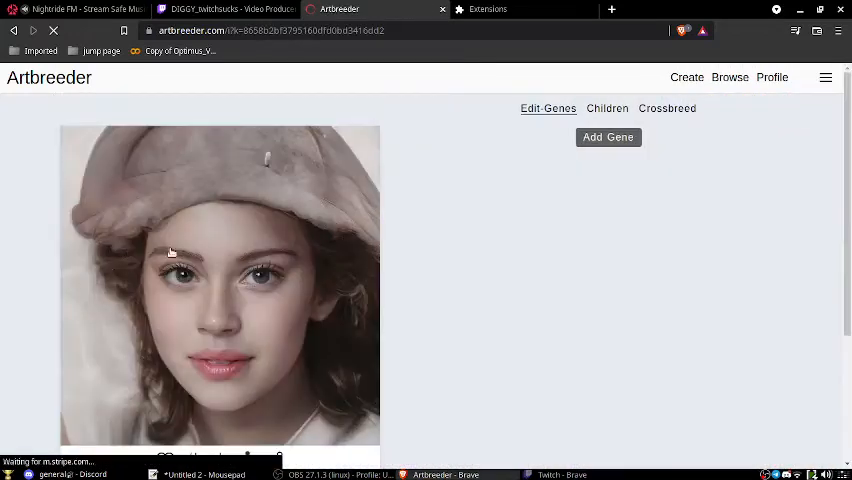
Start a crossbreed of the beret portrait and show random candidate images in the picker.
left_click(608, 136)
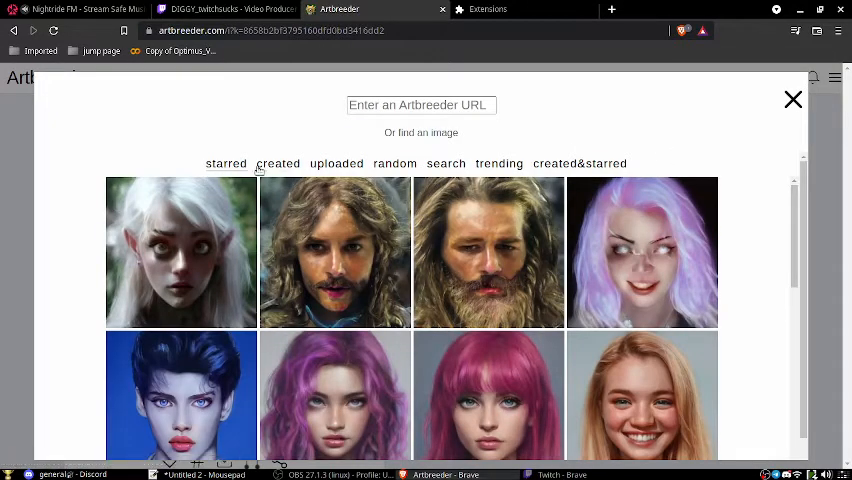
mouse_move(394, 168)
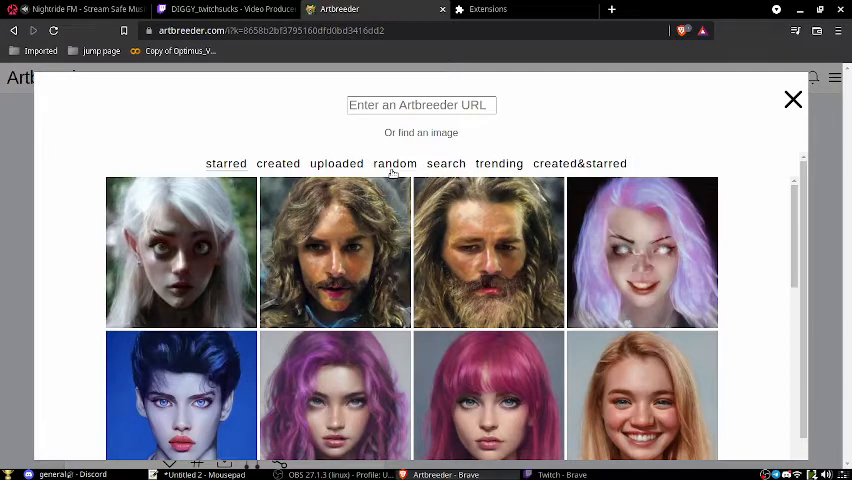
left_click(396, 164)
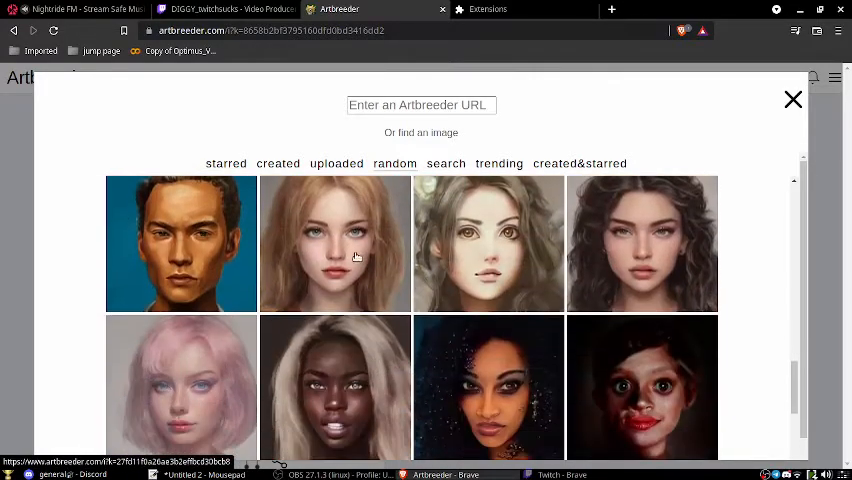
scroll("down", 3)
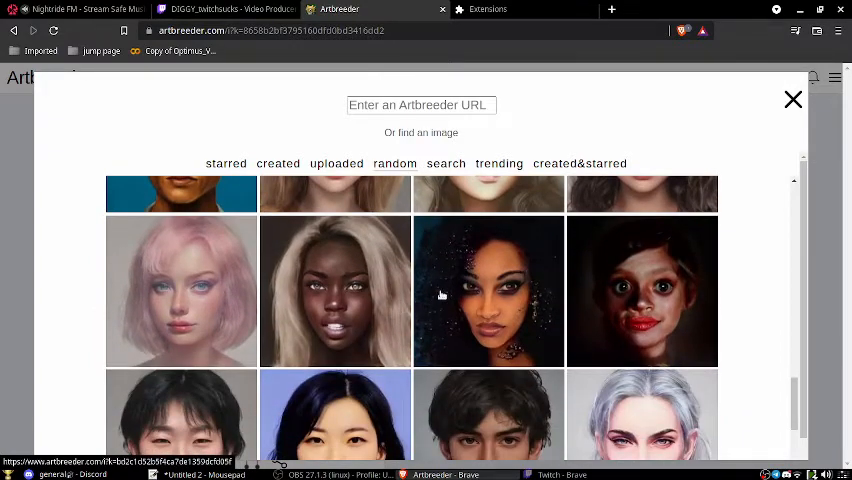
Choose the dark curly-haired woman as second parent and set the face mix mostly to the beret portrait.
left_click(488, 292)
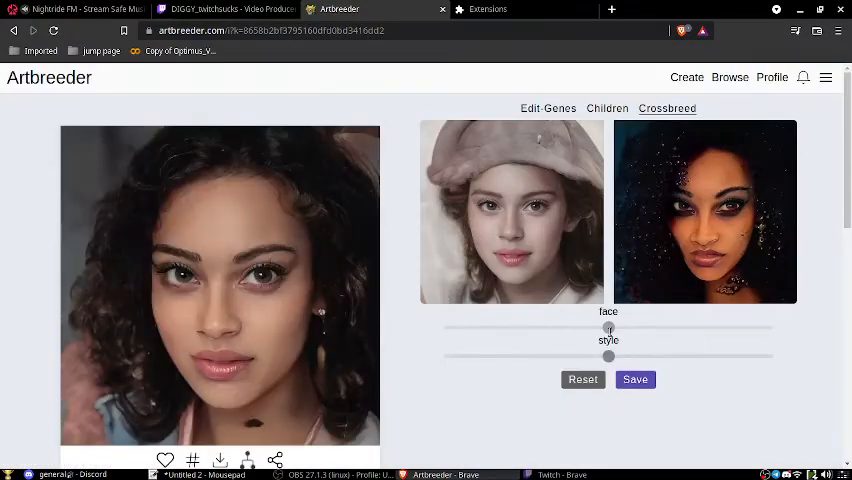
left_click_drag(608, 328, 484, 328)
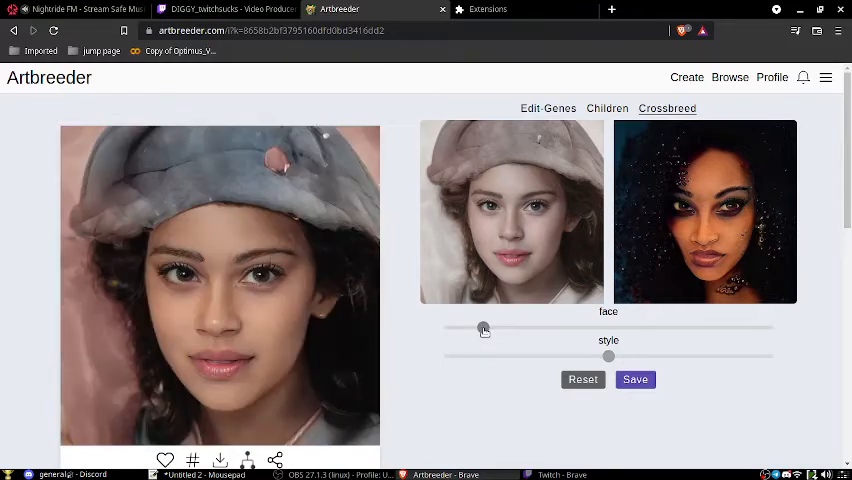
left_click_drag(484, 328, 512, 328)
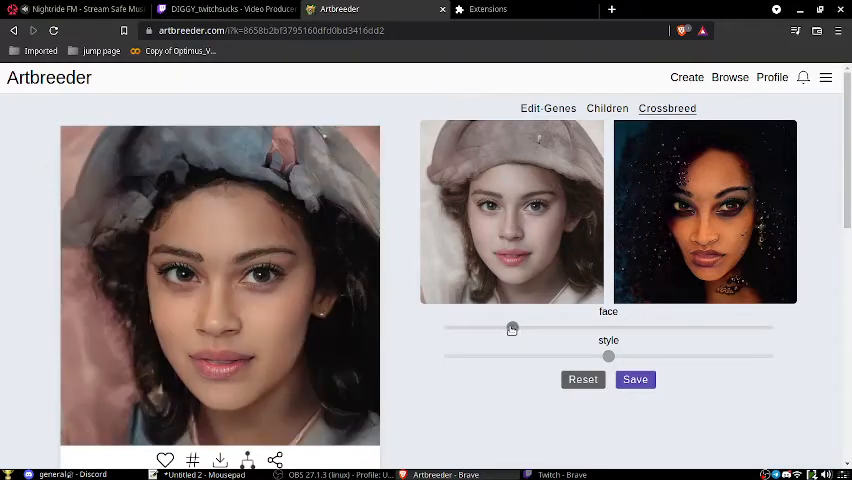
left_click_drag(512, 328, 484, 328)
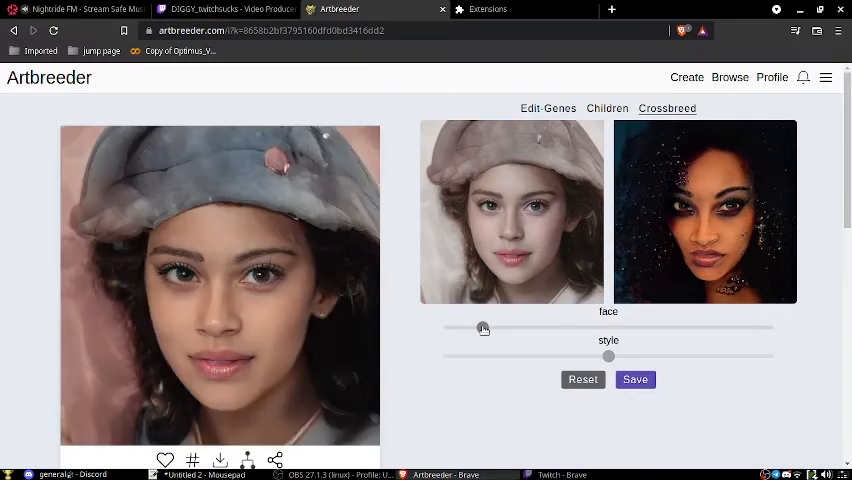
left_click_drag(484, 328, 460, 328)
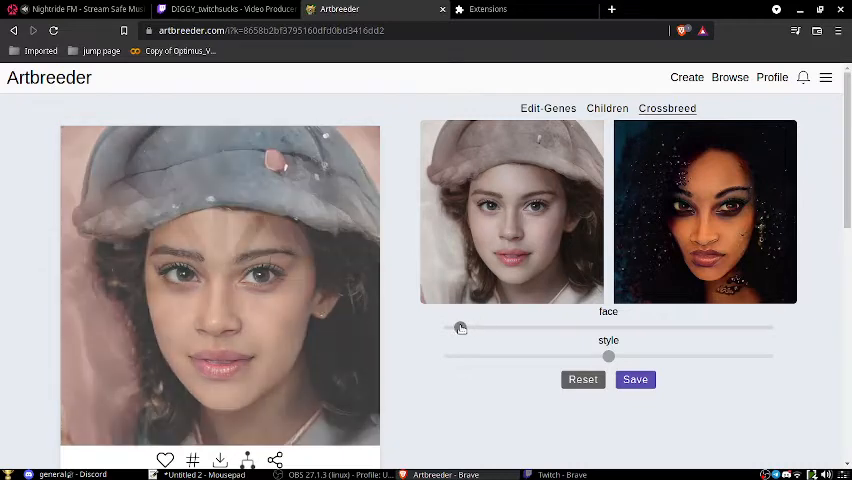
left_click_drag(460, 328, 528, 330)
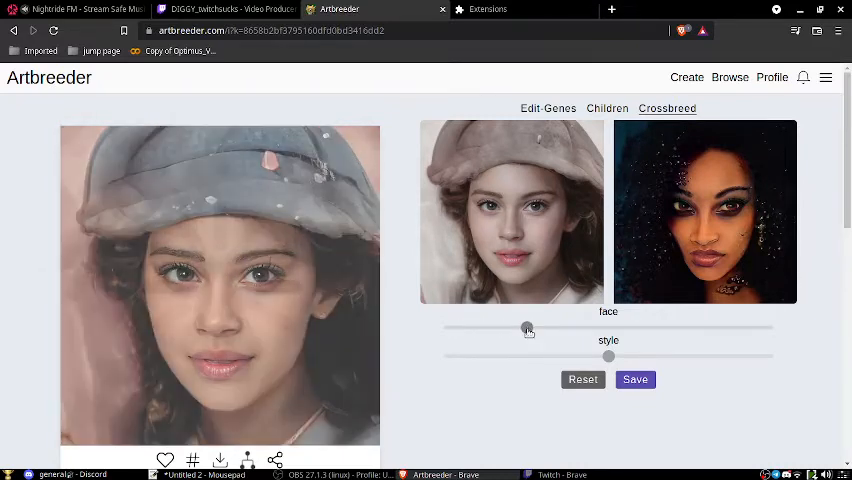
left_click_drag(528, 328, 528, 328)
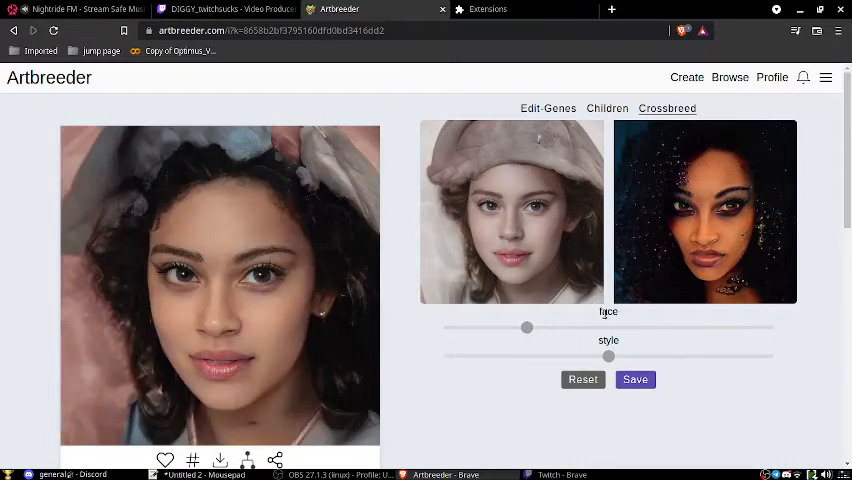
left_click_drag(528, 328, 634, 328)
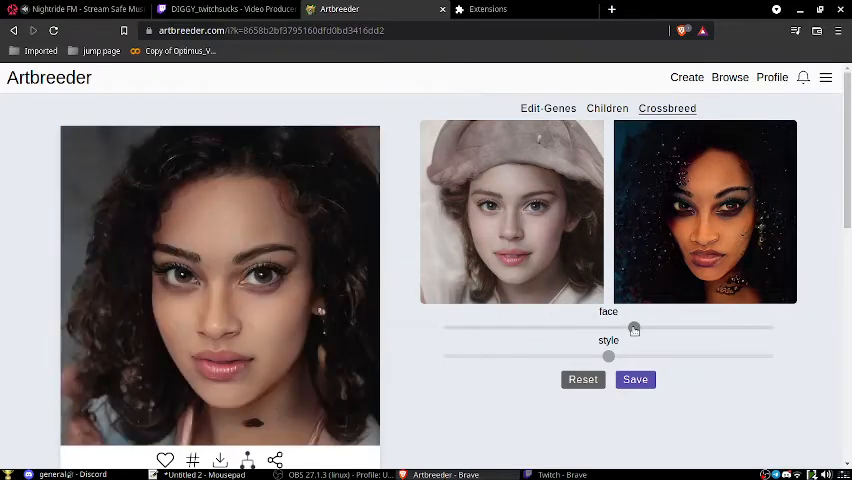
left_click_drag(634, 328, 692, 328)
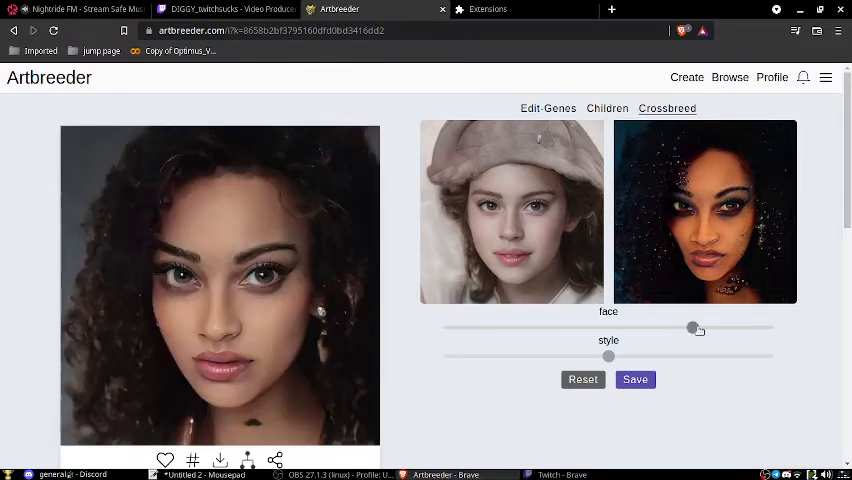
left_click_drag(696, 328, 512, 328)
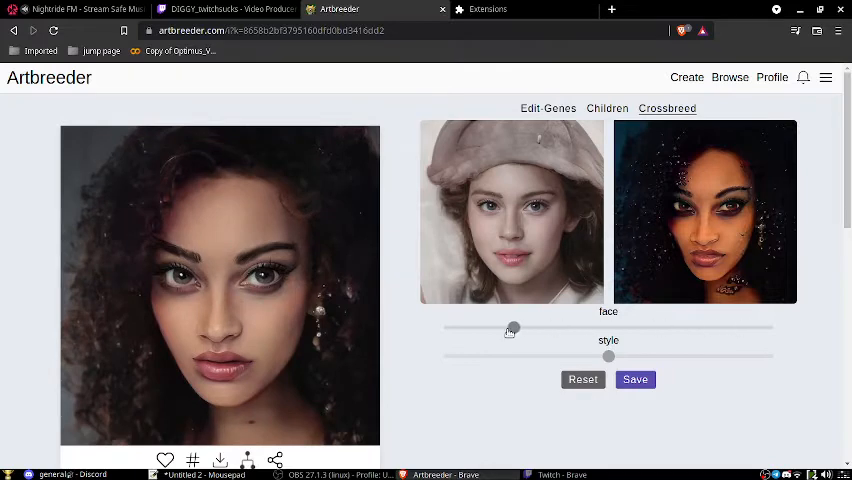
left_click_drag(512, 328, 490, 328)
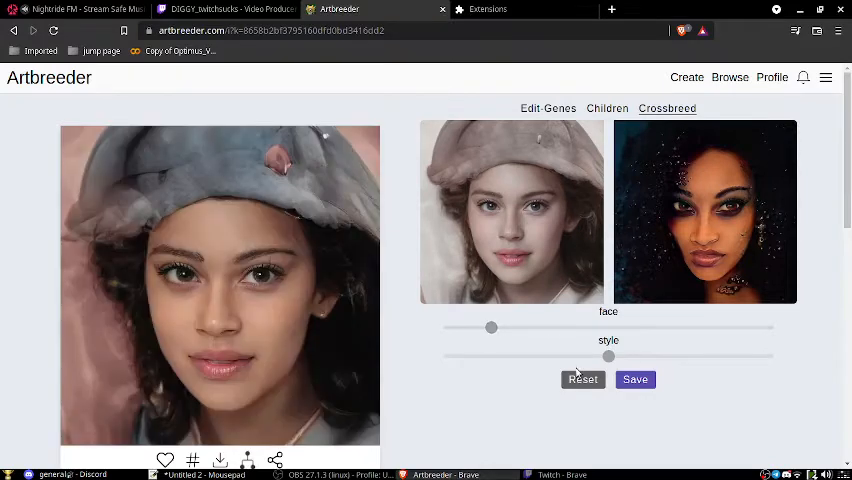
Push the style mix fully to the curly-haired portrait and save the blue-hat result.
left_click_drag(608, 356, 732, 356)
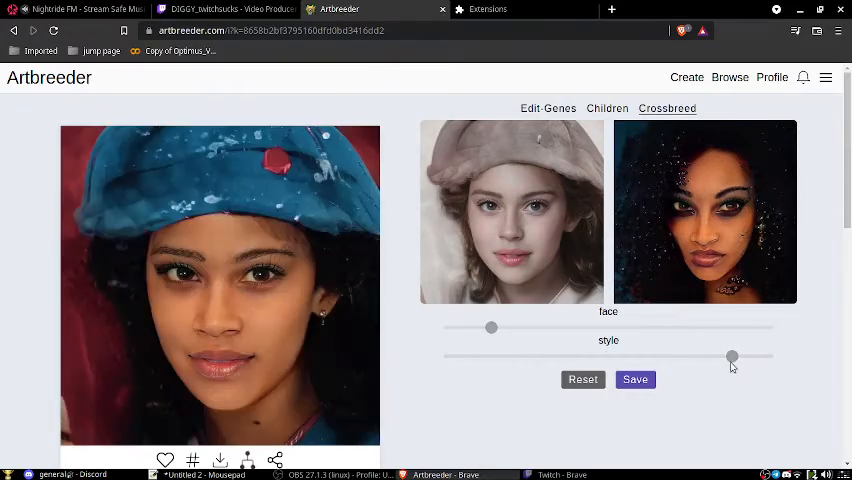
left_click_drag(732, 356, 756, 356)
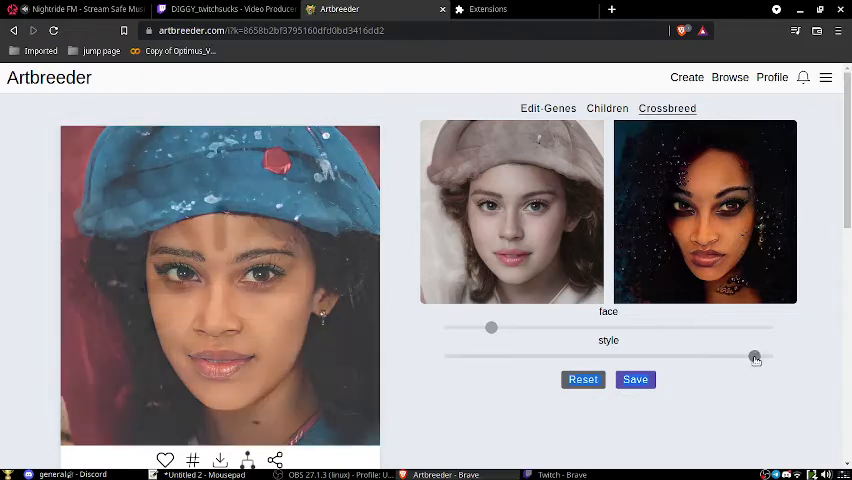
left_click_drag(756, 356, 756, 356)
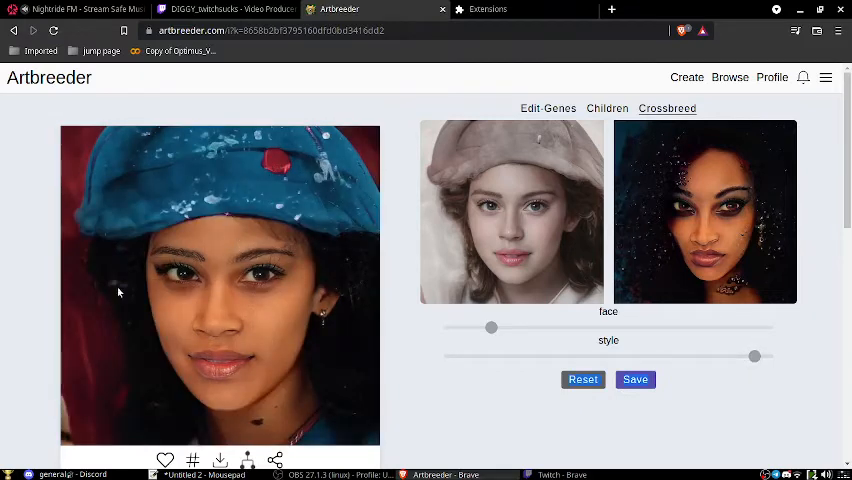
mouse_move(234, 222)
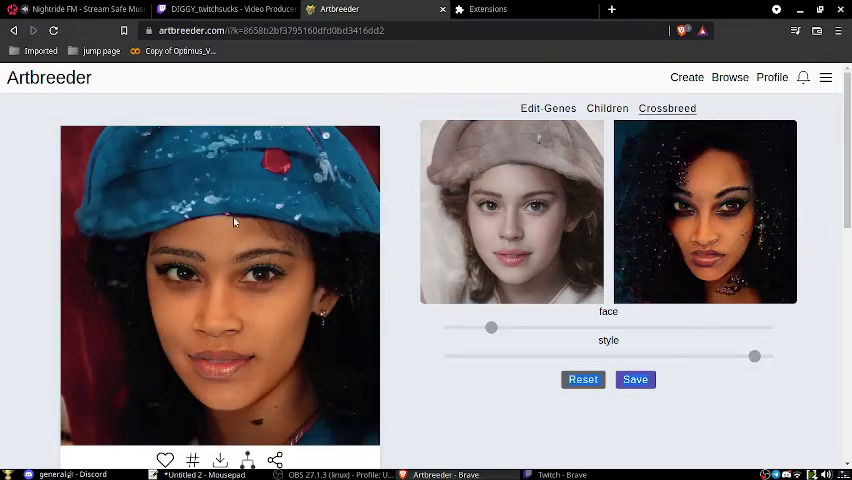
left_click(636, 380)
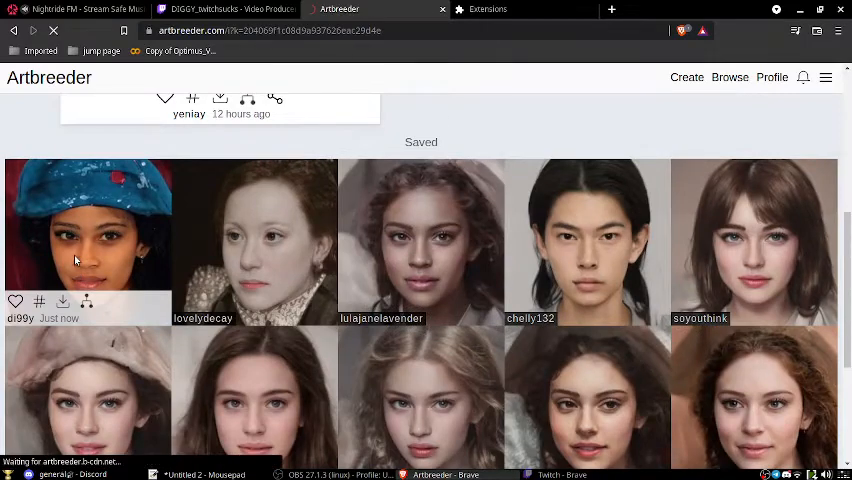
Review the saved blue-hat portrait, then choose Portraits for a new composition.
left_click(78, 240)
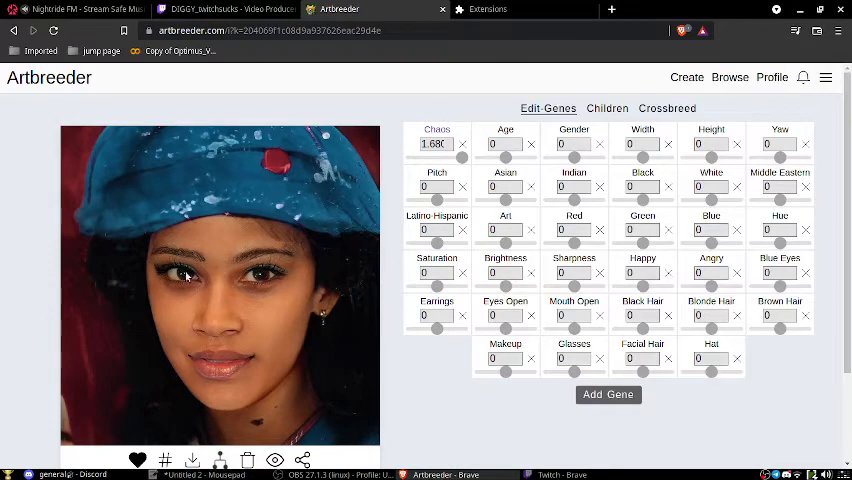
mouse_move(364, 300)
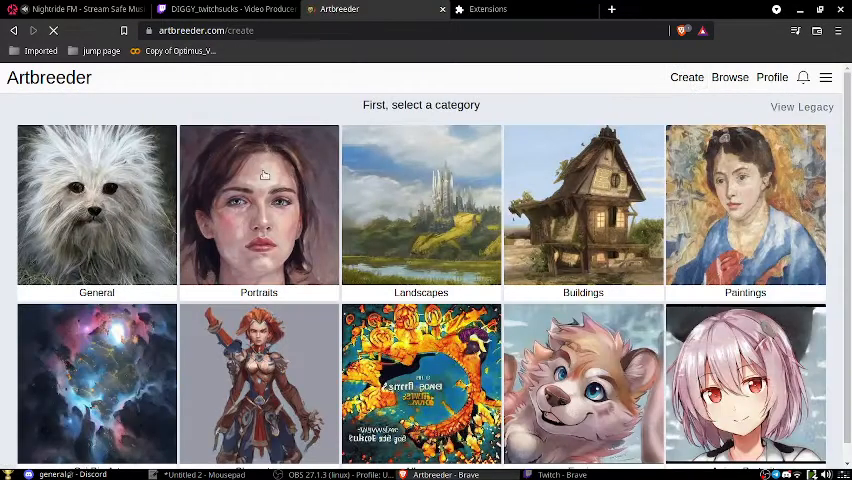
left_click(258, 204)
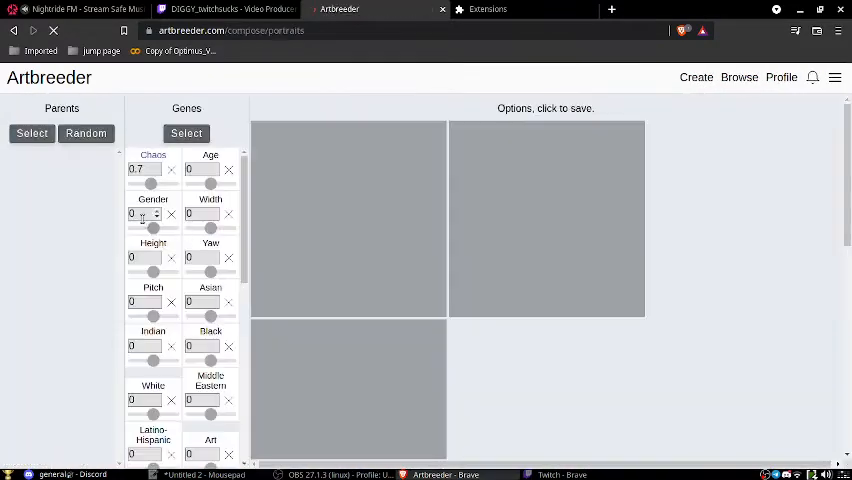
Select the pale grey-skinned face from the starred picker as a composition parent.
left_click(30, 132)
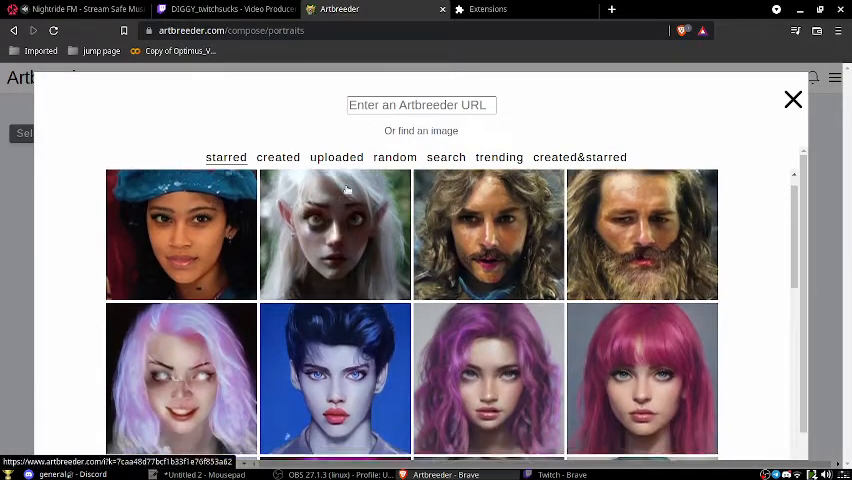
scroll("down", 3)
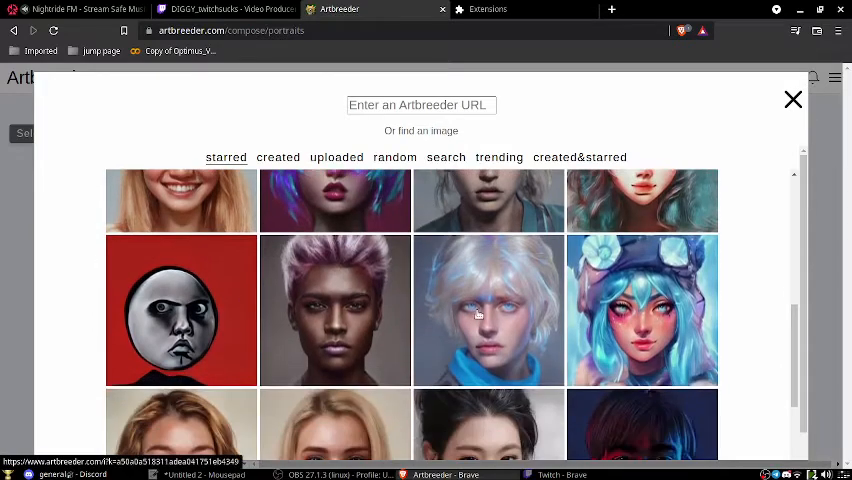
scroll("down", 3)
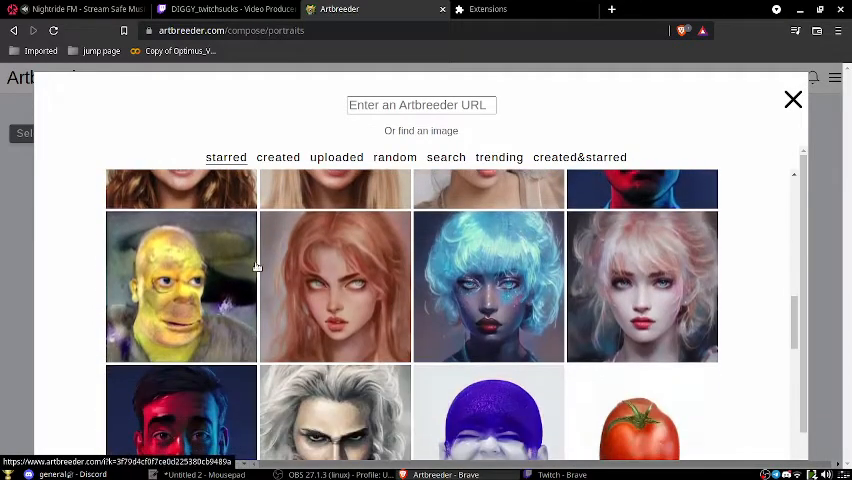
scroll("down", 3)
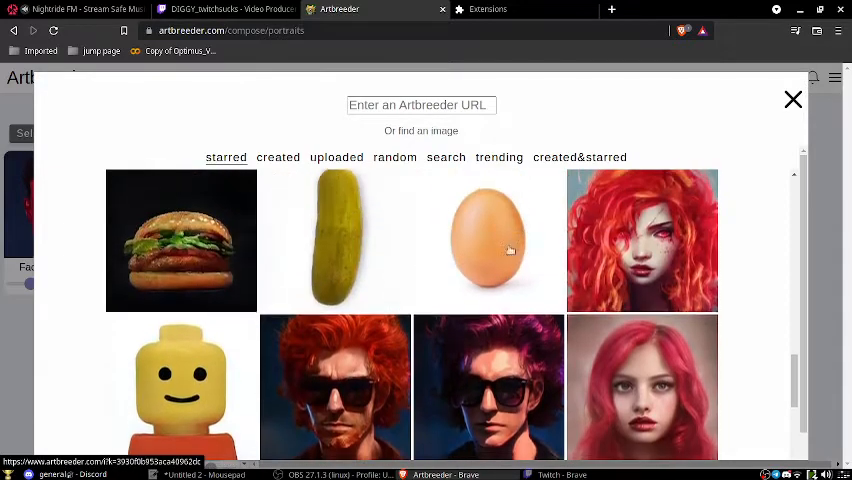
scroll("down", 3)
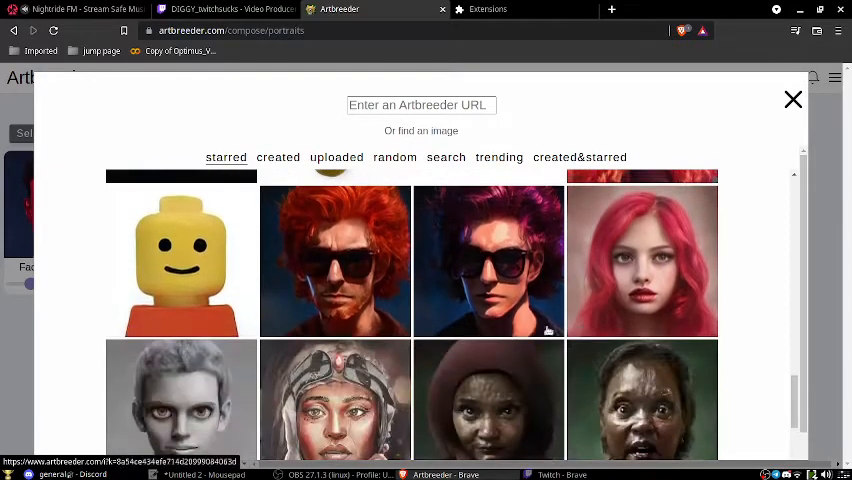
scroll("down", 3)
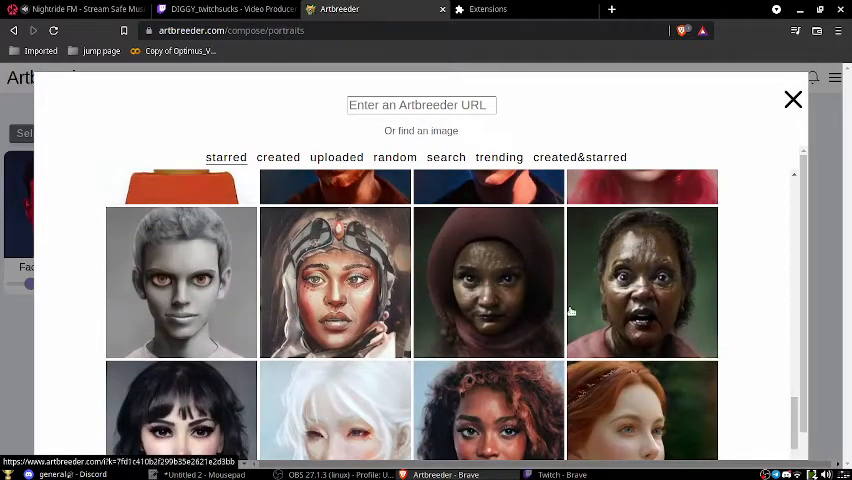
scroll("down", 3)
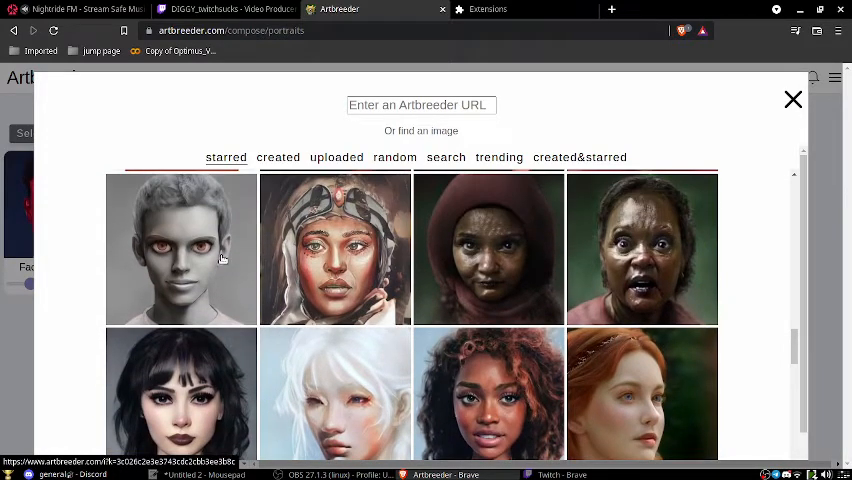
scroll("down", 3)
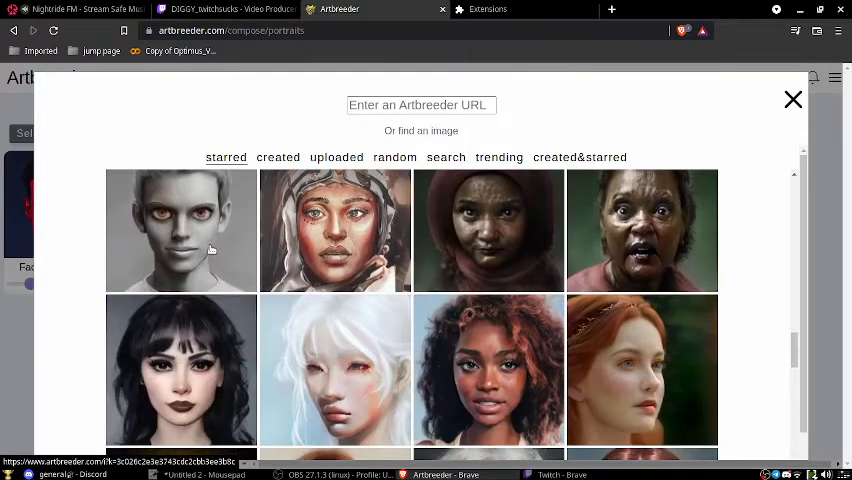
left_click(792, 100)
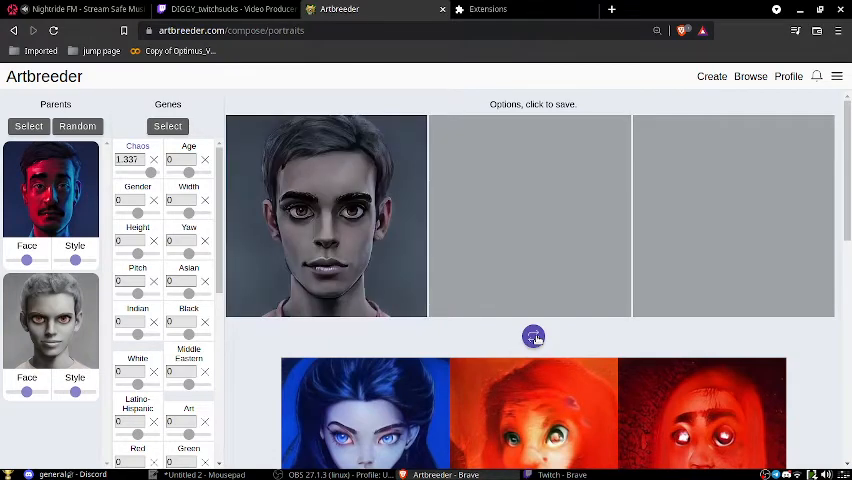
Generate several rounds of blended face options, adjusting the second parent's contribution midway.
left_click(532, 336)
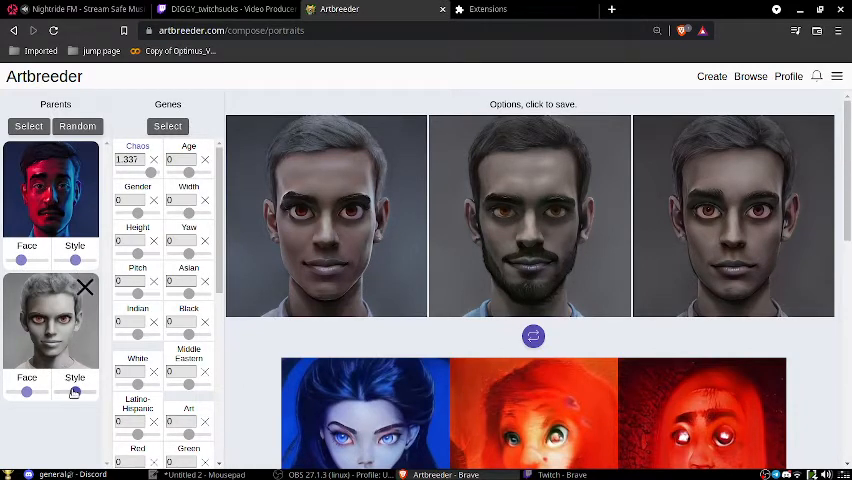
left_click(532, 336)
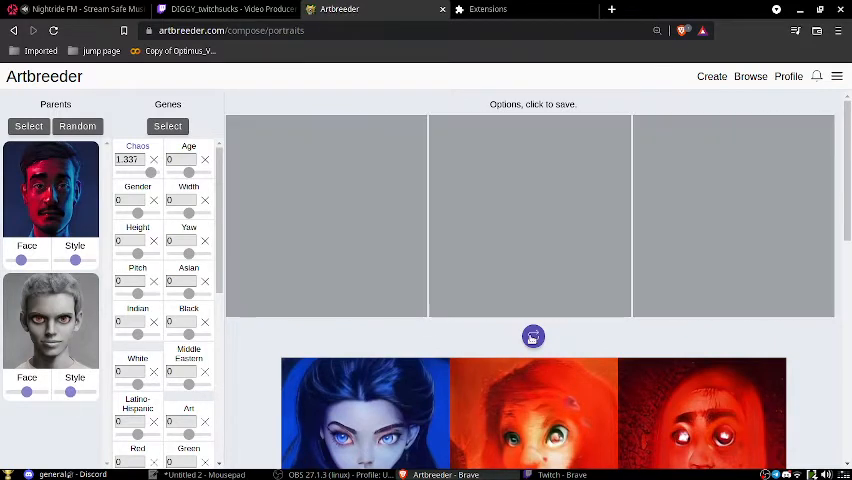
left_click(532, 336)
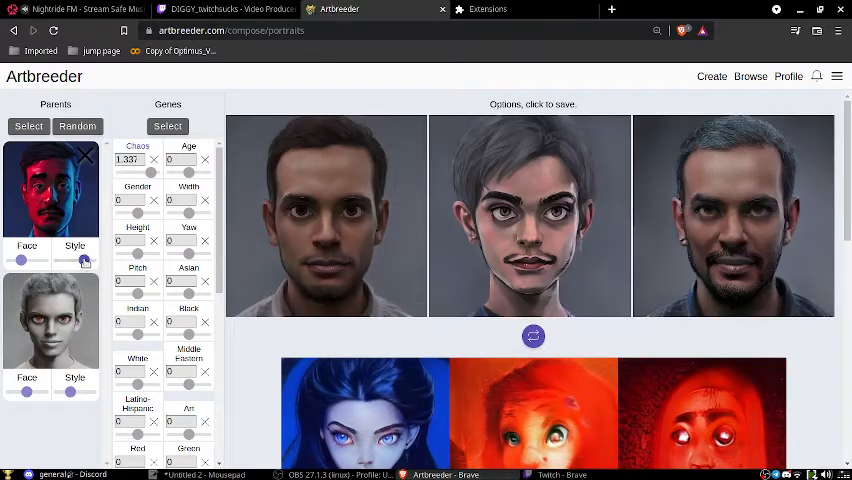
left_click(532, 336)
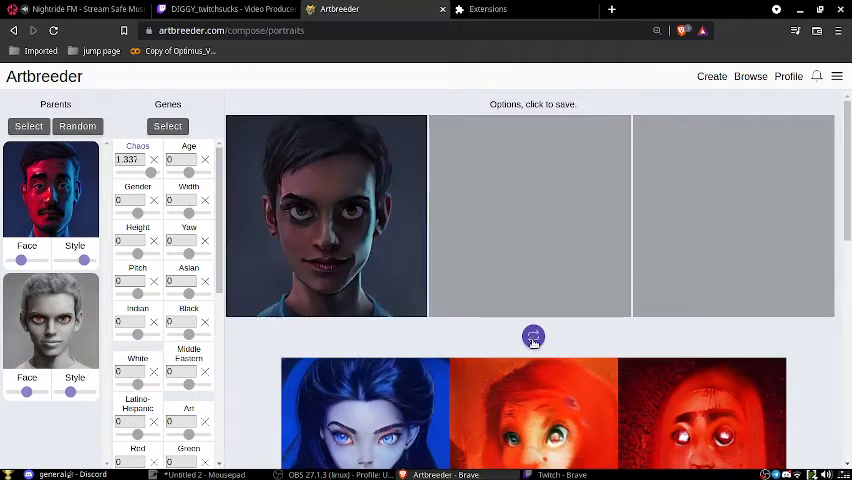
left_click(532, 336)
type("1.5")
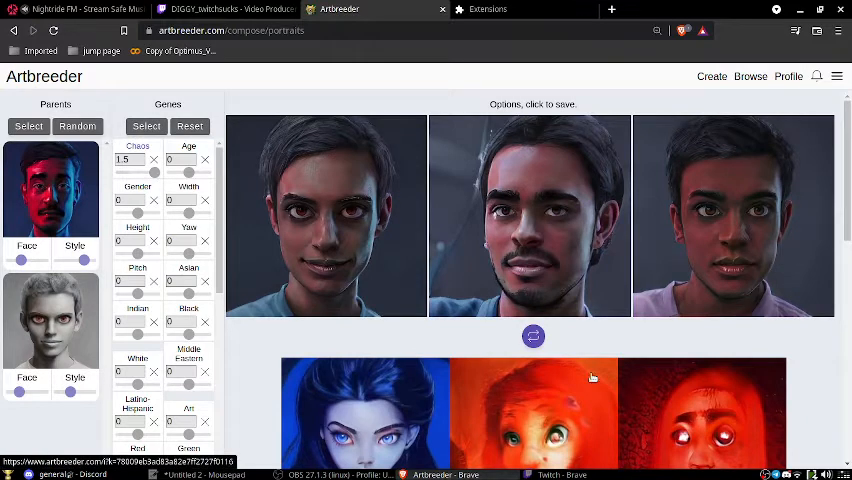
Save one of the generated dark-haired faces, generate more options, and leave the composer.
left_click(532, 336)
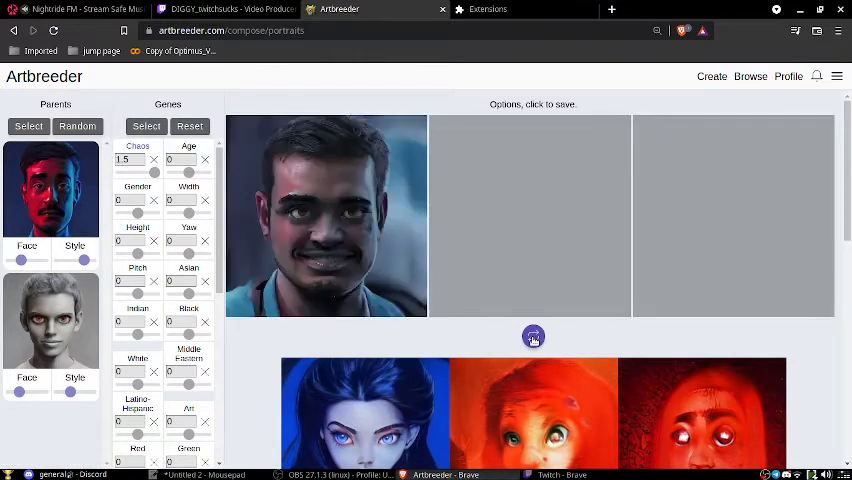
left_click(532, 336)
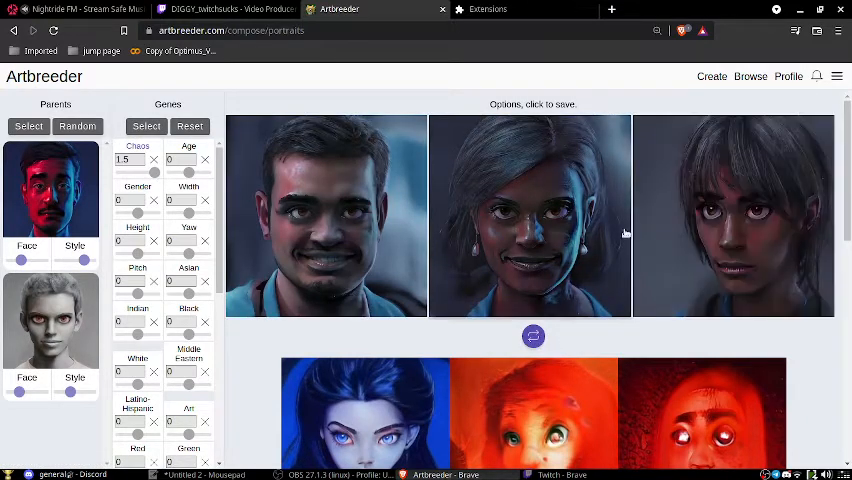
mouse_move(556, 278)
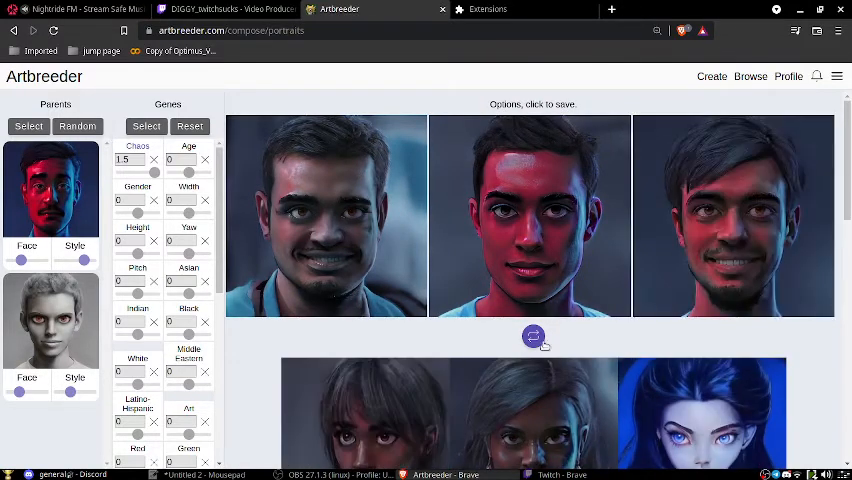
left_click(532, 336)
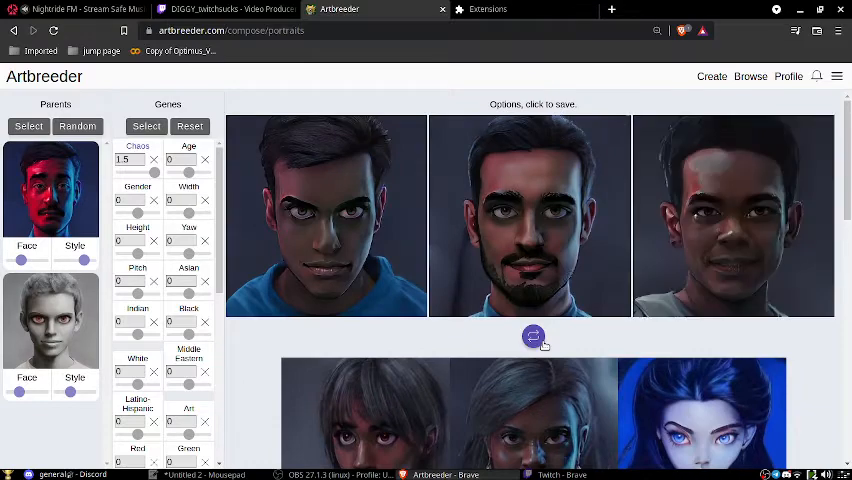
scroll("down", 3)
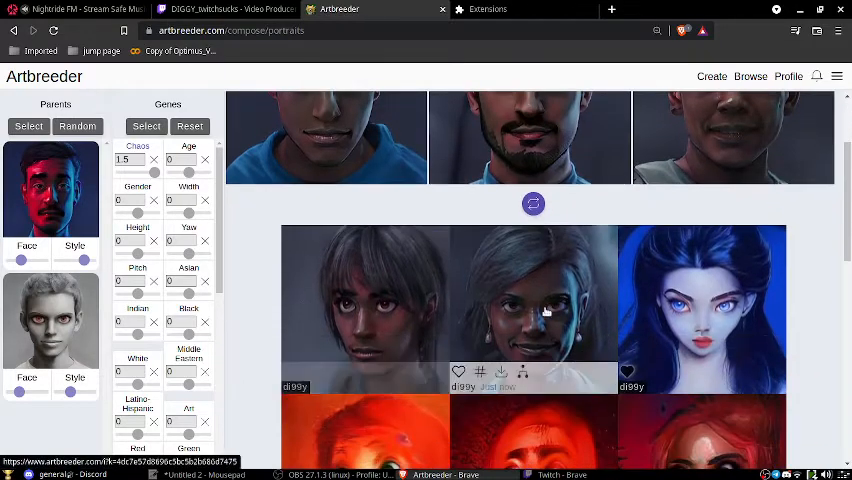
left_click(532, 300)
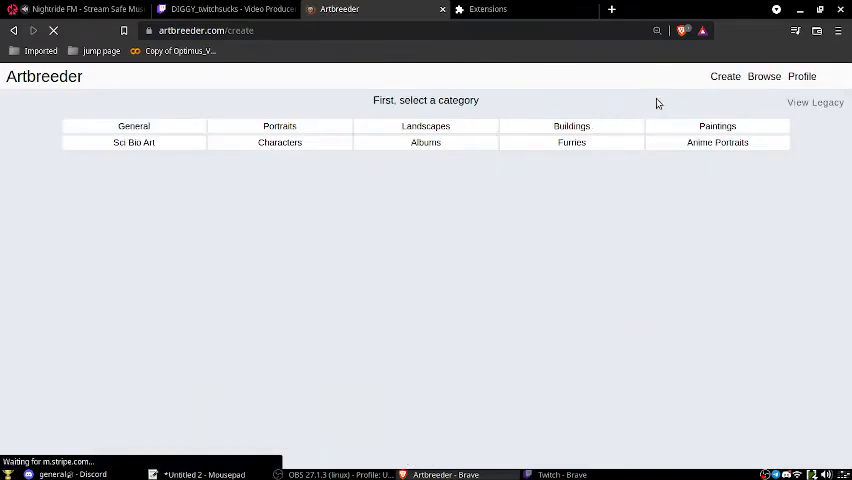
Choose Portraits and look through the grid of previously uploaded face images.
left_click(280, 126)
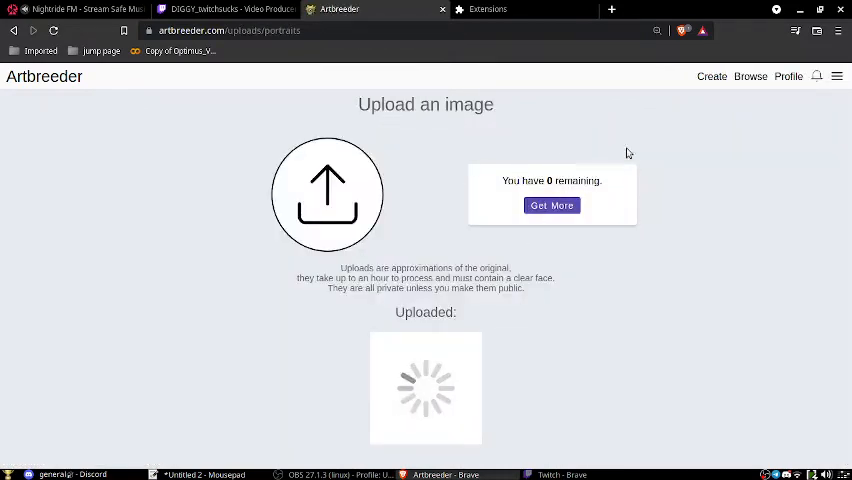
mouse_move(204, 372)
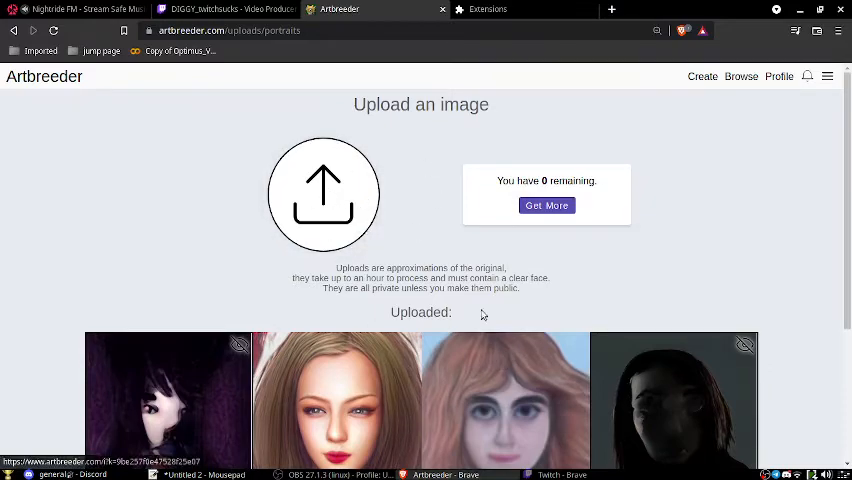
scroll("down", 3)
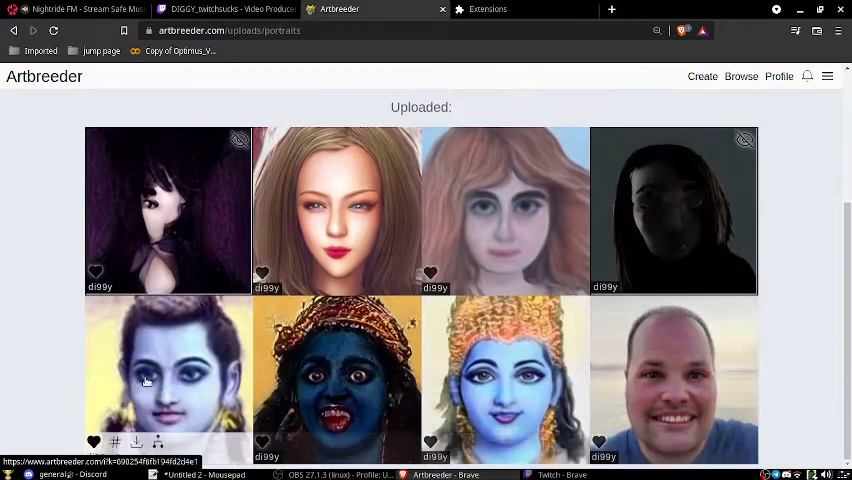
mouse_move(690, 402)
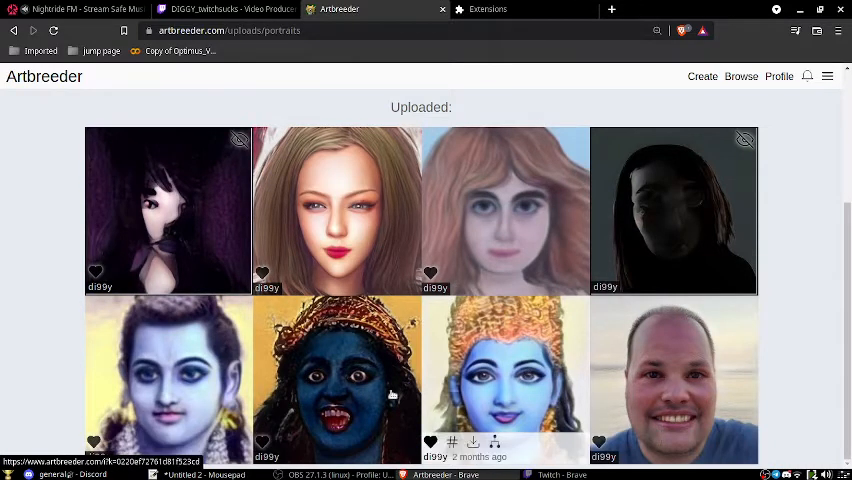
mouse_move(732, 208)
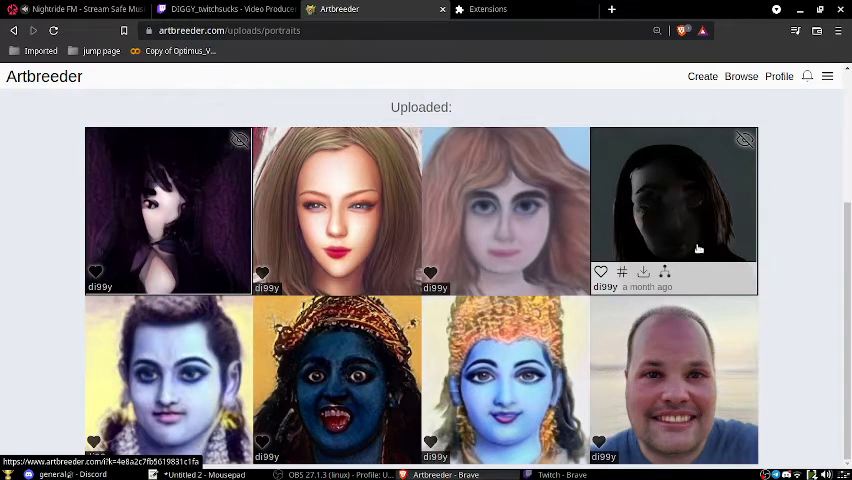
mouse_move(664, 220)
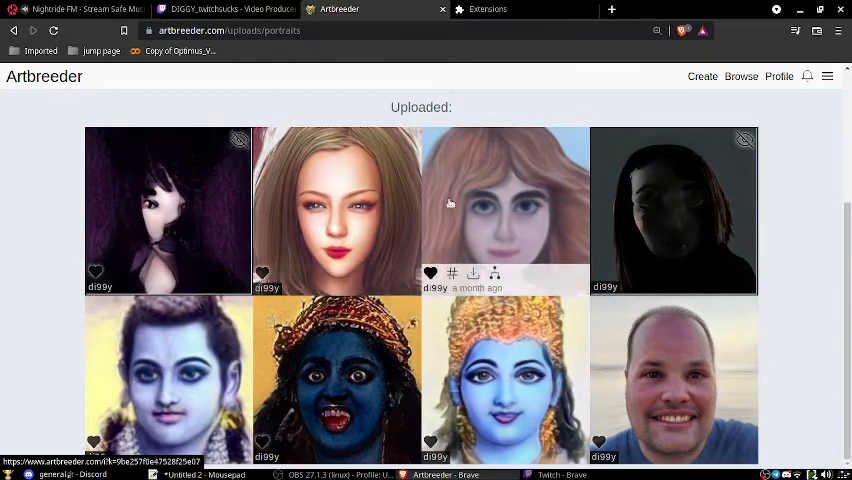
left_click(452, 272)
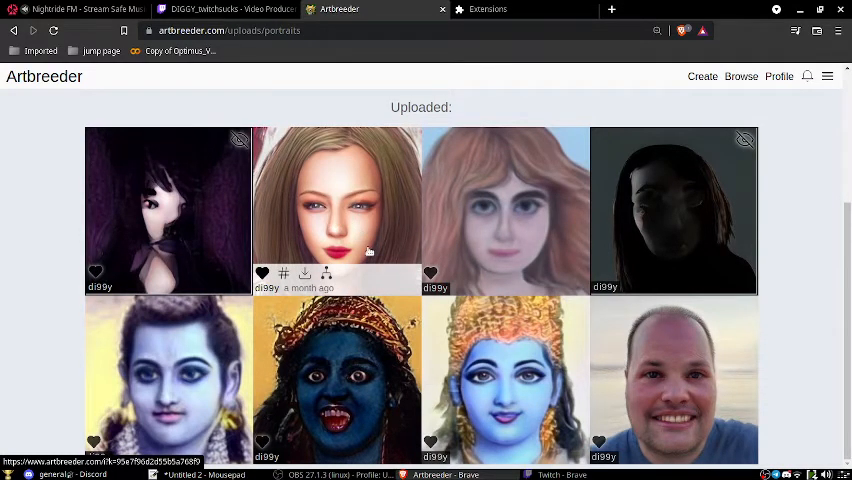
mouse_move(406, 220)
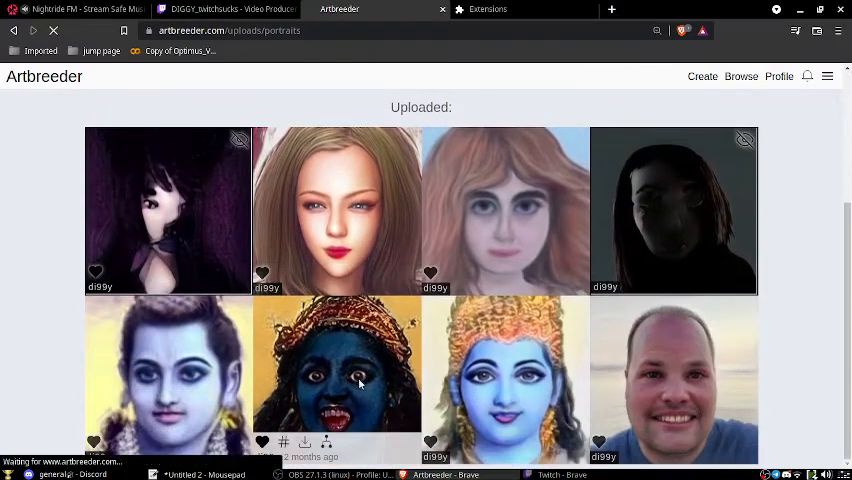
Load the blue-skinned uploaded portrait into gene editing and tweak a face gene.
left_click(338, 384)
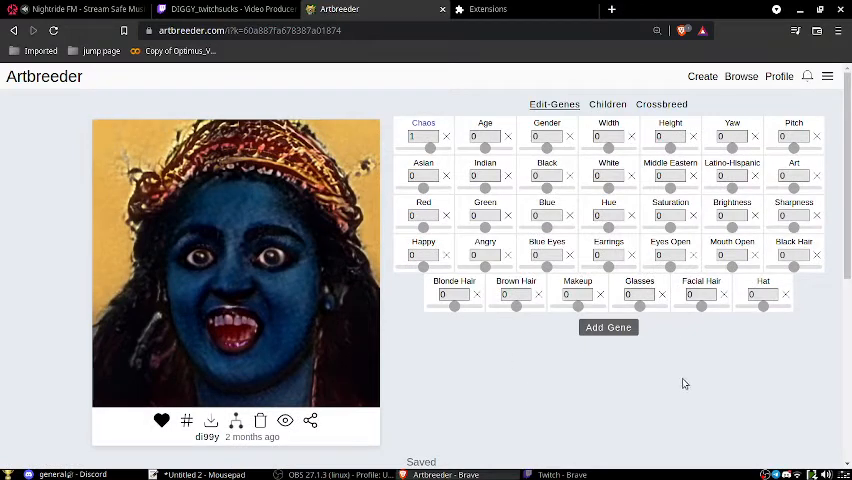
left_click(212, 468)
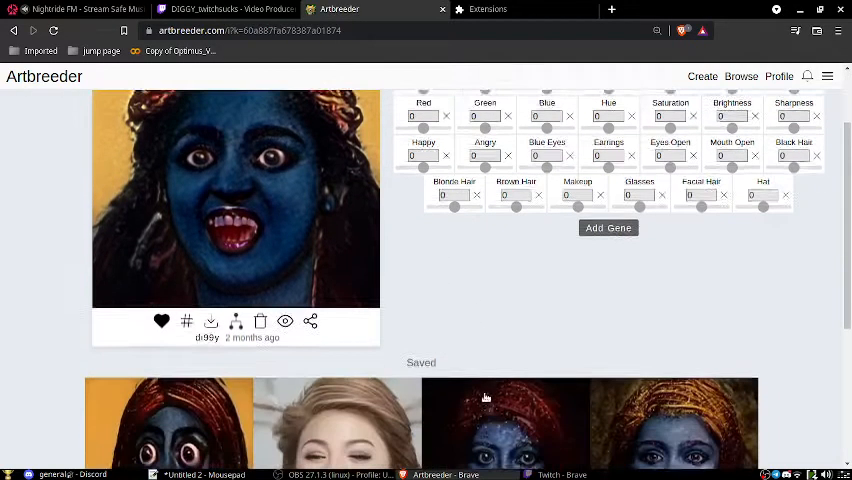
scroll("down", 3)
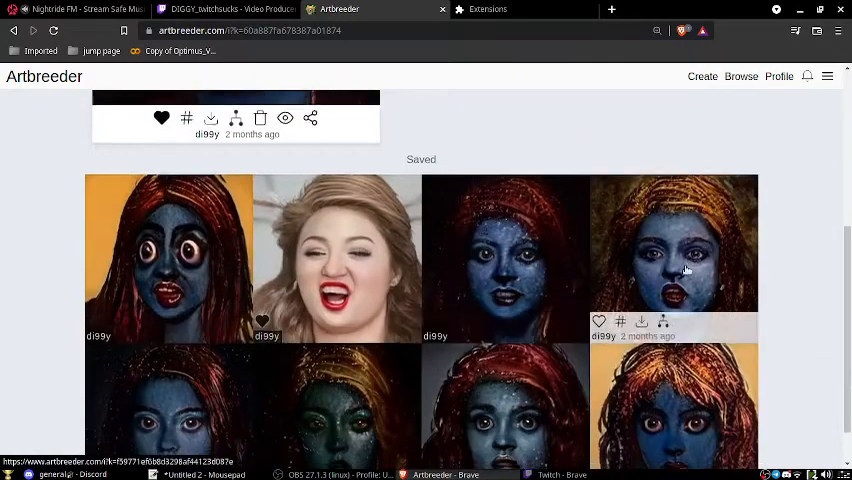
scroll("down", 3)
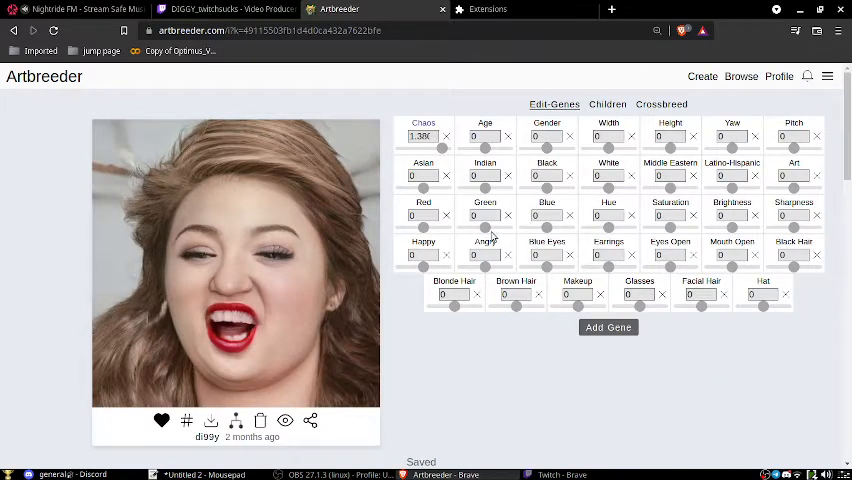
left_click_drag(484, 216, 490, 216)
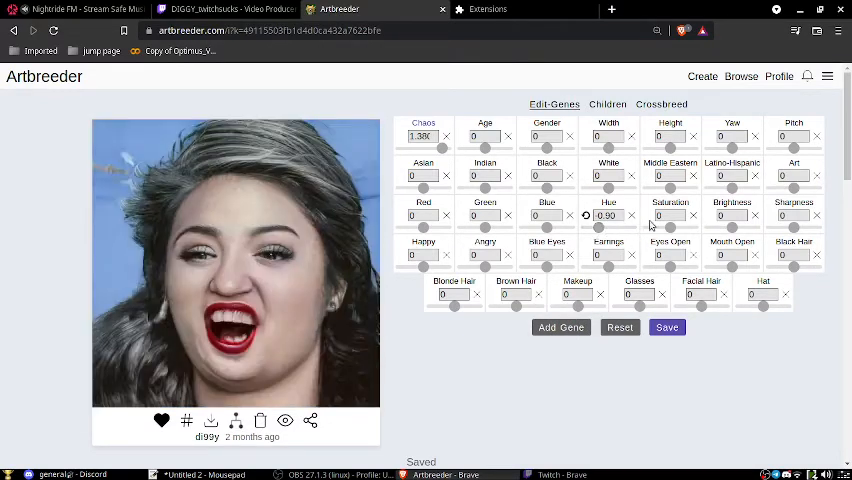
Vary the Width gene from much thinner back to wide and heavy.
left_click_drag(608, 148, 590, 148)
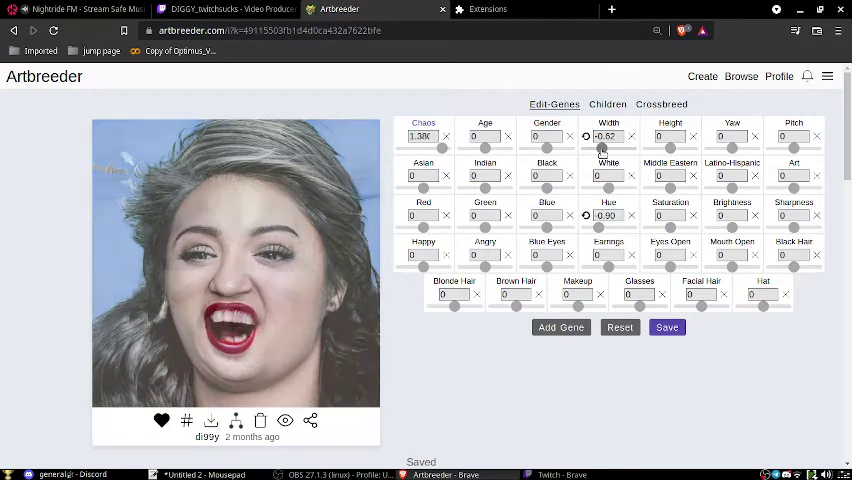
left_click_drag(608, 136, 590, 136)
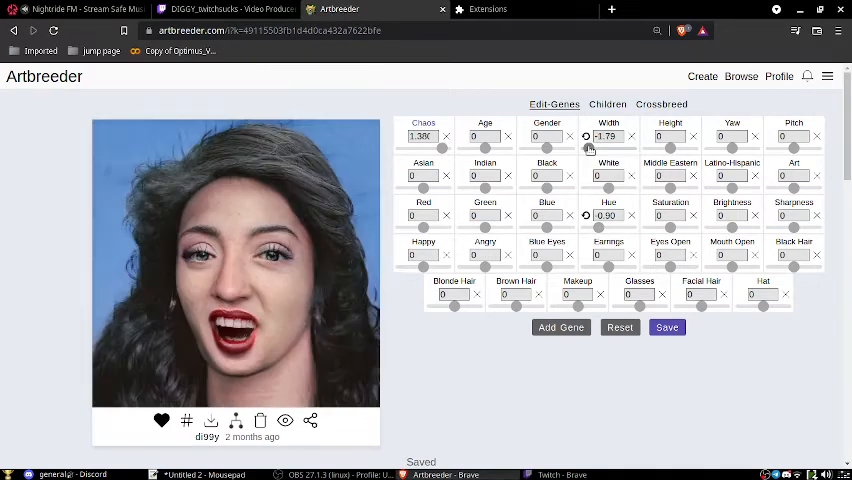
left_click_drag(590, 136, 616, 136)
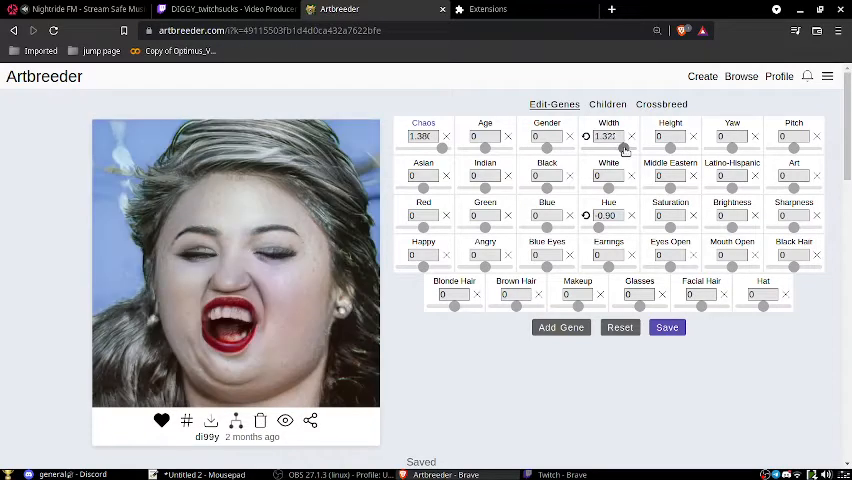
left_click_drag(628, 136, 632, 136)
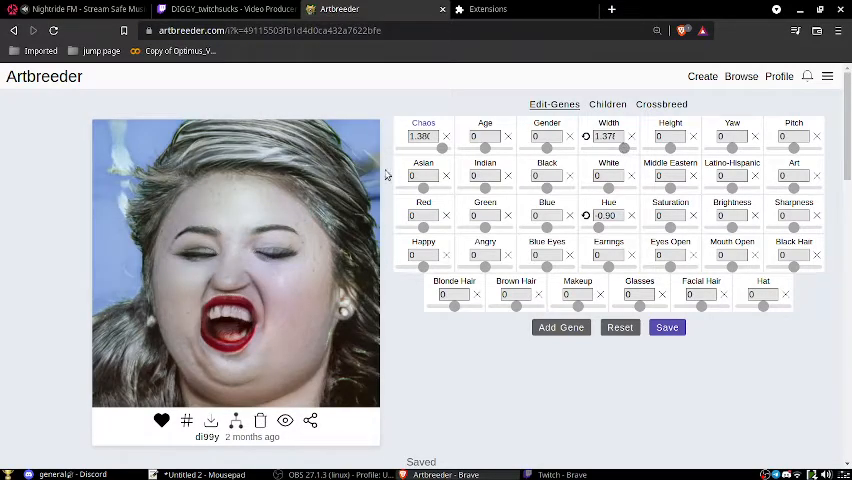
mouse_move(598, 360)
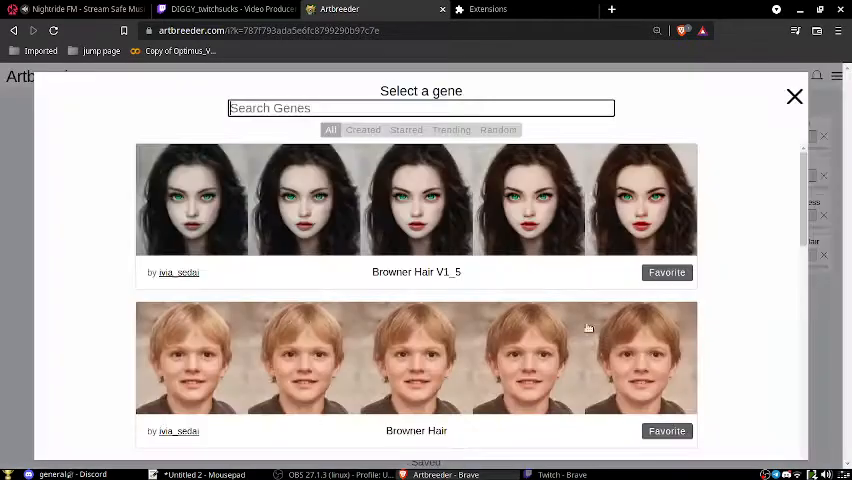
Pick the Italian Renaissance Painting Lighting gene from the Trending list.
left_click(452, 128)
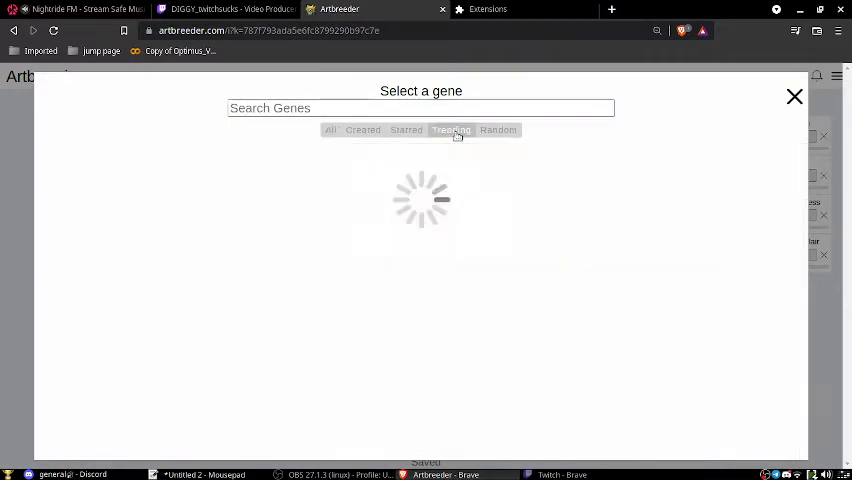
left_click(452, 128)
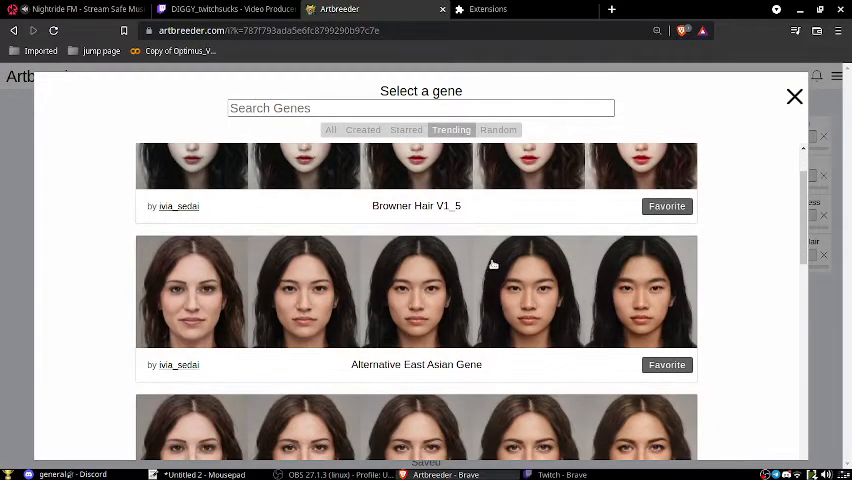
scroll("down", 3)
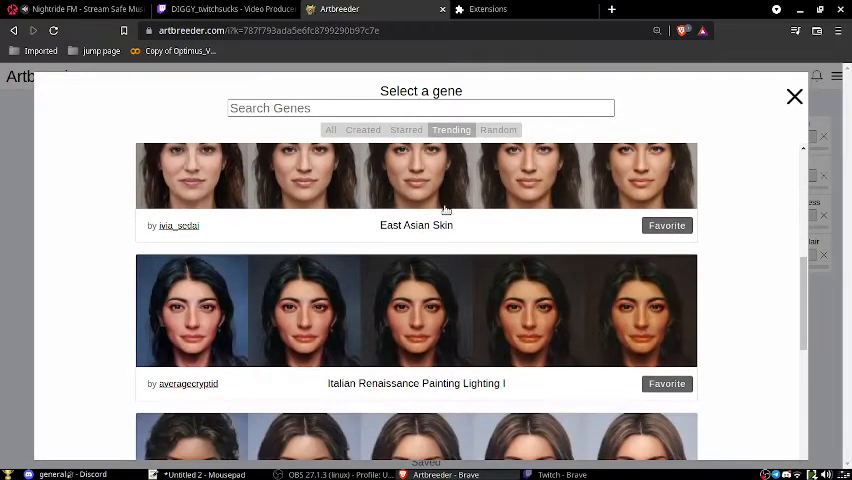
scroll("down", 3)
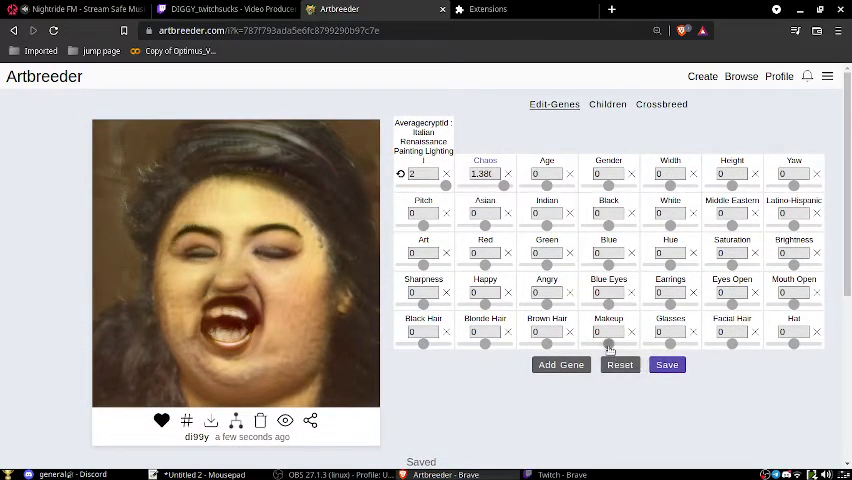
Tune the Makeup gene and save the edited portrait with its children shown.
left_click_drag(596, 344, 624, 344)
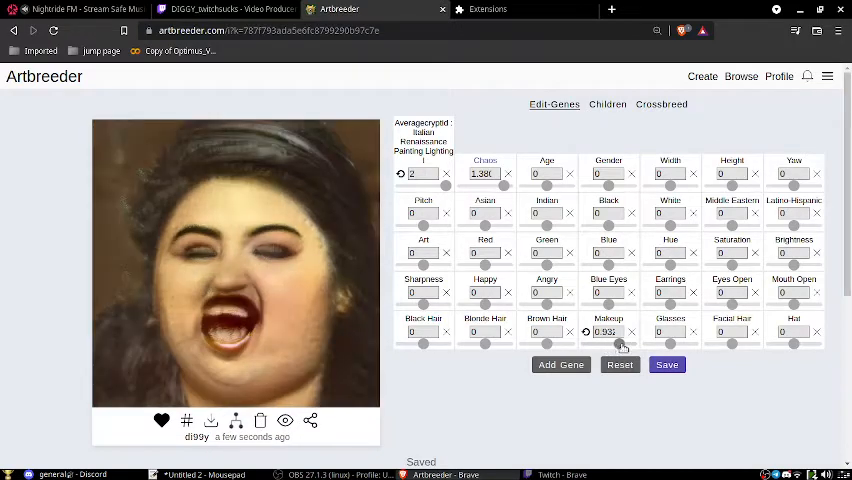
left_click_drag(588, 332, 620, 332)
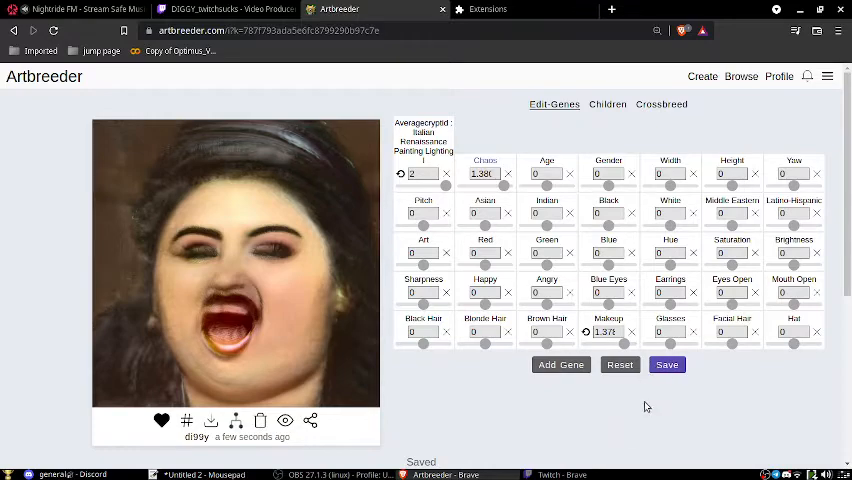
scroll("down", 3)
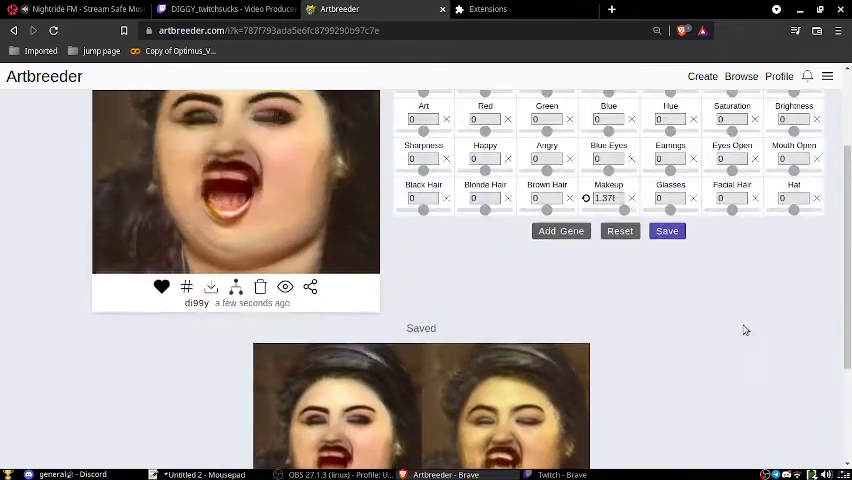
Start a Portraits composition with the saved snarling face as a parent and generate blended children.
left_click(702, 76)
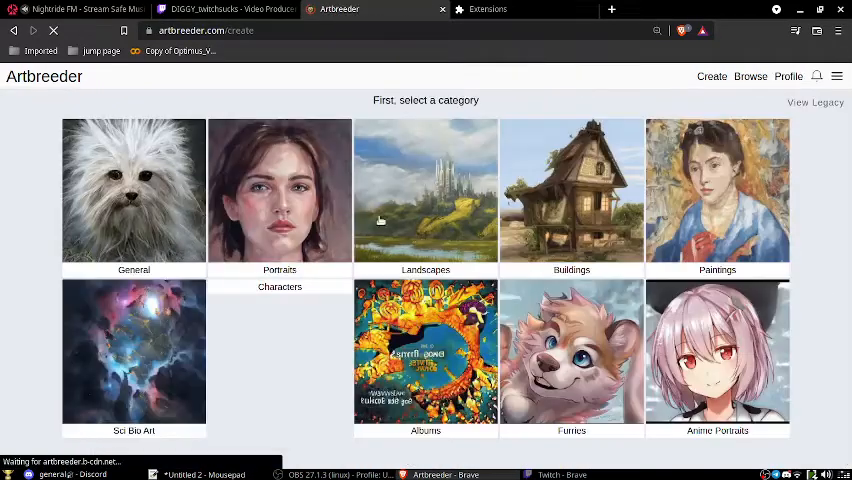
left_click(280, 190)
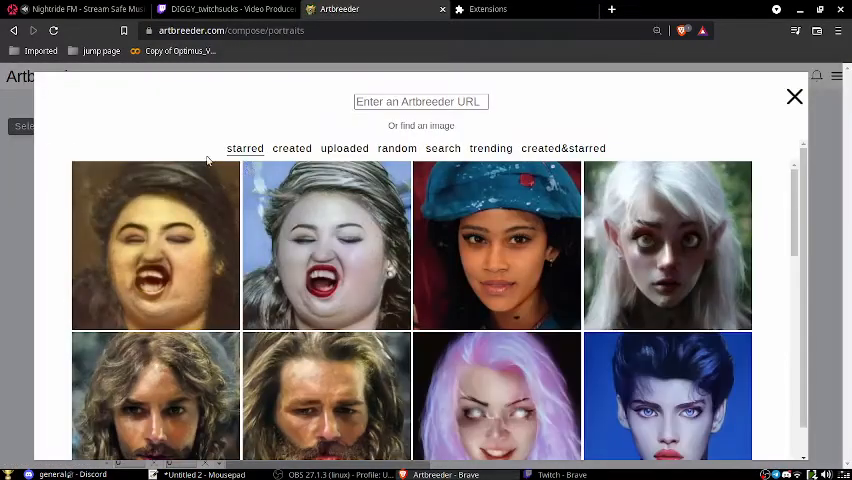
left_click(292, 148)
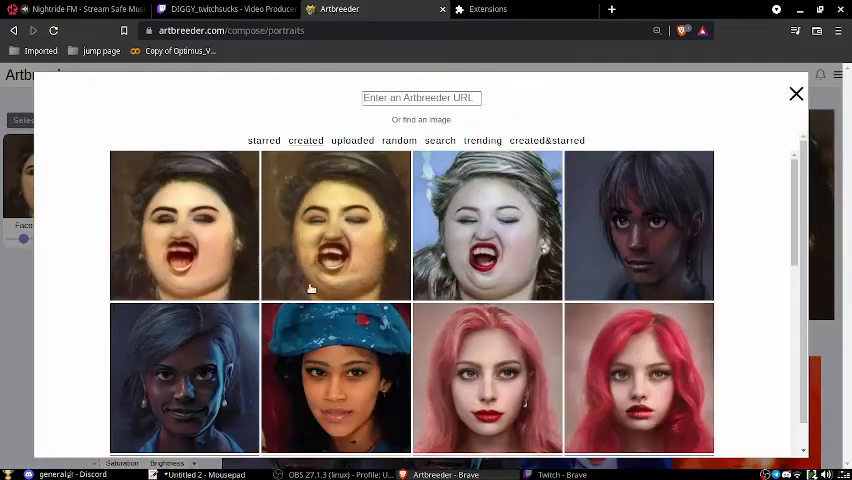
scroll("down", 3)
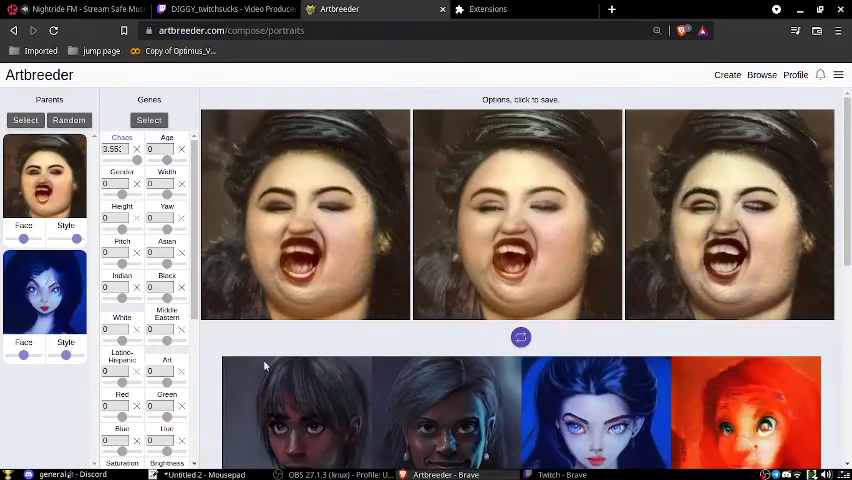
left_click(68, 120)
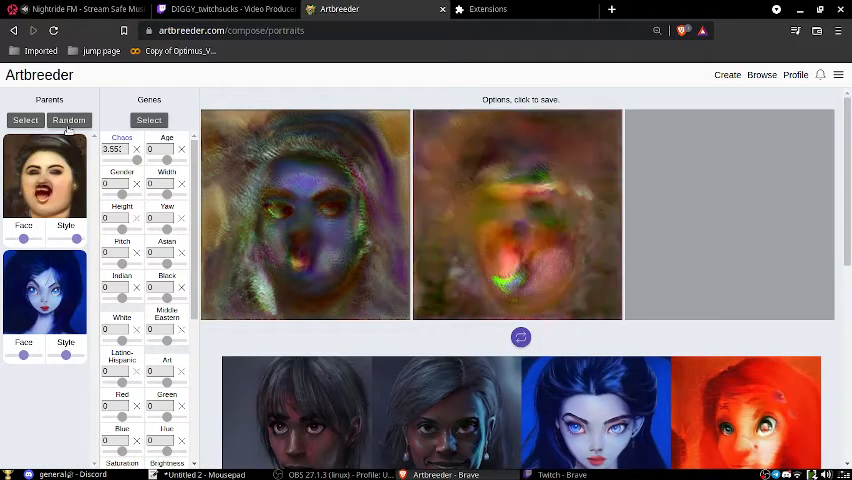
left_click(68, 120)
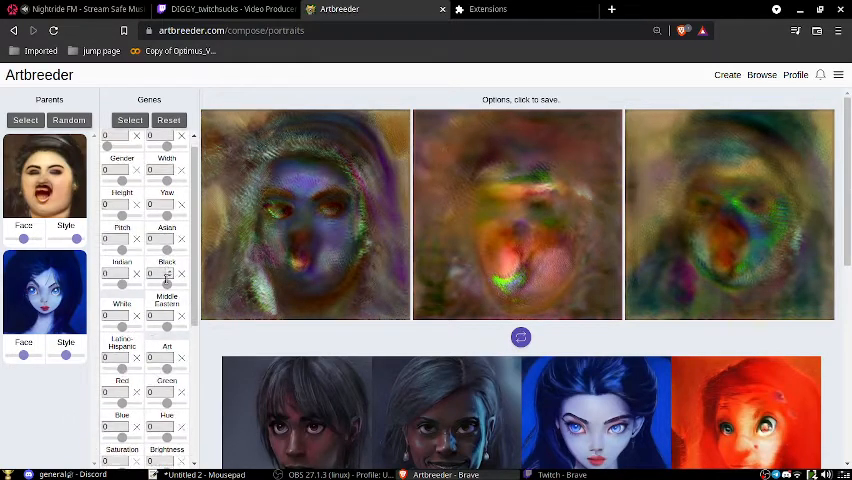
Review the blurry blended options and reopen the image picker for a further parent.
scroll("down", 3)
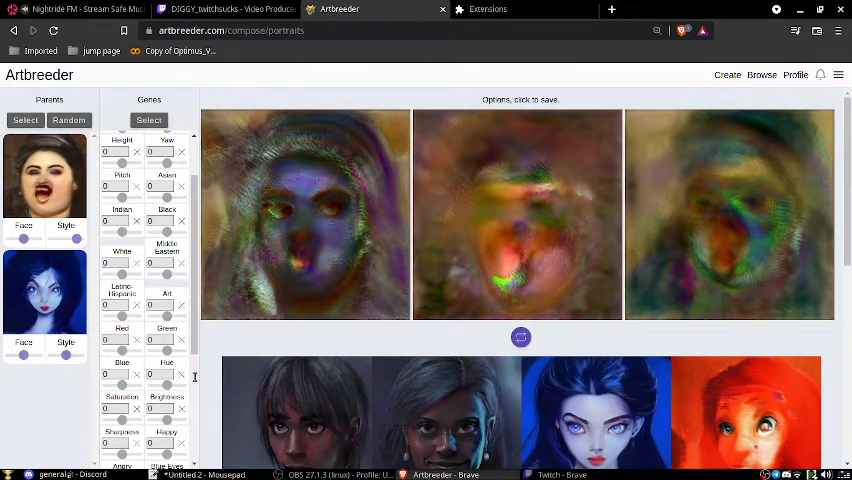
left_click(520, 336)
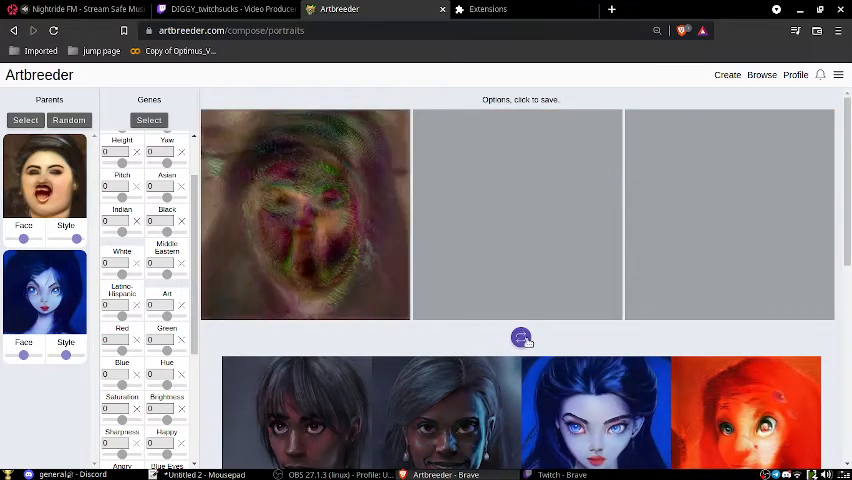
left_click(520, 336)
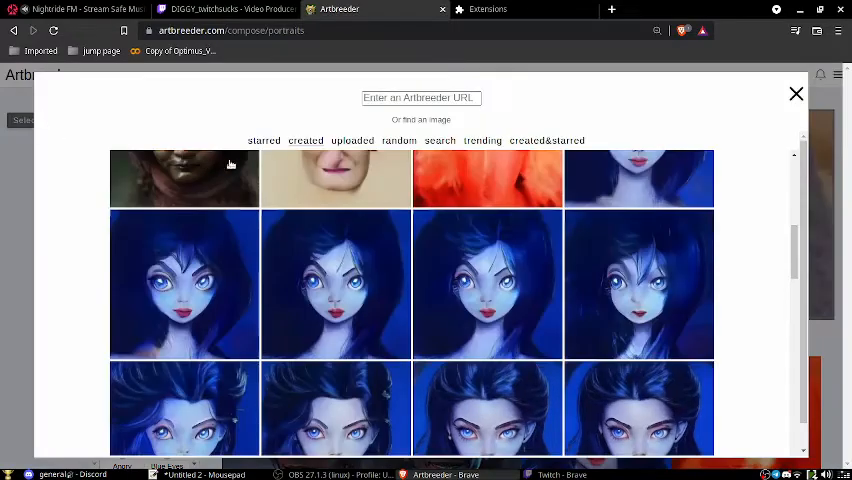
Add a chosen woman's portrait as another parent and generate two sets of blended female faces.
scroll("down", 3)
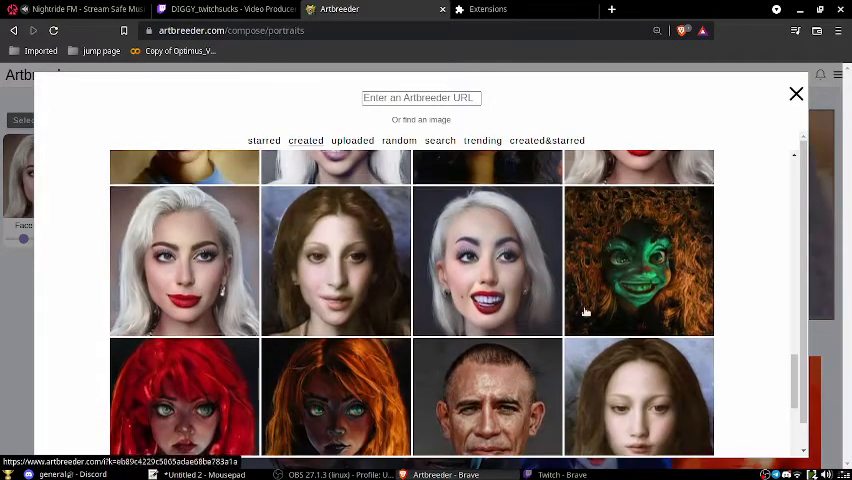
left_click(796, 92)
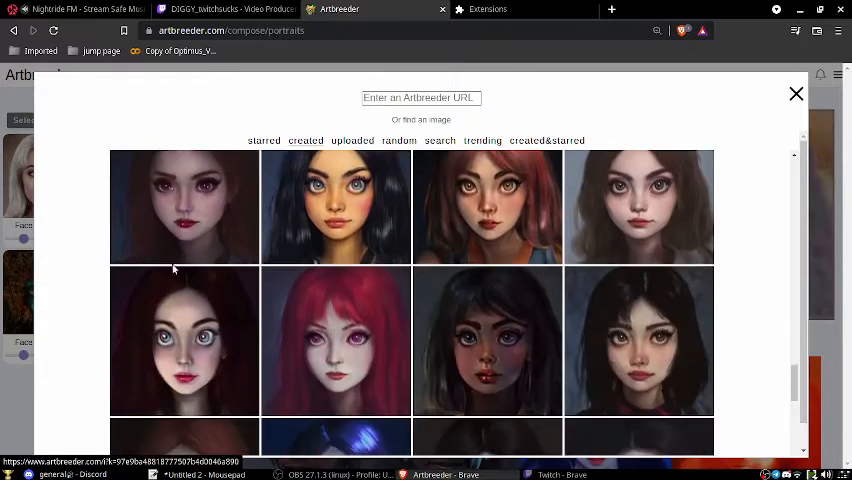
left_click(796, 92)
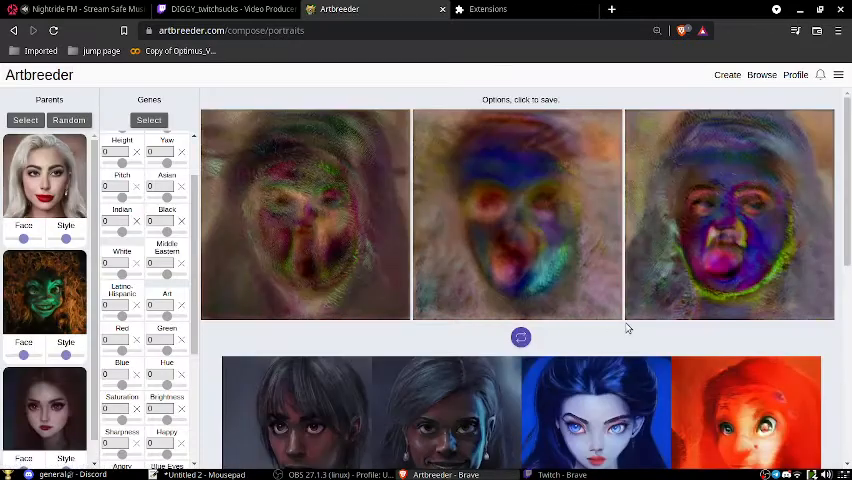
left_click(520, 336)
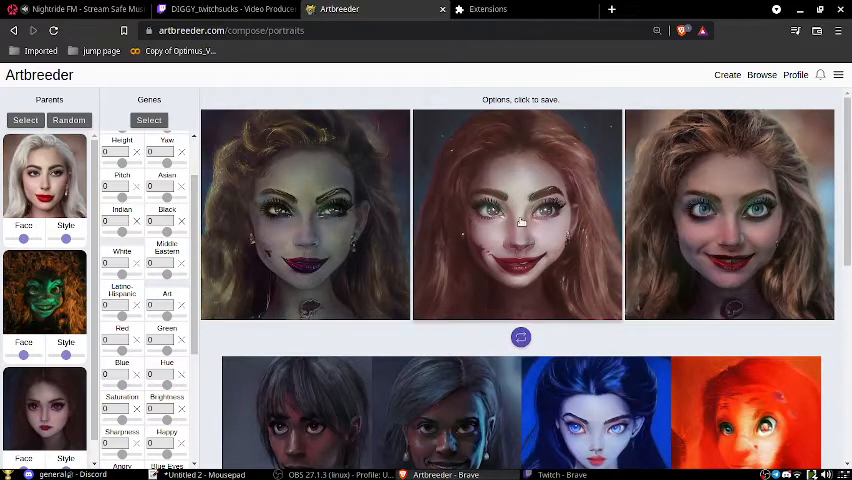
left_click(520, 336)
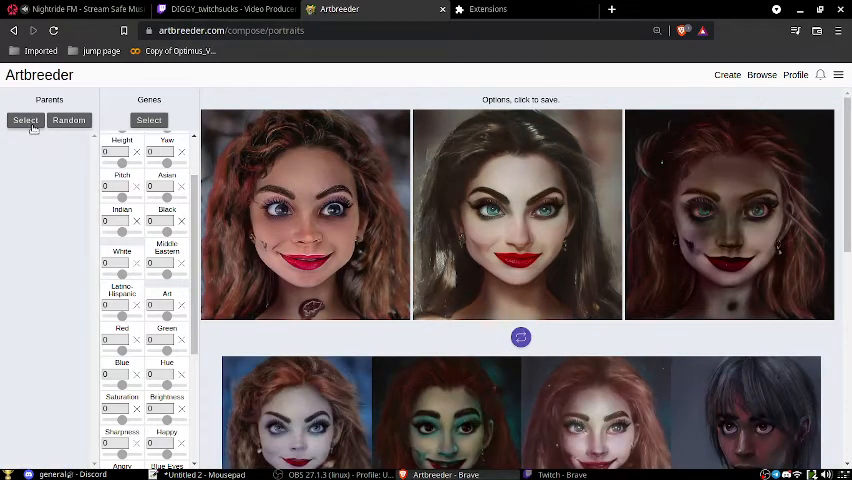
Pick a further face from the picker and generate another batch of portrait blends.
left_click(24, 120)
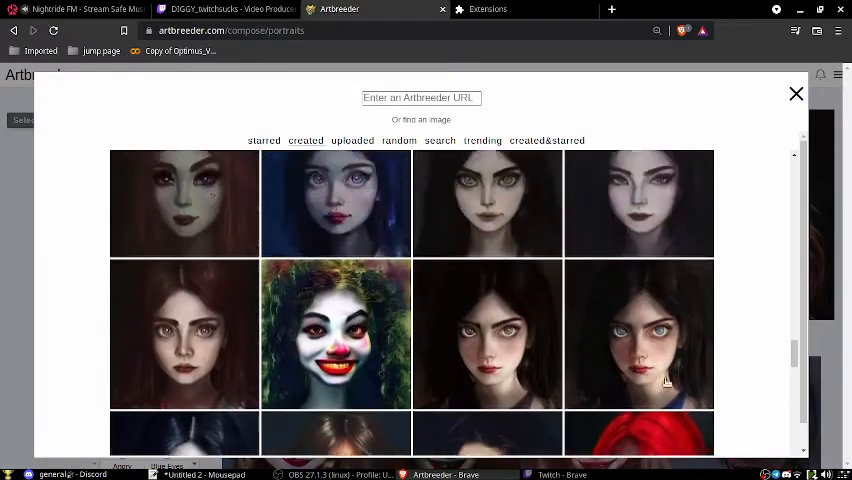
scroll("down", 3)
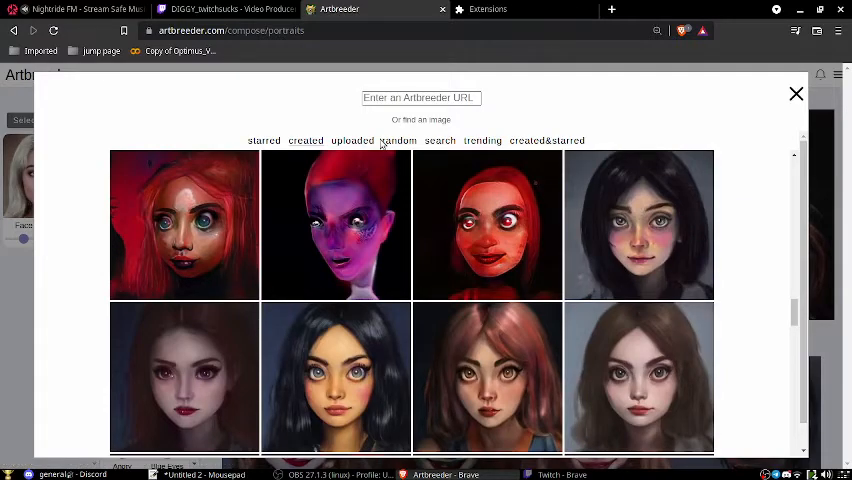
scroll("down", 3)
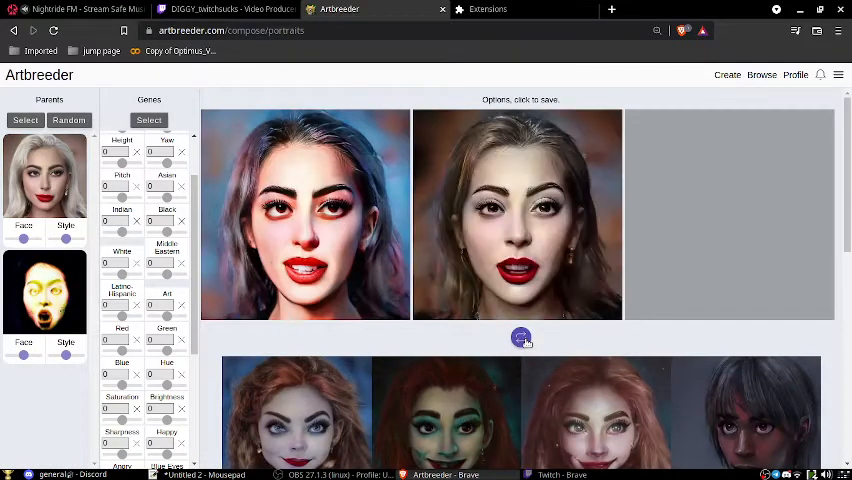
left_click(520, 336)
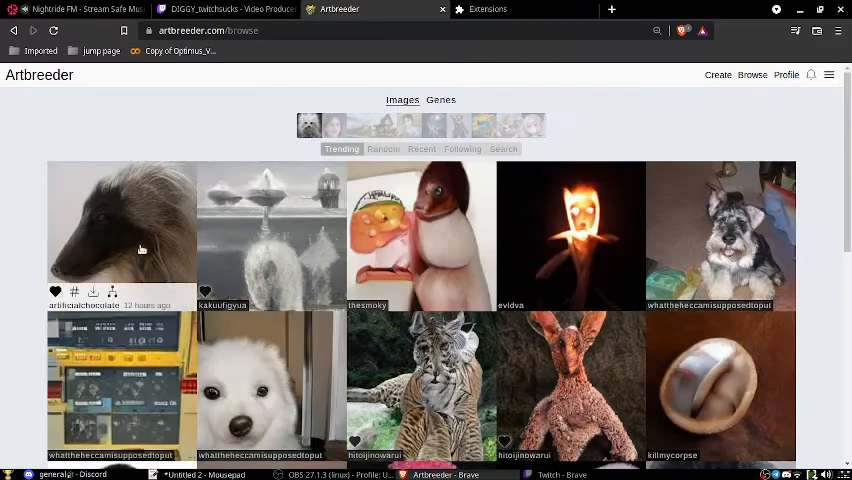
Scroll down the Trending gallery through rows of surreal animal and human images.
scroll("down", 3)
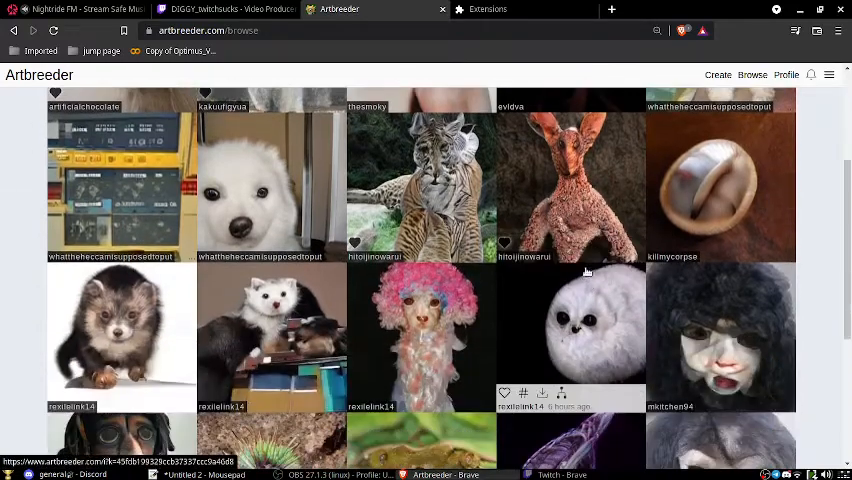
scroll("down", 3)
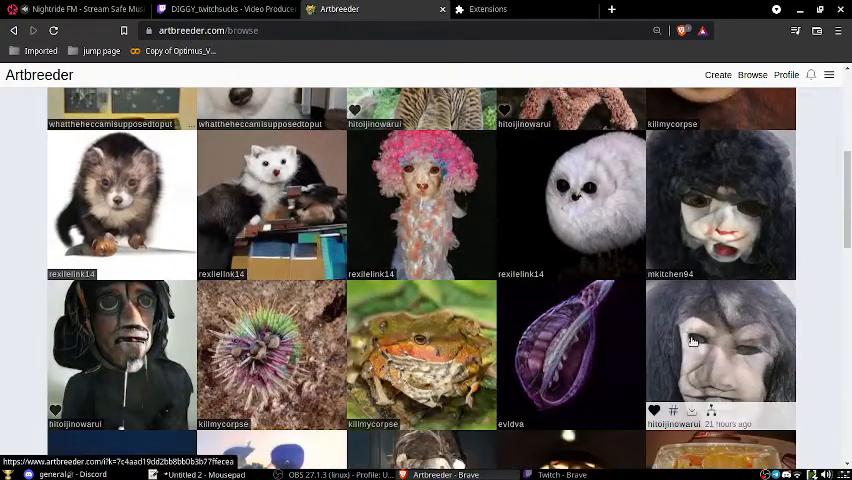
scroll("down", 3)
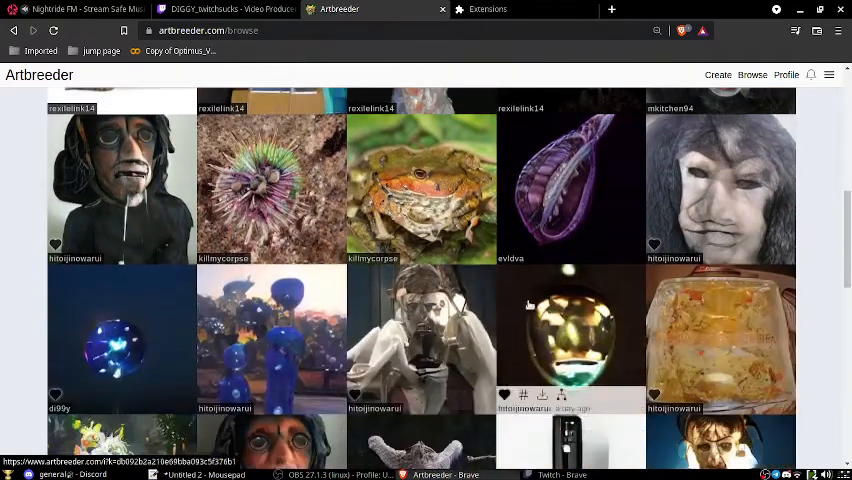
scroll("down", 3)
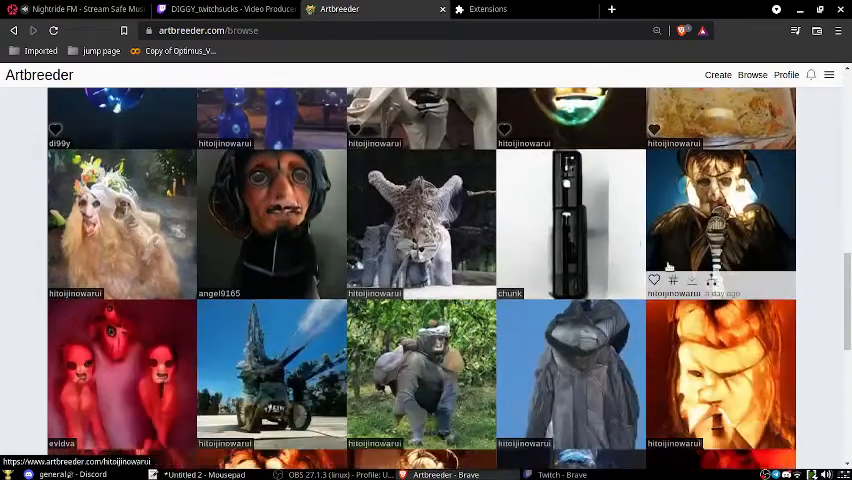
scroll("down", 3)
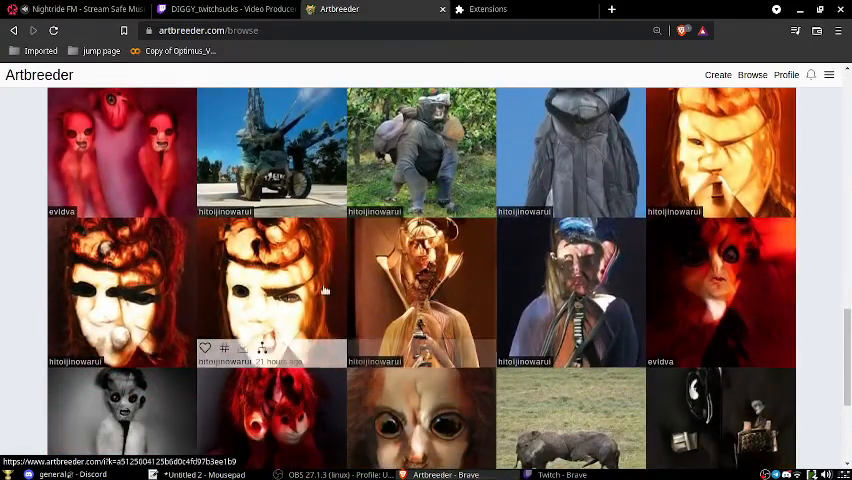
scroll("down", 3)
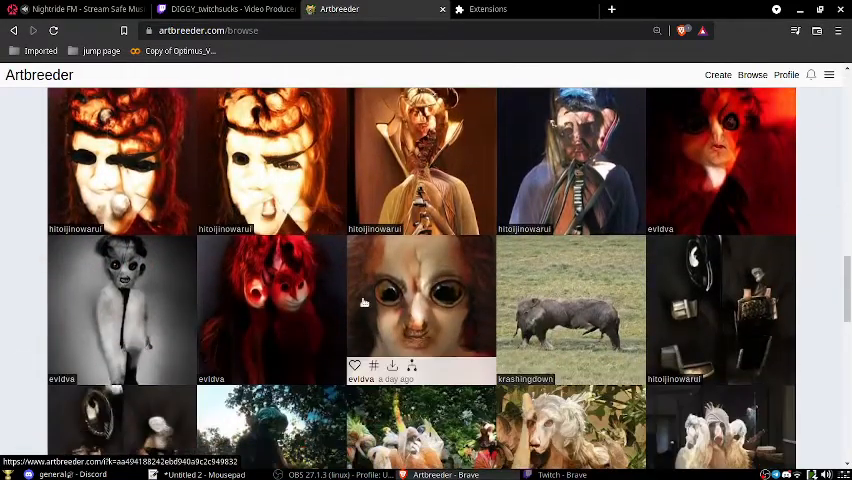
mouse_move(436, 308)
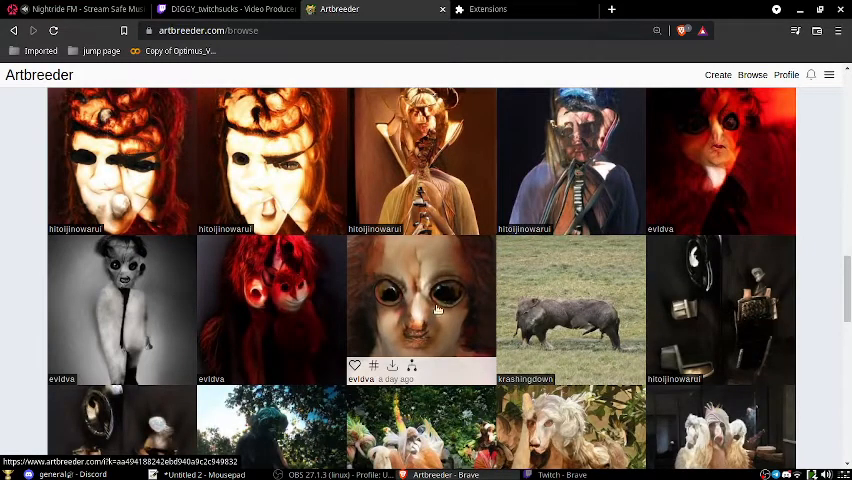
scroll("down", 3)
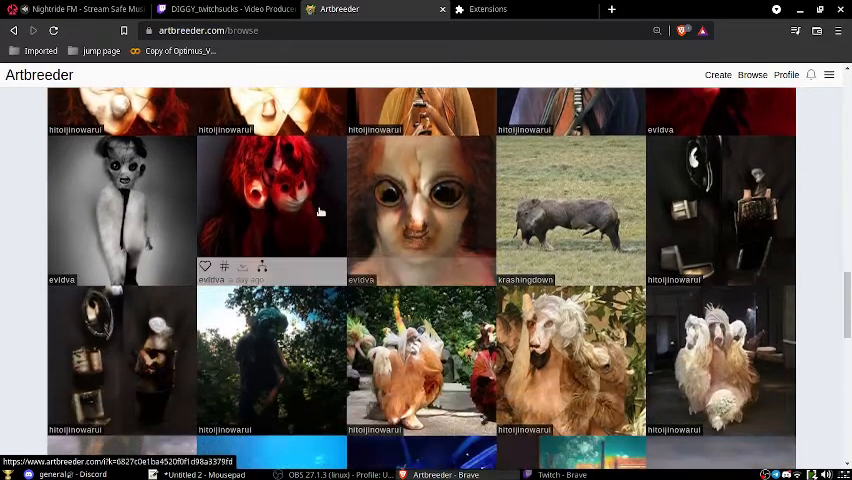
mouse_move(148, 322)
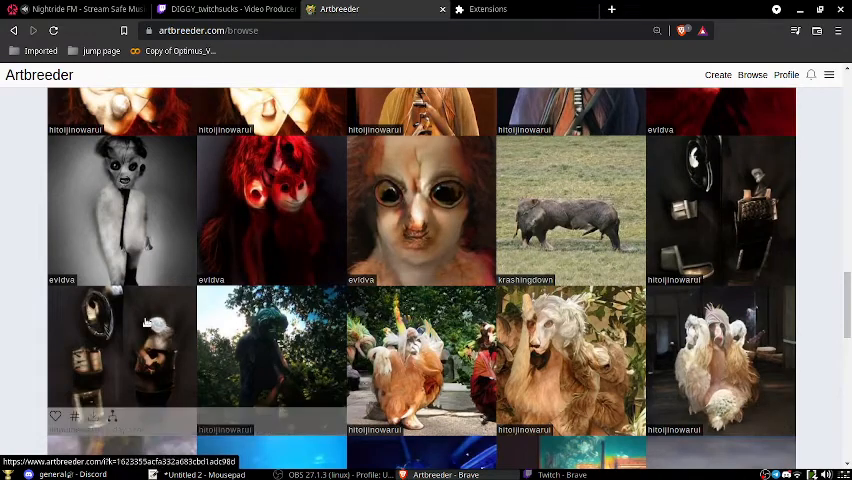
scroll("down", 3)
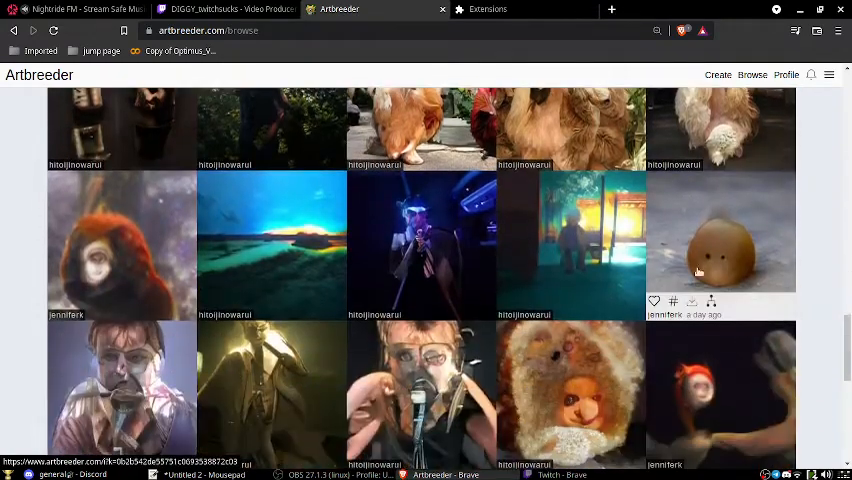
scroll("down", 3)
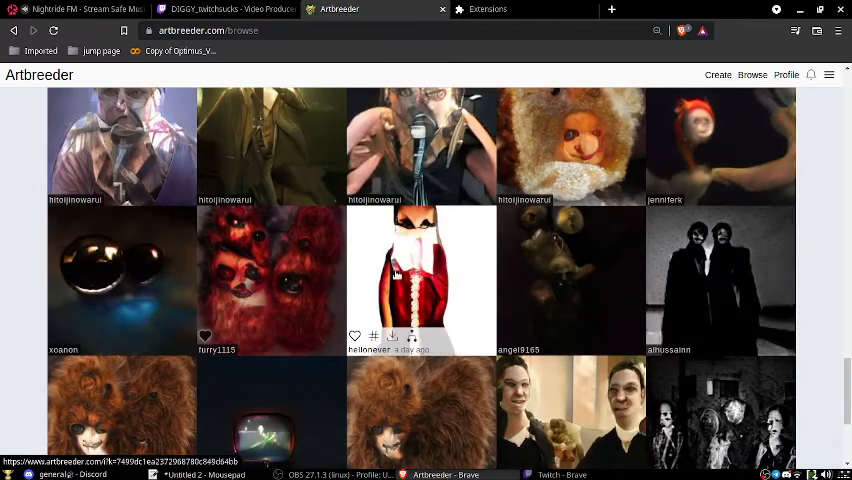
scroll("down", 3)
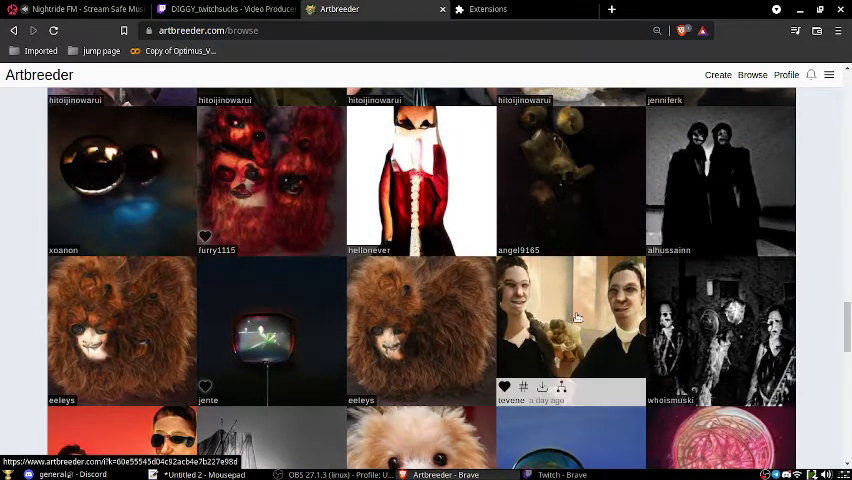
Visit a gallery image's creator profile and scroll through their created images.
left_click(572, 318)
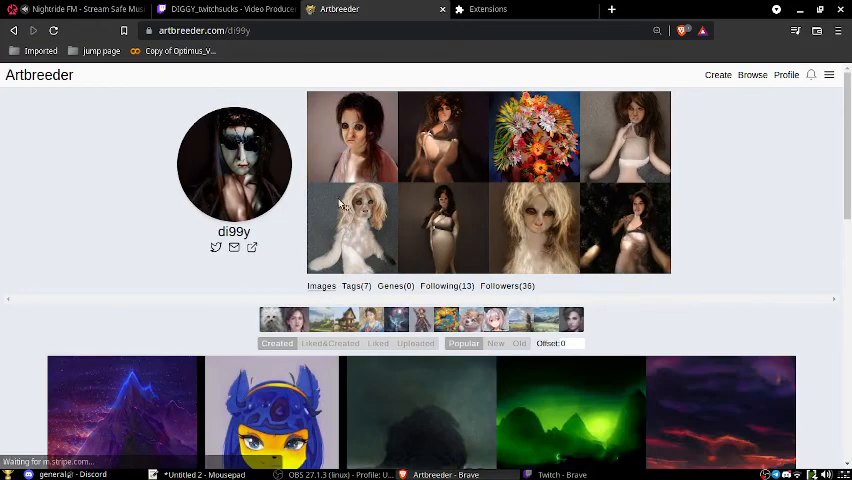
mouse_move(630, 276)
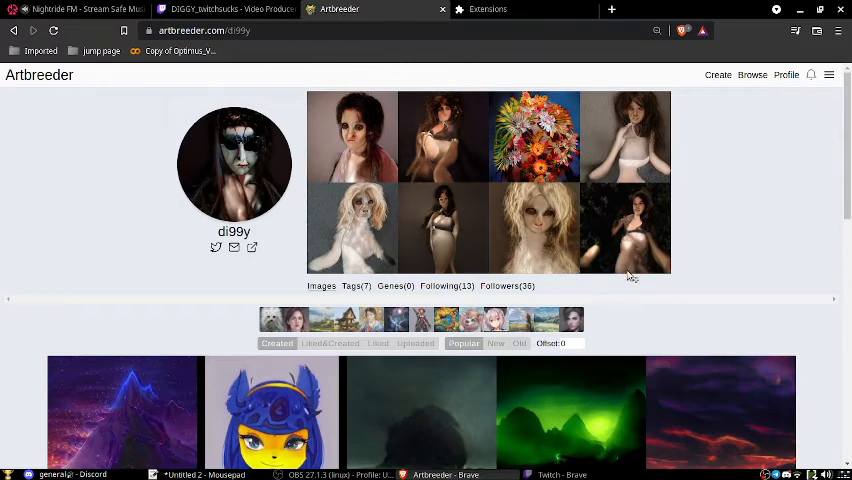
mouse_move(390, 200)
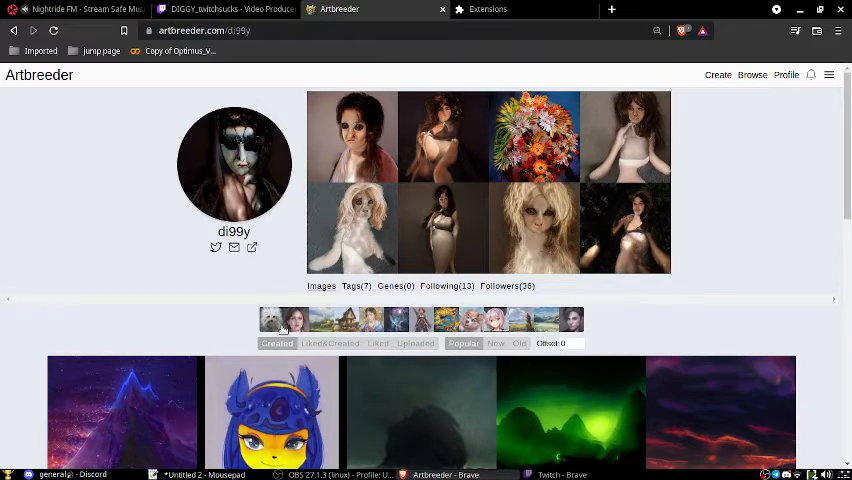
scroll("down", 3)
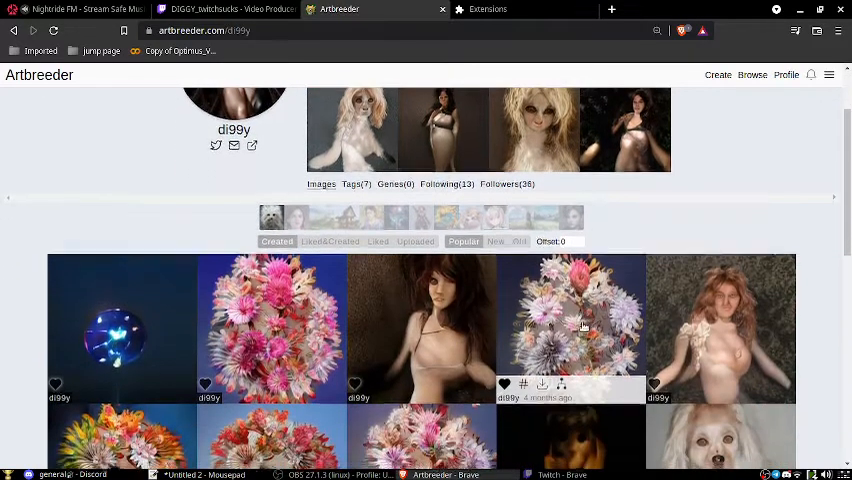
scroll("down", 3)
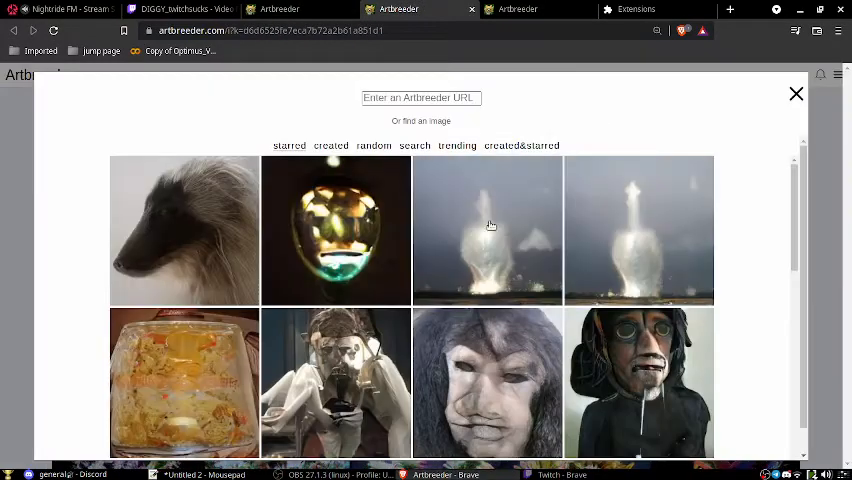
mouse_move(504, 288)
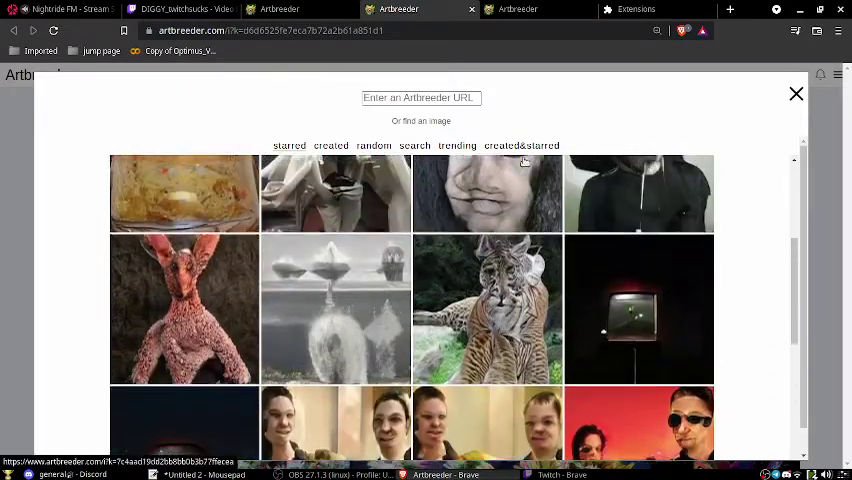
Drag the crossbreed mix slider between the two flower images and settle near an even blend.
right_click(270, 30)
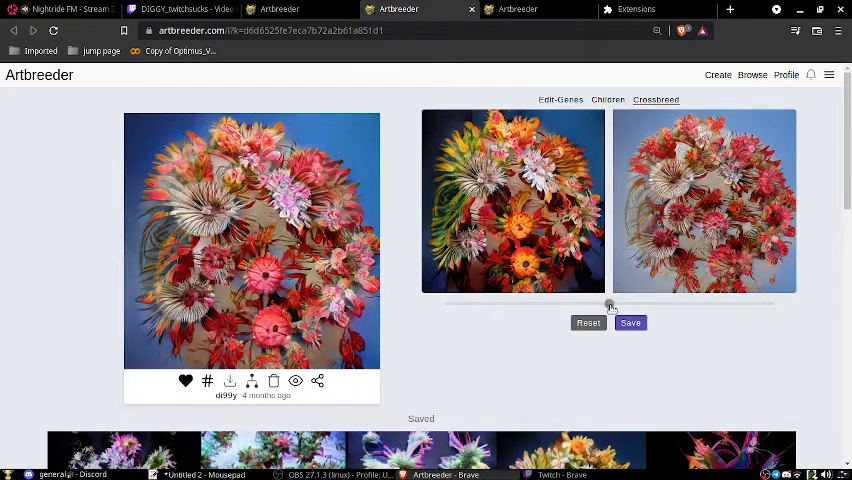
left_click_drag(610, 304, 534, 304)
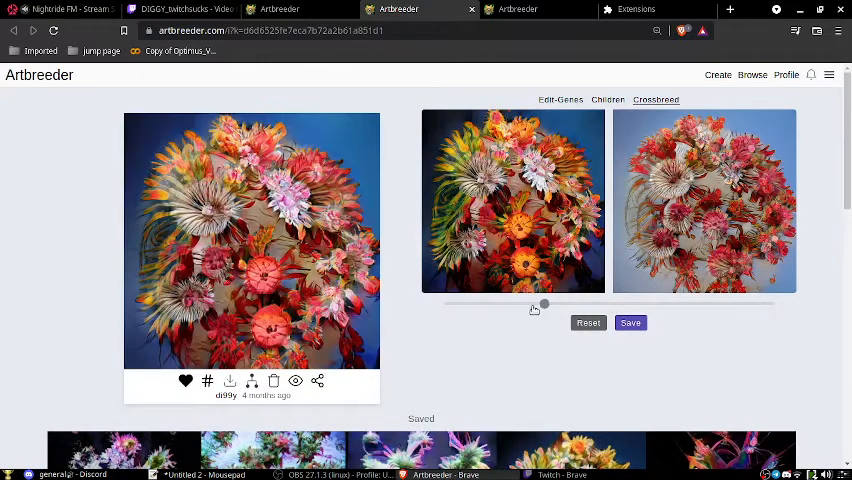
left_click_drag(544, 304, 452, 304)
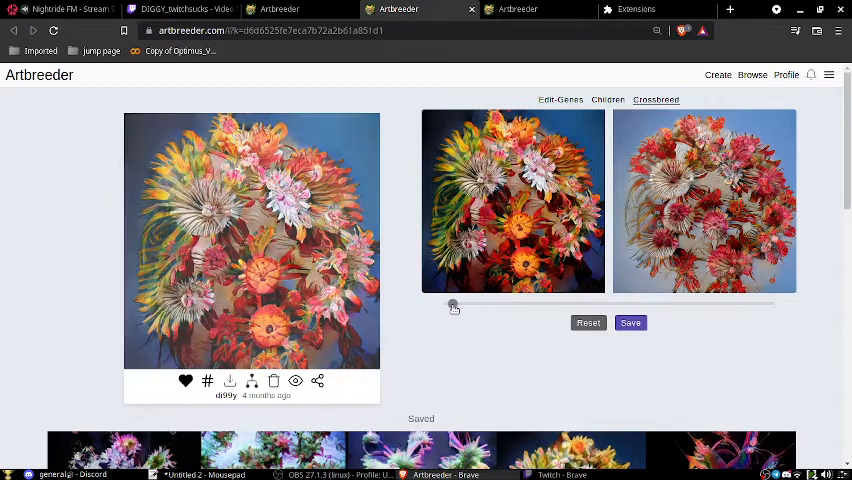
left_click_drag(452, 304, 676, 304)
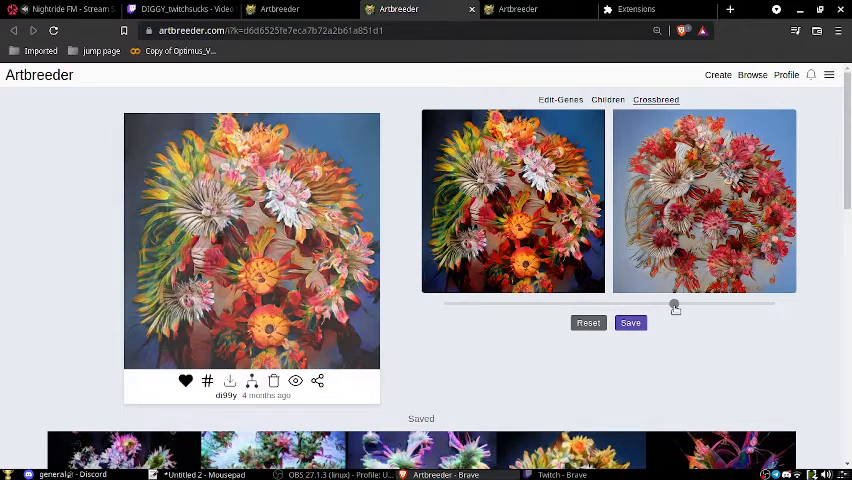
left_click_drag(676, 304, 728, 304)
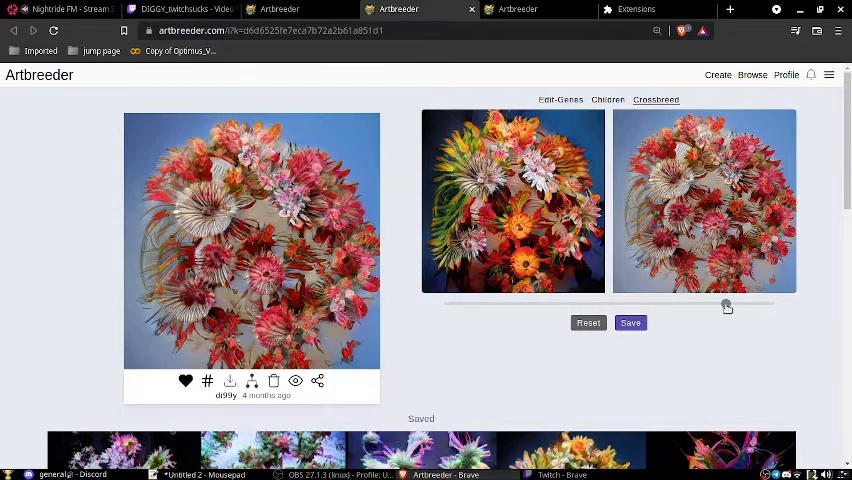
left_click_drag(728, 304, 756, 304)
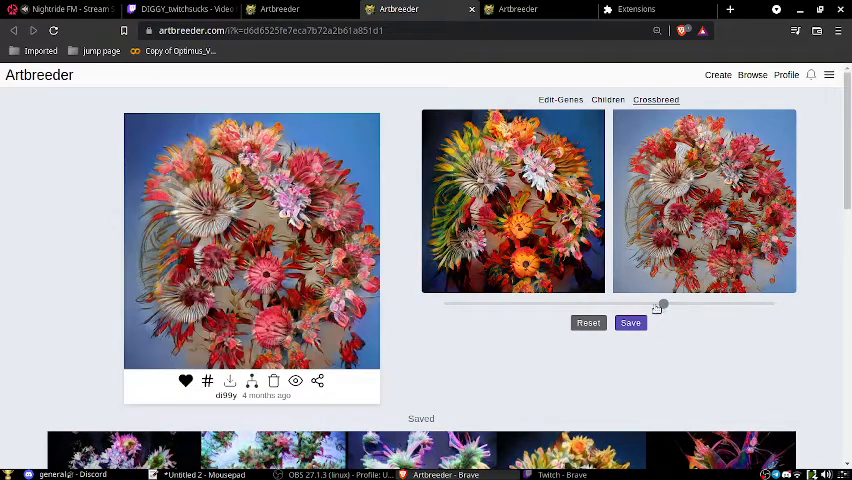
left_click_drag(662, 304, 640, 304)
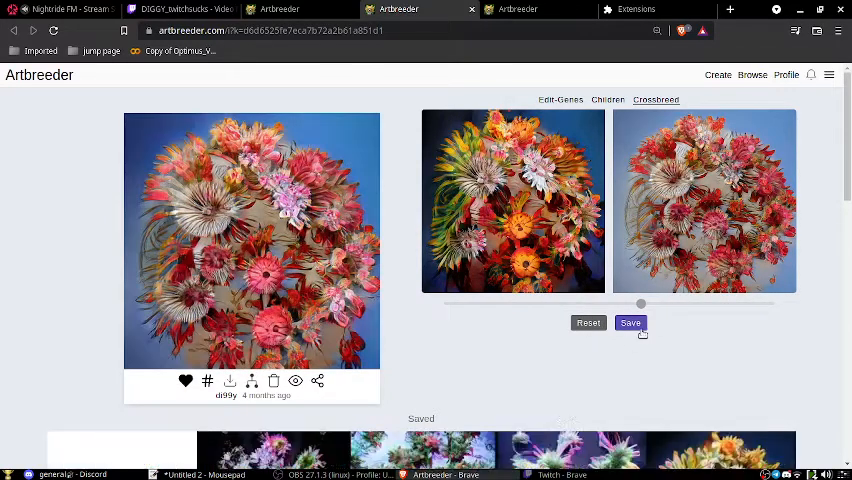
Scroll down past the saved flower results toward the general composer.
scroll("down", 3)
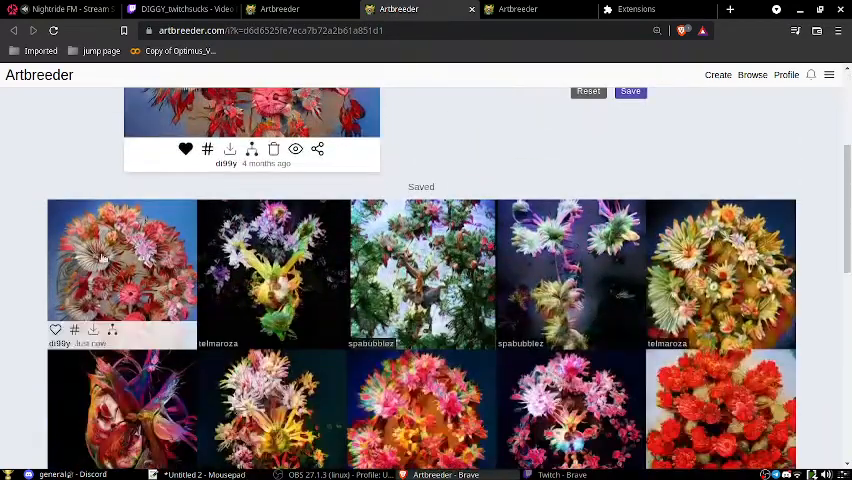
scroll("down", 3)
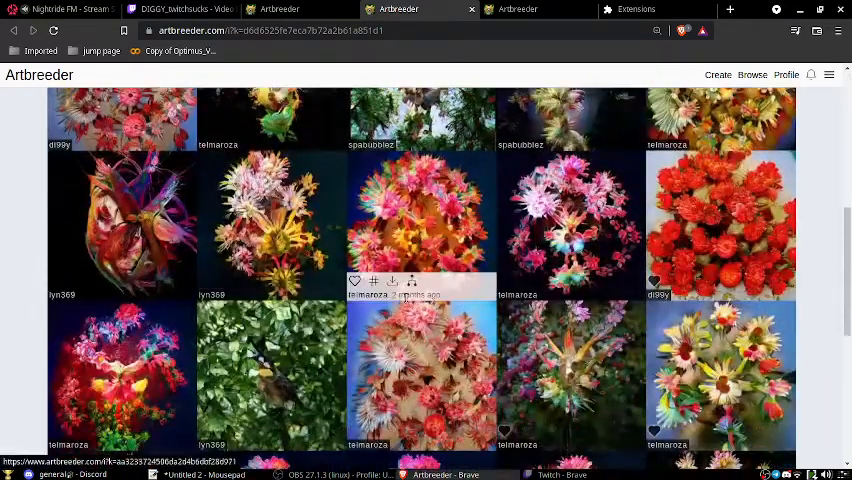
scroll("down", 3)
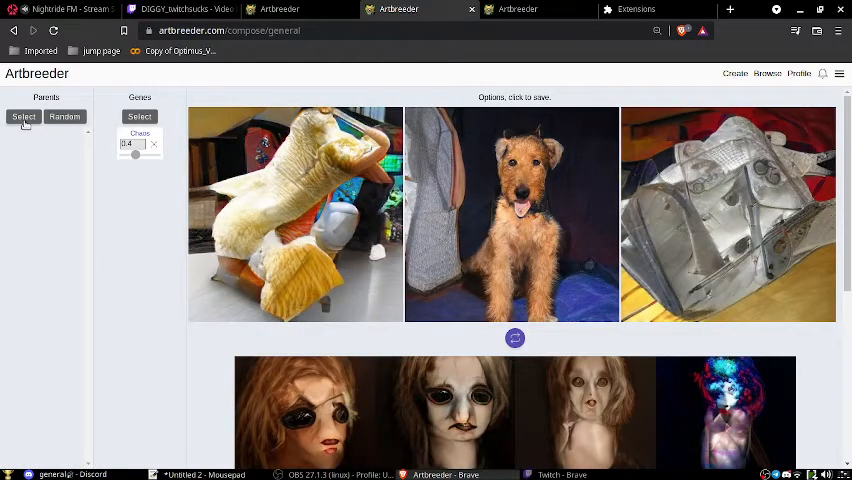
Add the leopard picture as a third parent beside the dog and lynx and generate hybrid creature options.
left_click(24, 116)
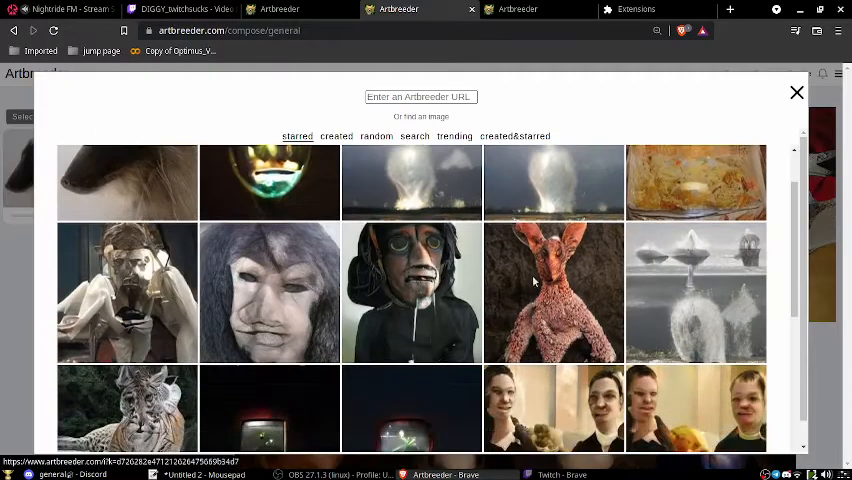
scroll("down", 3)
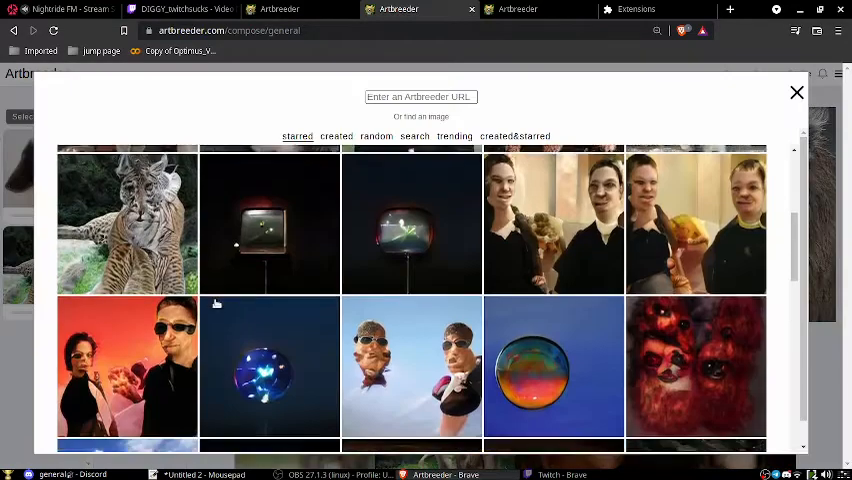
scroll("down", 3)
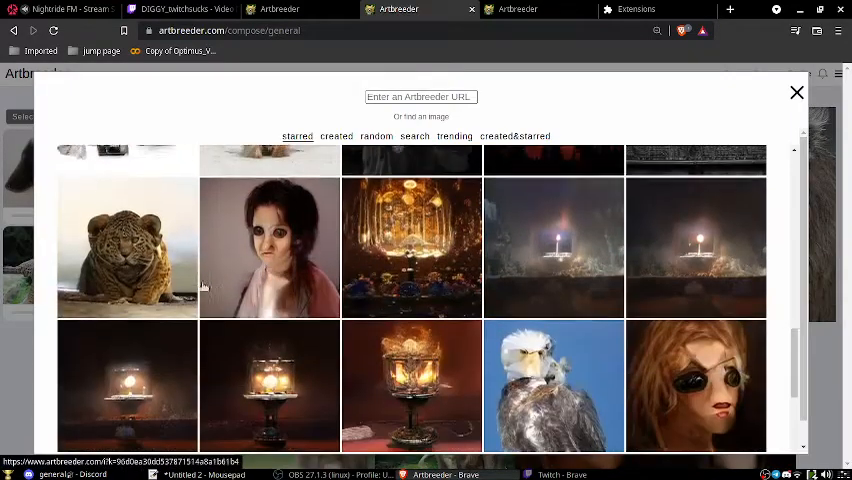
left_click(796, 92)
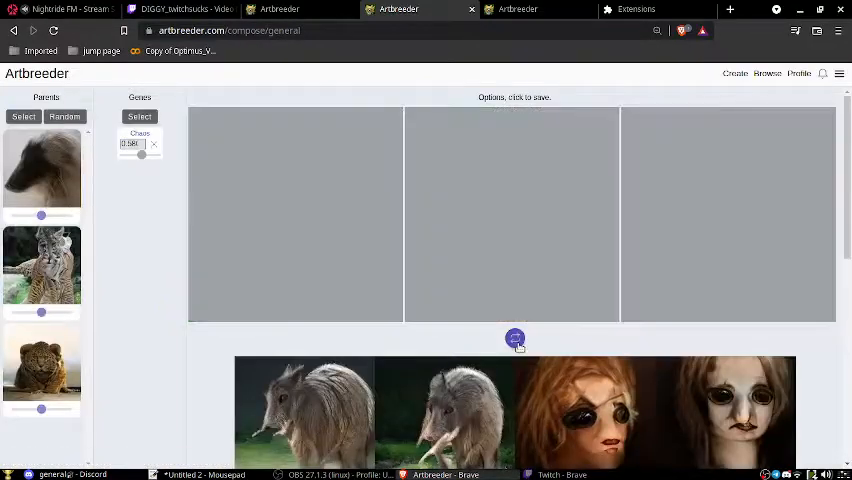
left_click(514, 338)
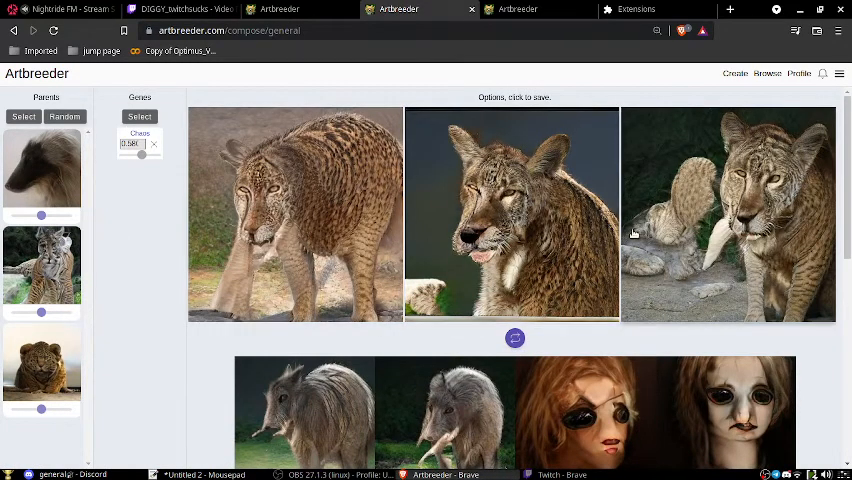
mouse_move(640, 224)
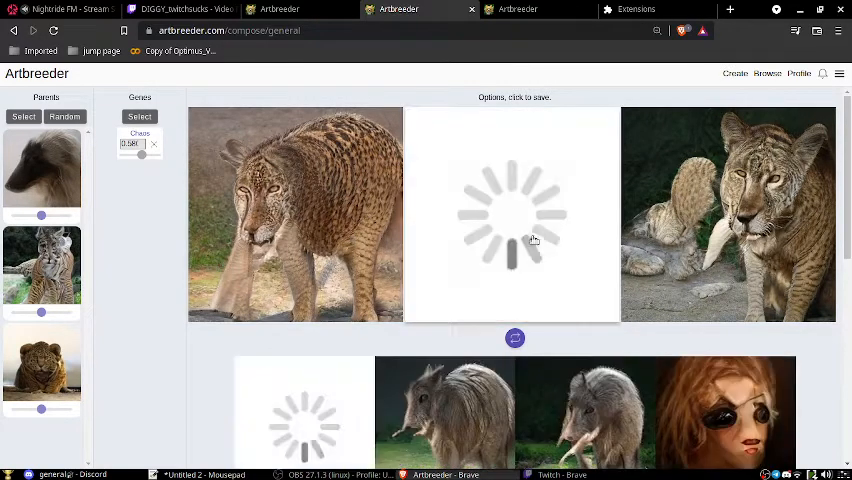
scroll("down", 3)
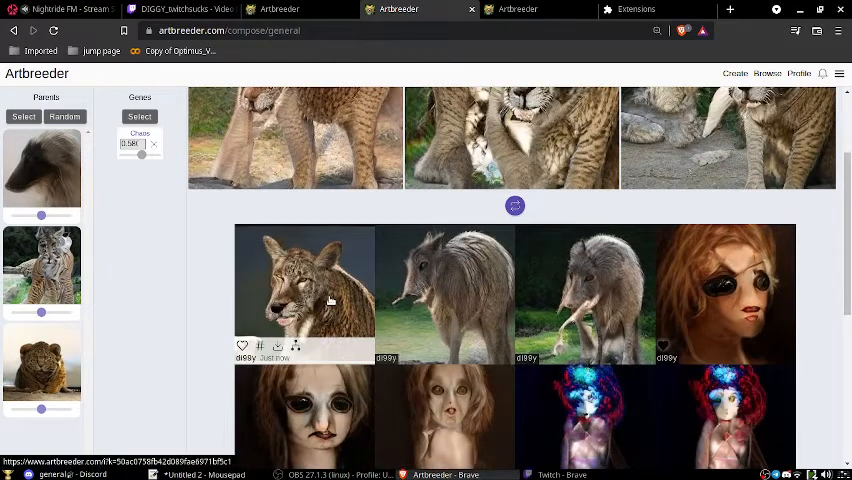
Give the saved lynx an insect gene, strengthen it until the cat looks leopard-spotted, and save as a new image.
left_click(304, 292)
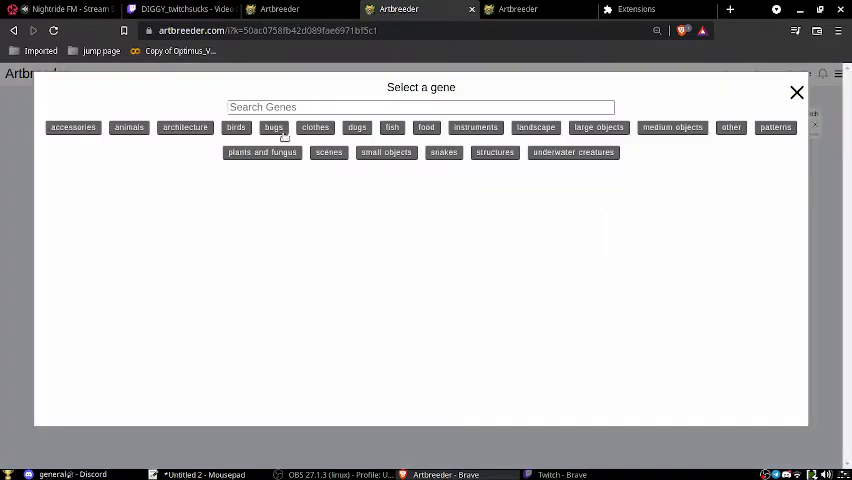
left_click(274, 128)
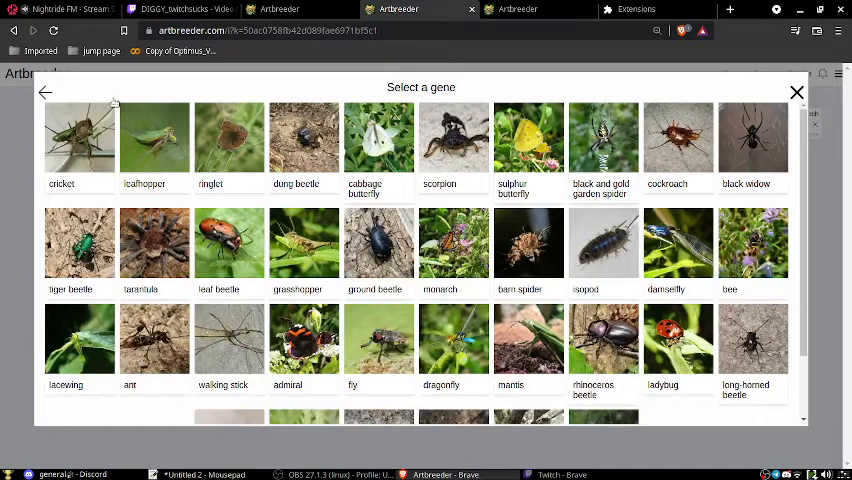
scroll("down", 3)
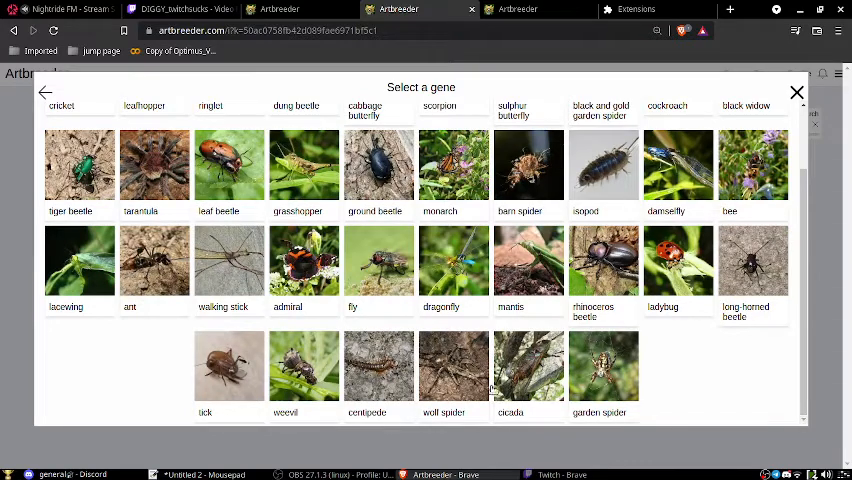
left_click(510, 370)
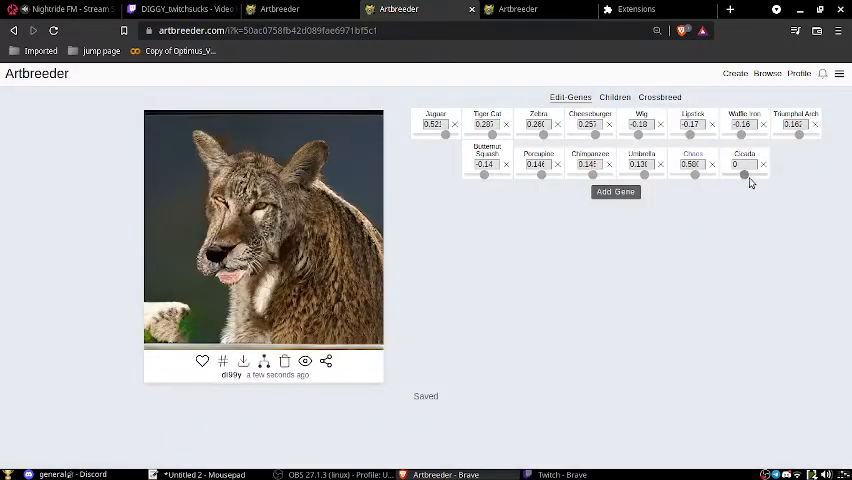
left_click_drag(744, 176, 756, 176)
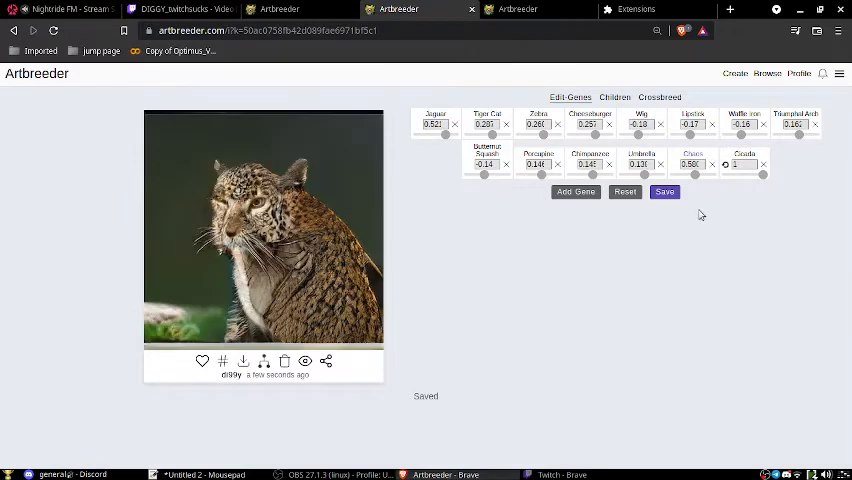
left_click(658, 192)
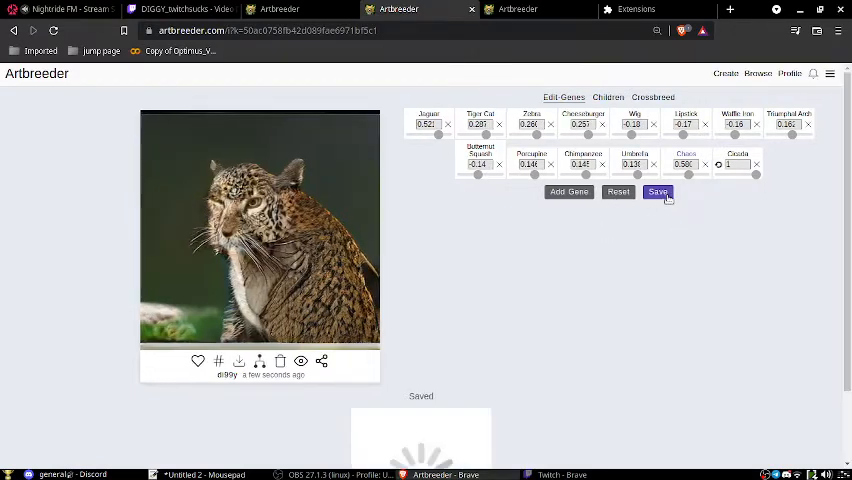
scroll("down", 3)
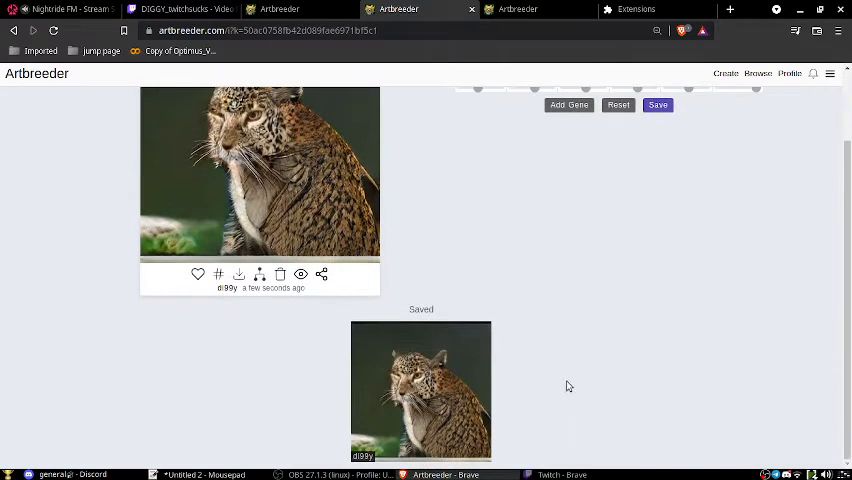
mouse_move(648, 344)
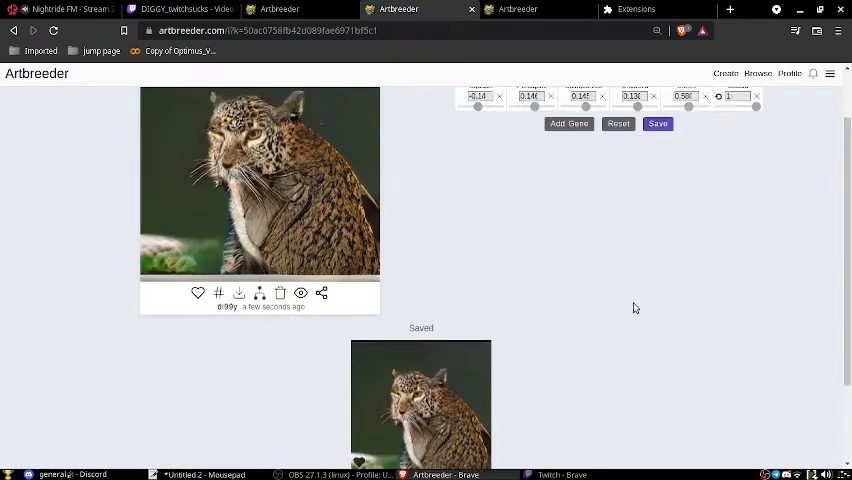
Start a General compose creation with landscape photo parents and generate stormy lake-and-sky options.
left_click(724, 72)
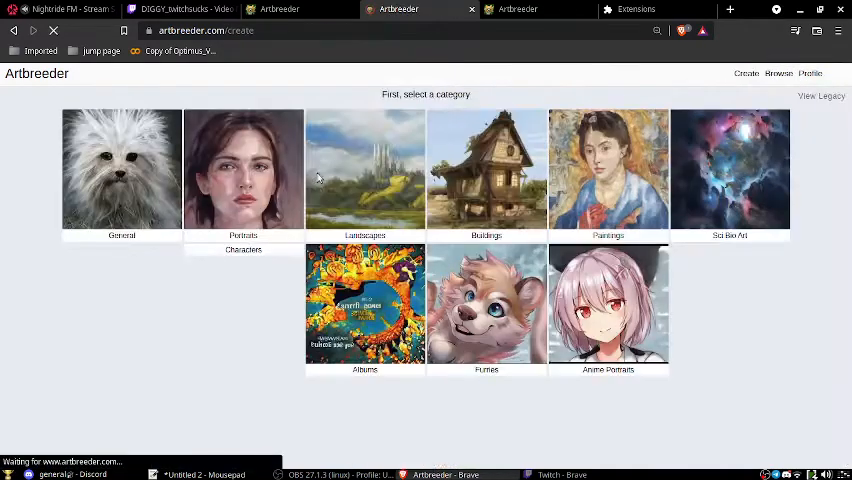
left_click(120, 168)
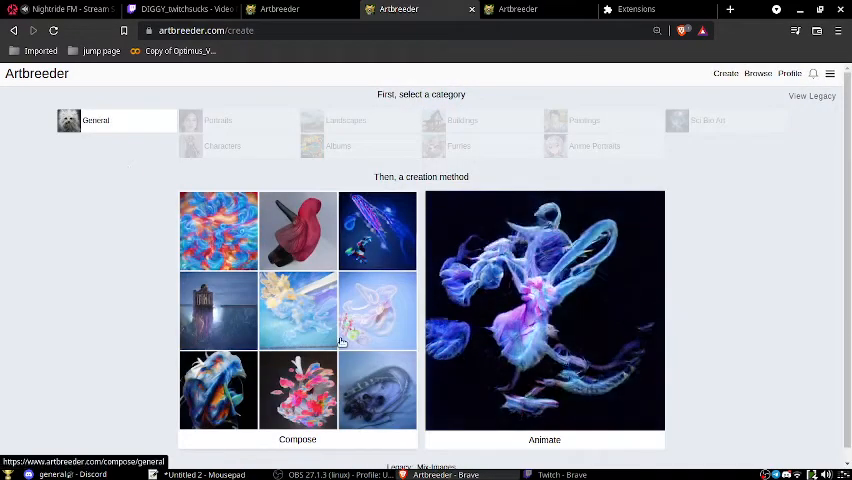
left_click(296, 310)
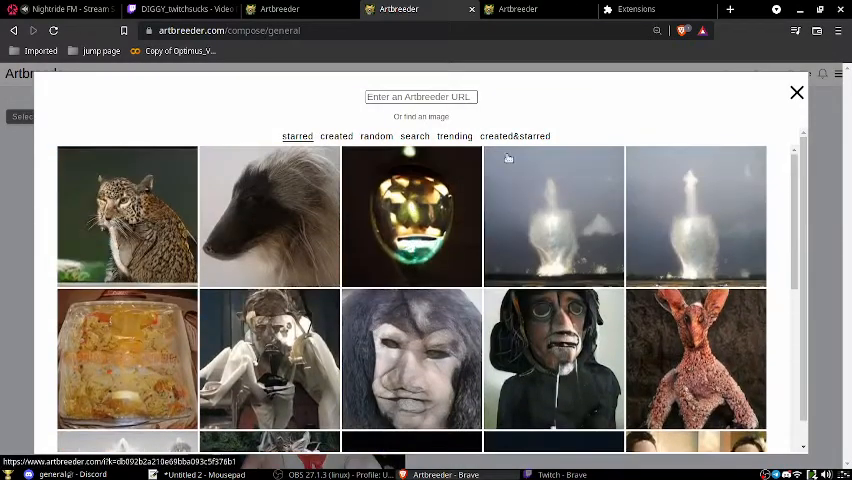
scroll("down", 3)
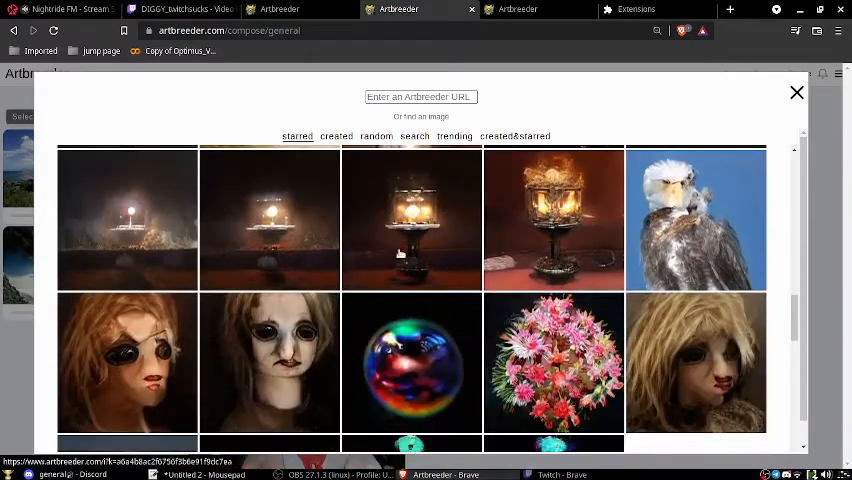
scroll("down", 3)
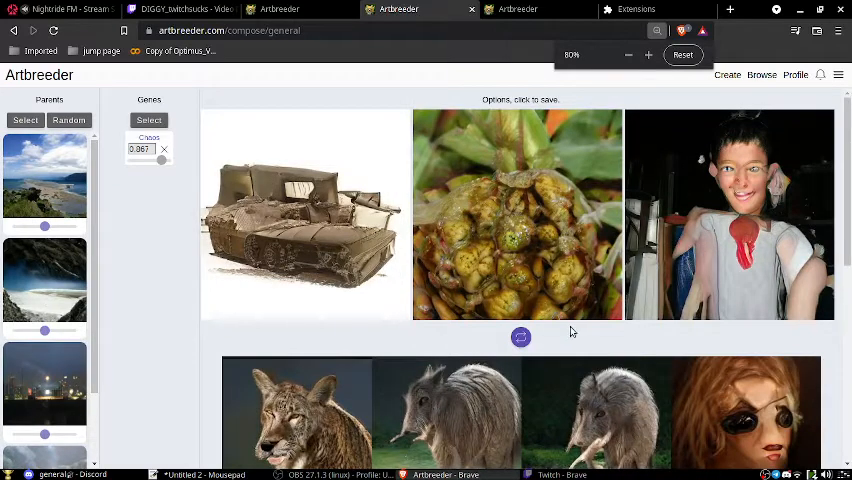
left_click(520, 336)
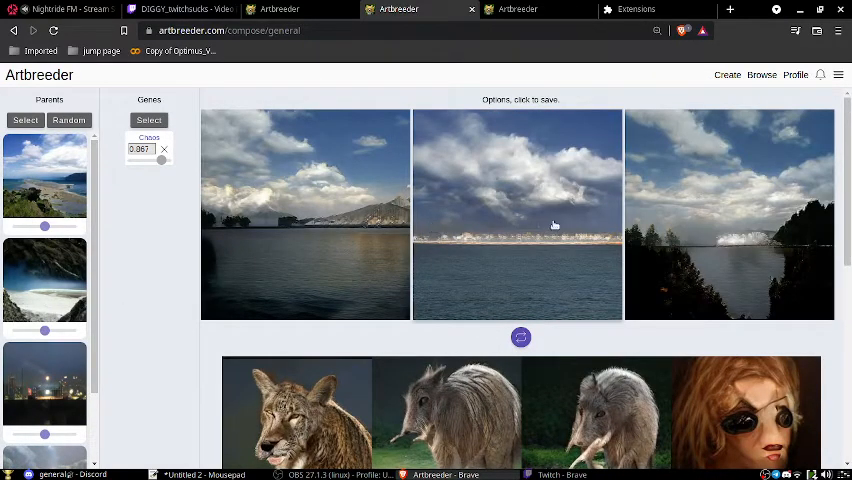
mouse_move(704, 220)
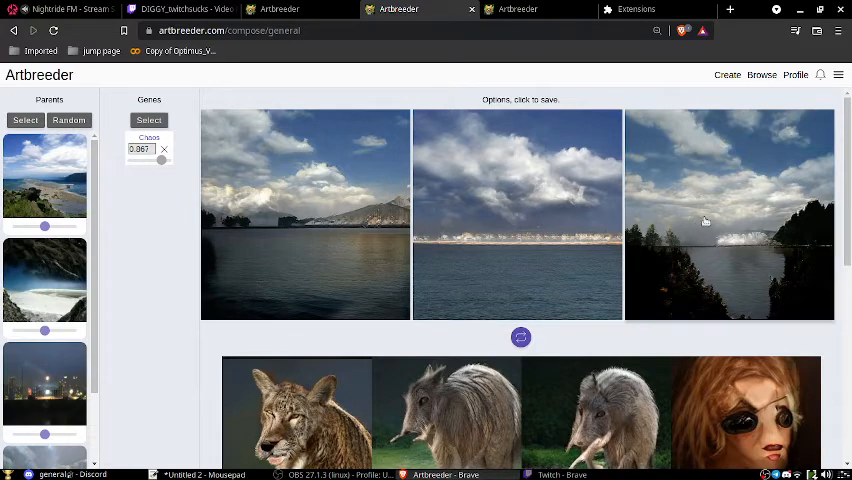
mouse_move(770, 224)
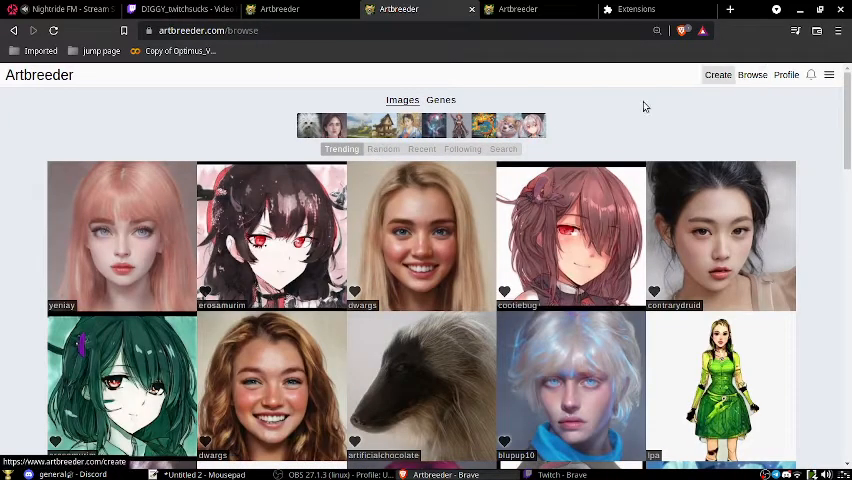
Start a brand-new creation in the Landscapes category.
left_click(716, 74)
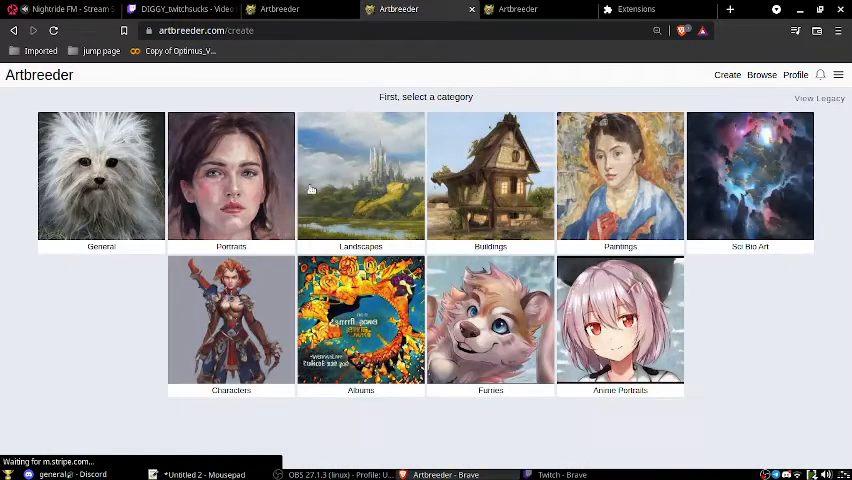
left_click(360, 176)
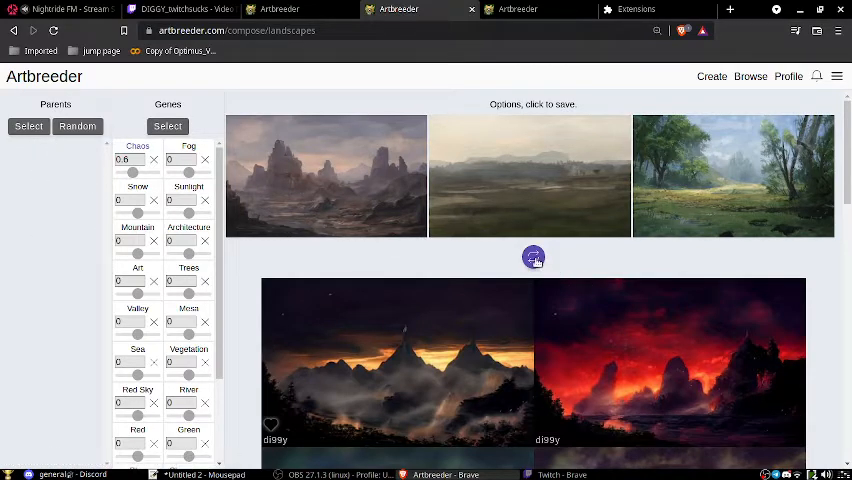
Choose a starred vivid sunset picture as a parent for the landscape composition.
left_click(532, 256)
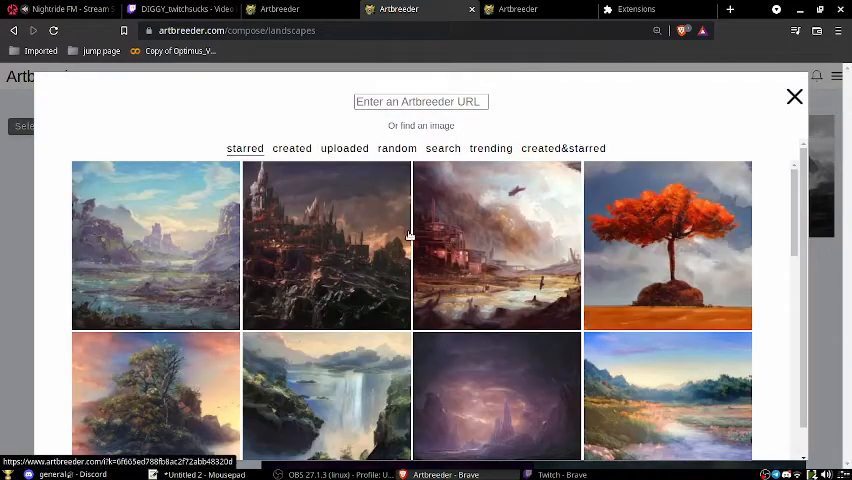
scroll("down", 3)
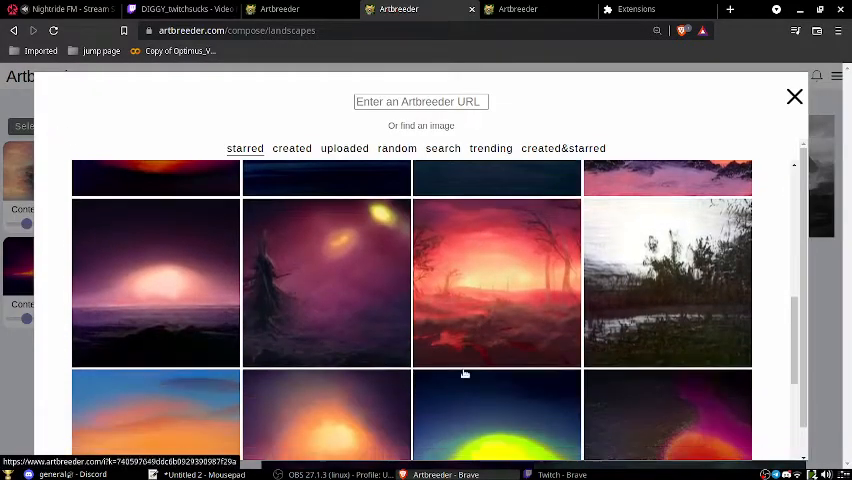
scroll("down", 3)
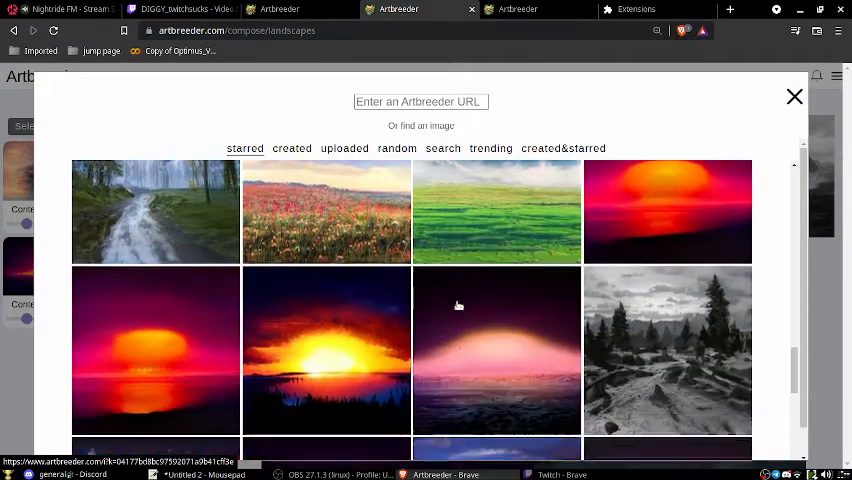
left_click(796, 96)
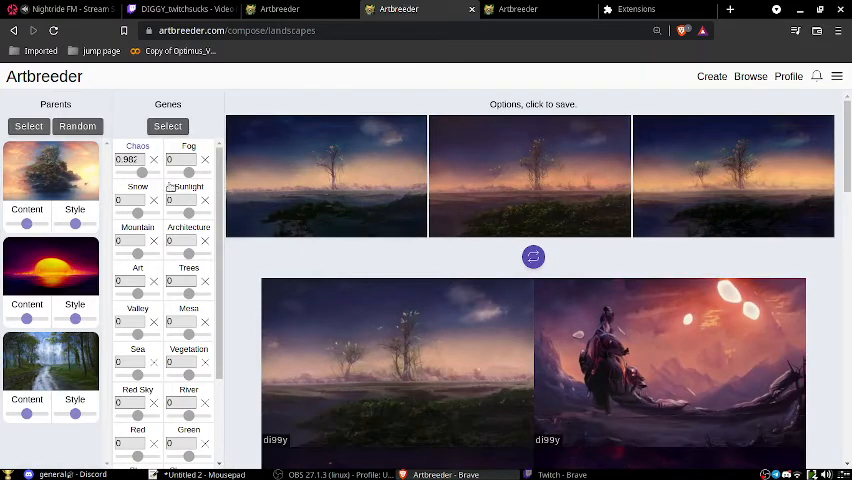
Add an extra landscape gene to the mix and raise its strength for aurora-streaked skies.
left_click(168, 126)
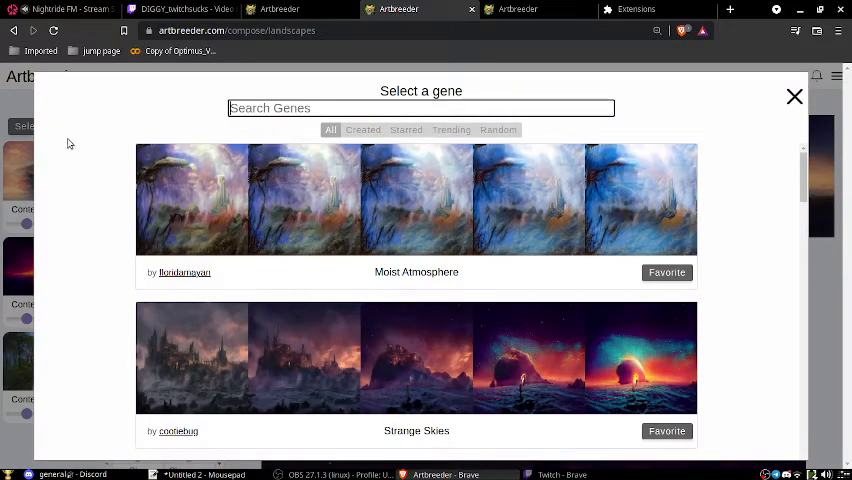
left_click(452, 128)
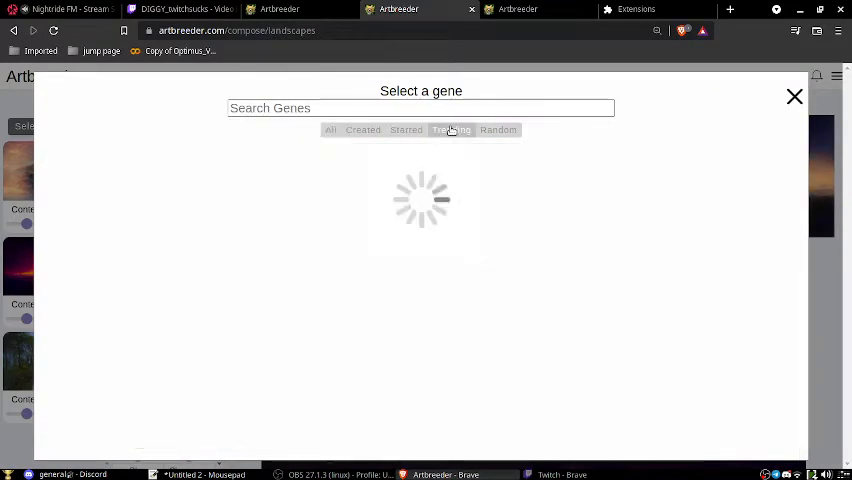
left_click(452, 128)
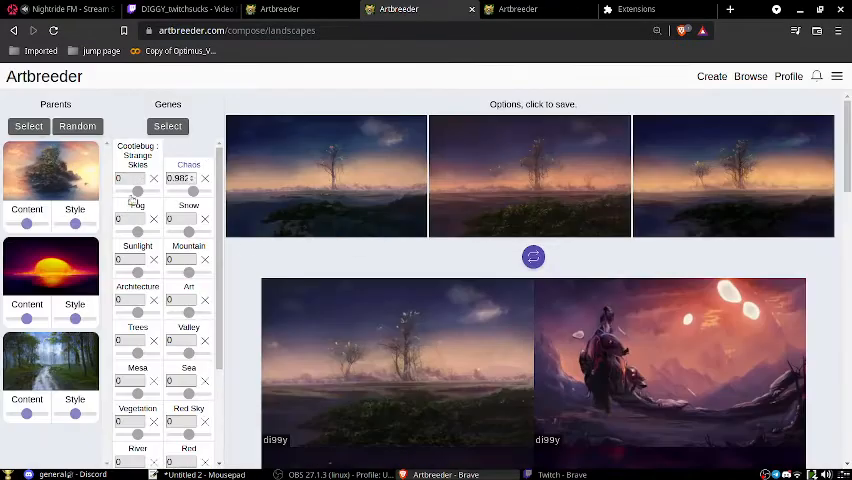
left_click_drag(118, 190, 142, 190)
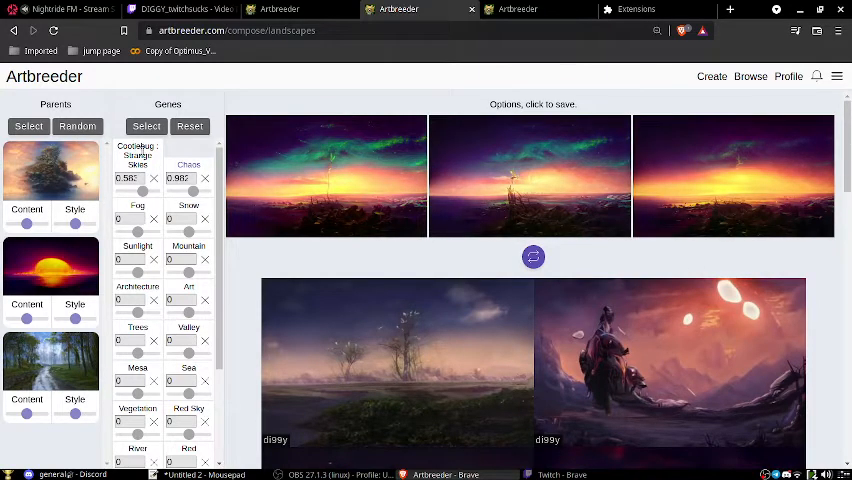
mouse_move(744, 228)
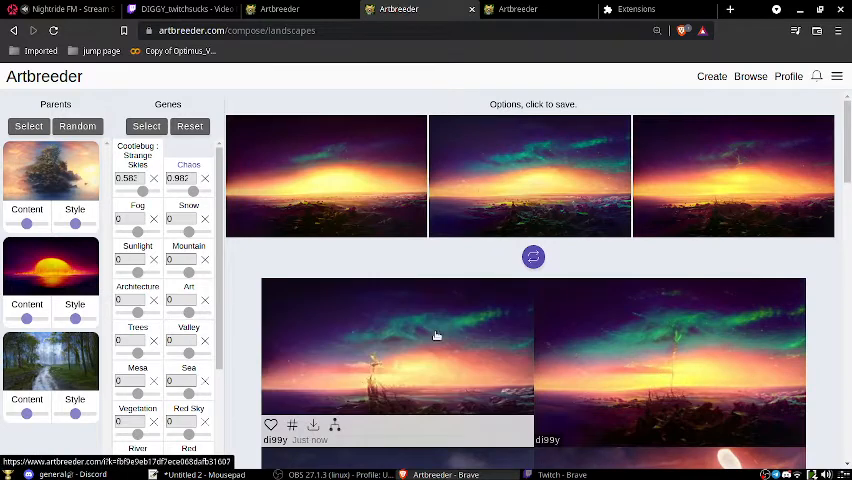
Save an aurora-sky sunset landscape, breed its children, then check the topic checklist notes.
left_click(396, 344)
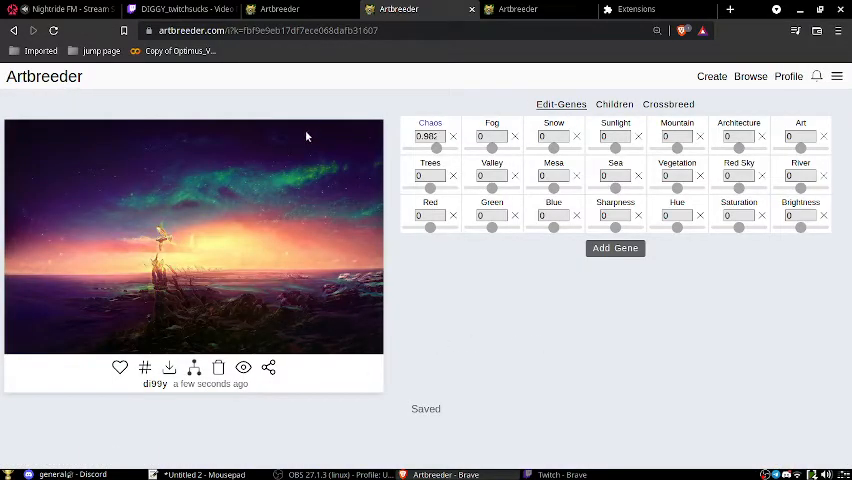
mouse_move(660, 148)
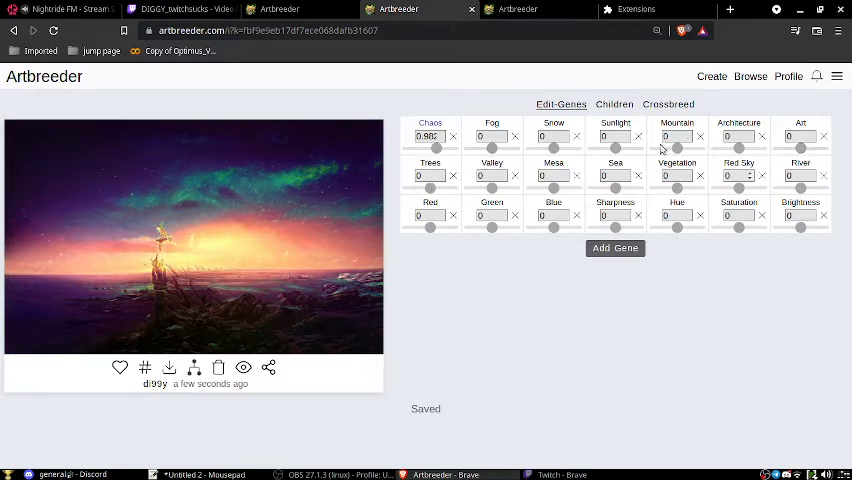
left_click(614, 104)
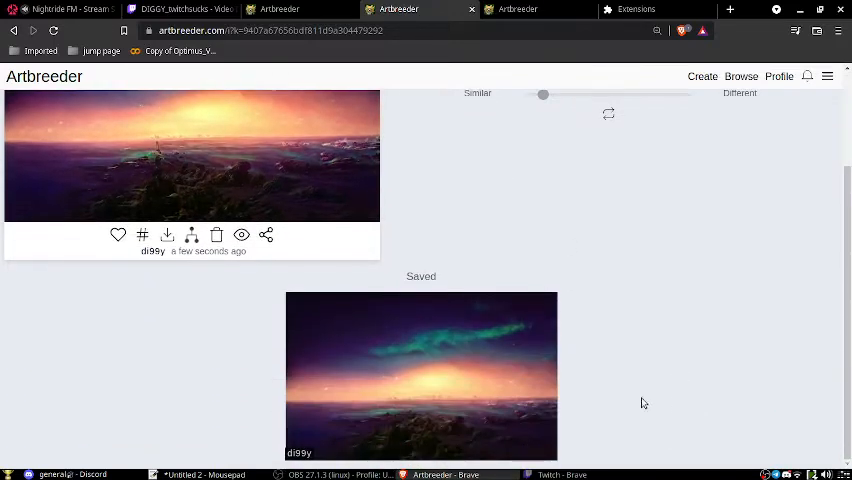
left_click(420, 370)
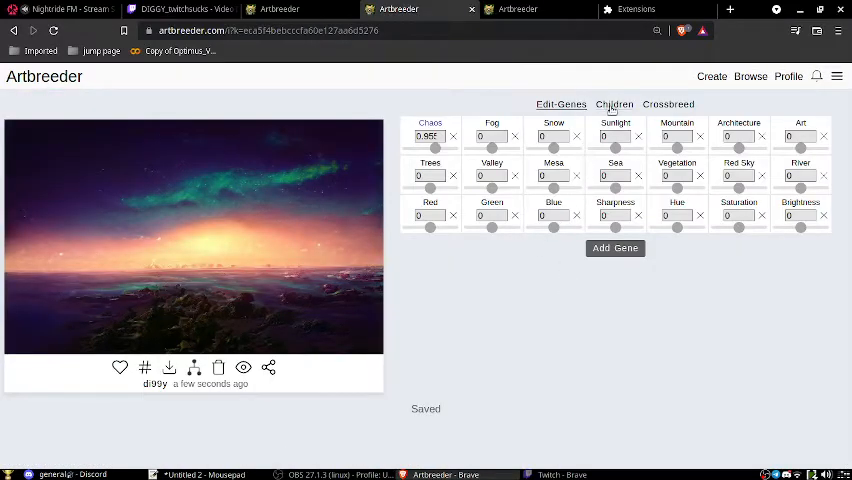
left_click(614, 104)
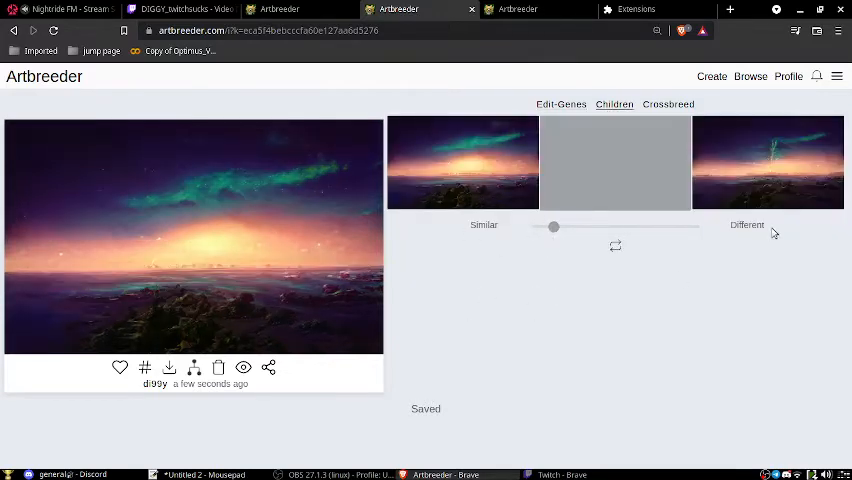
left_click(768, 162)
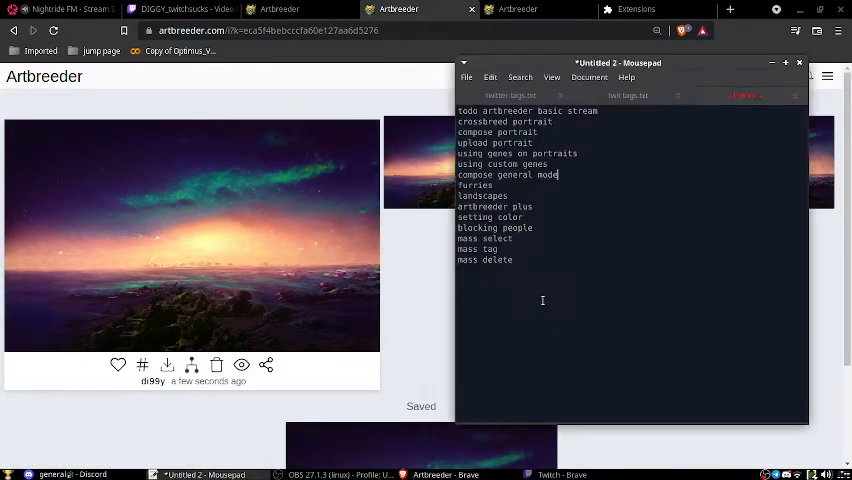
mouse_move(552, 208)
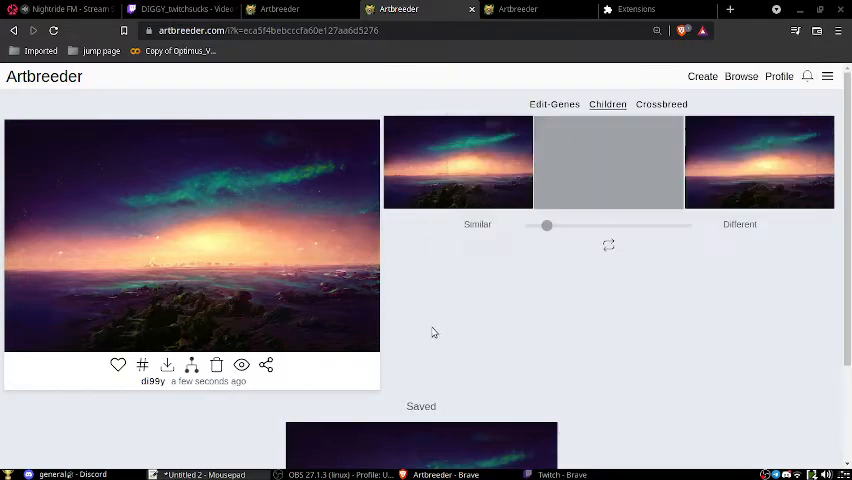
mouse_move(44, 76)
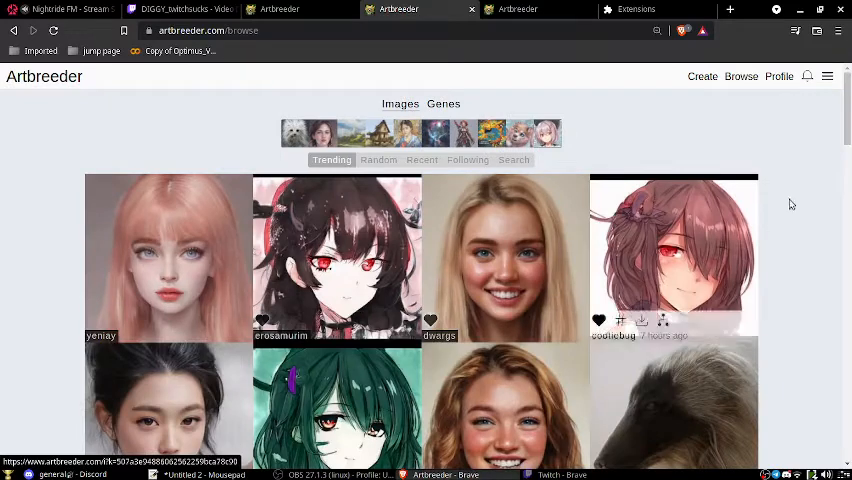
Start a Buildings composition with a starred golden skyscraper as a parent.
left_click(702, 76)
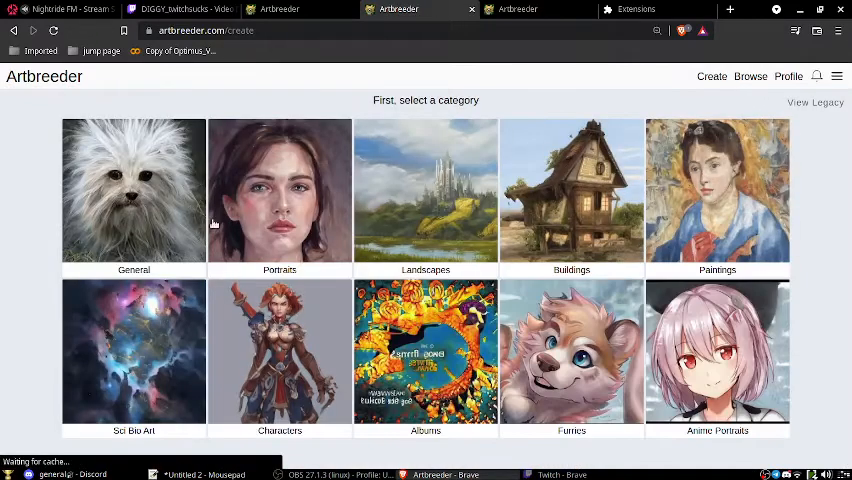
left_click(572, 190)
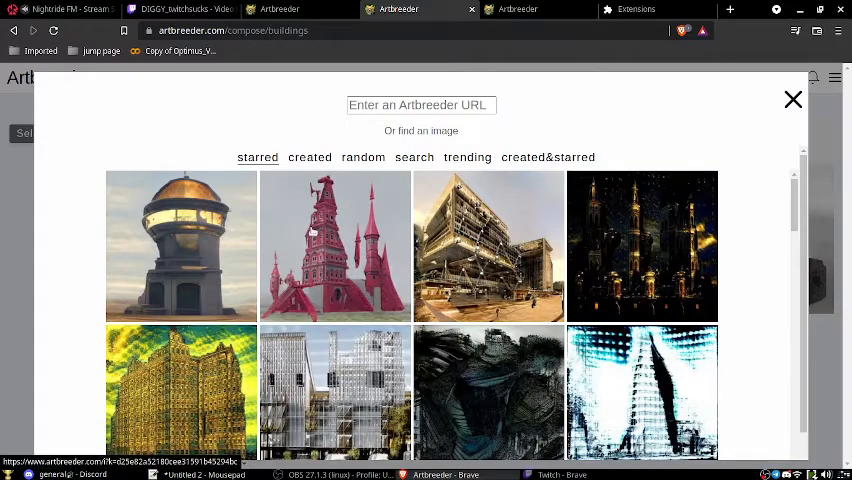
scroll("down", 3)
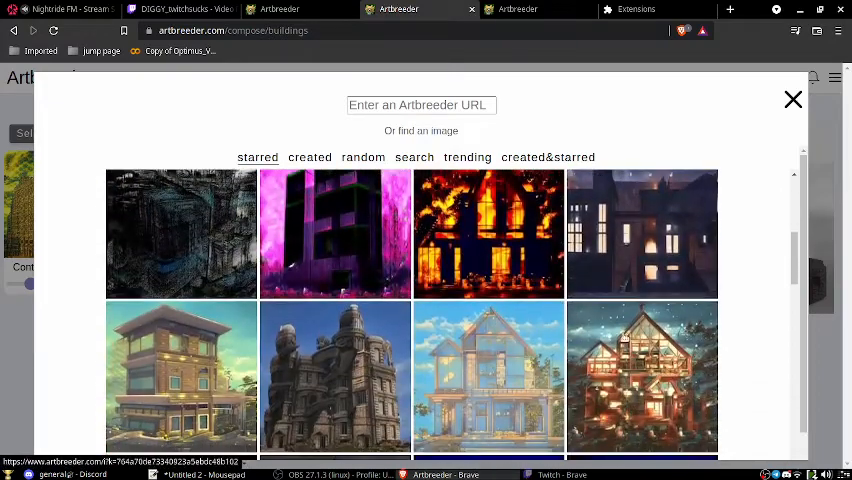
scroll("down", 3)
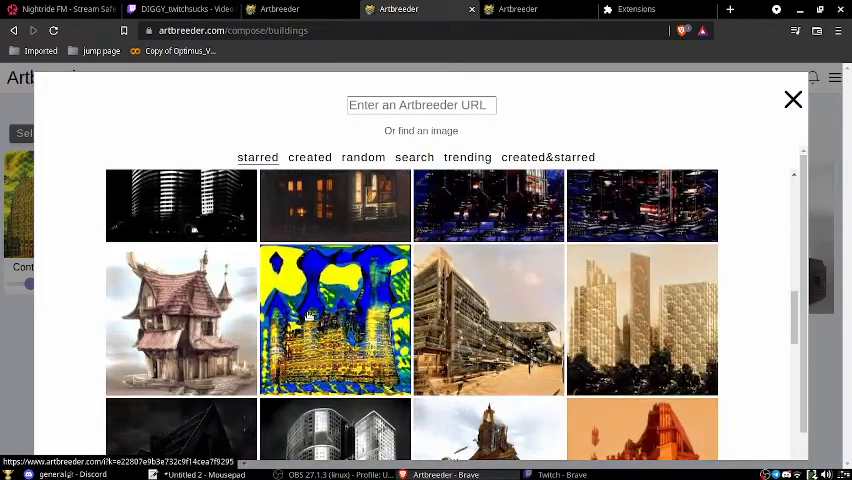
left_click(792, 100)
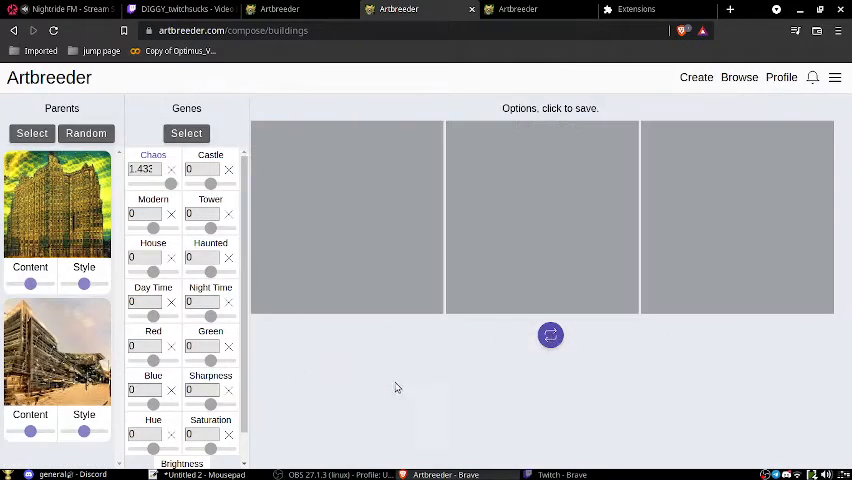
Generate ruined-city building options, tweak a parent's style influence, and return to the feed.
left_click(550, 336)
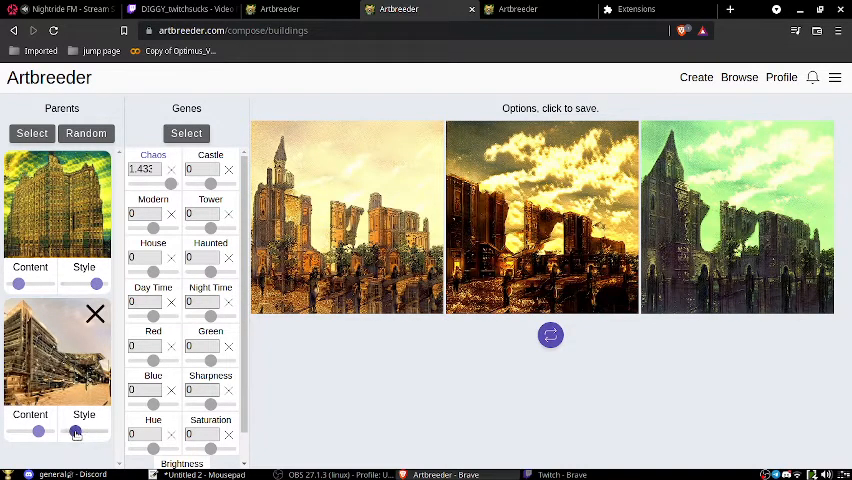
left_click(550, 336)
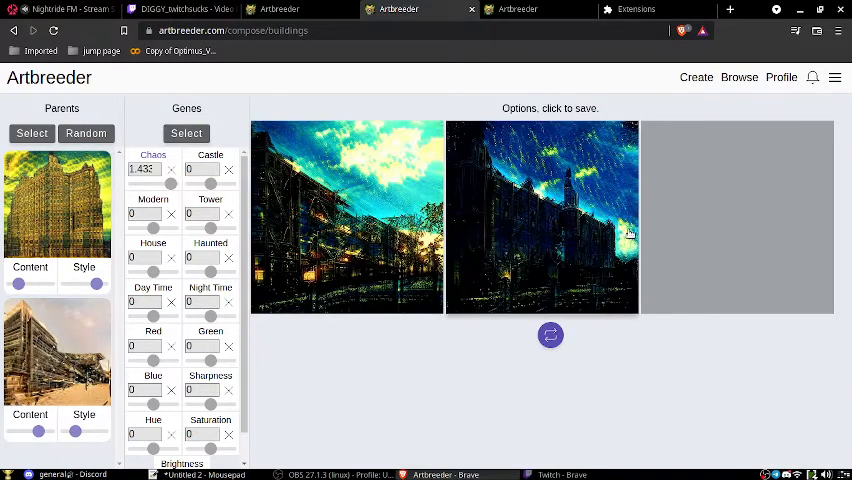
left_click(550, 336)
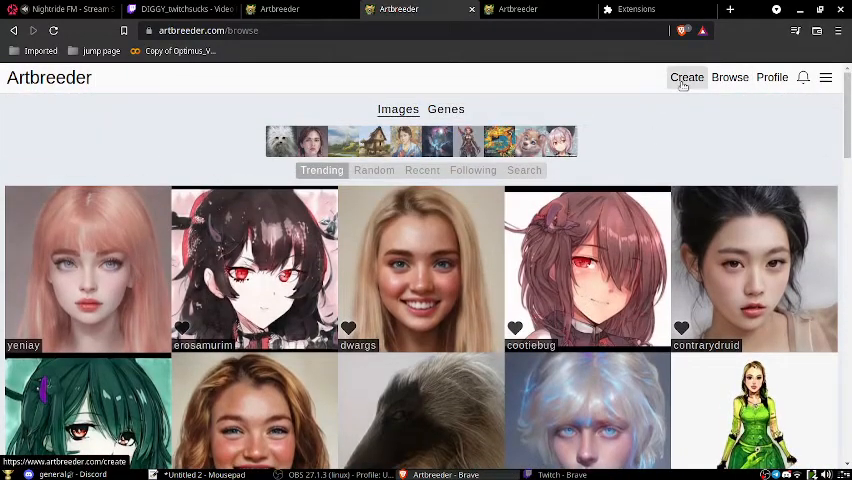
Start a Paintings composition blending a flower garden with the woman's portrait on red.
left_click(686, 76)
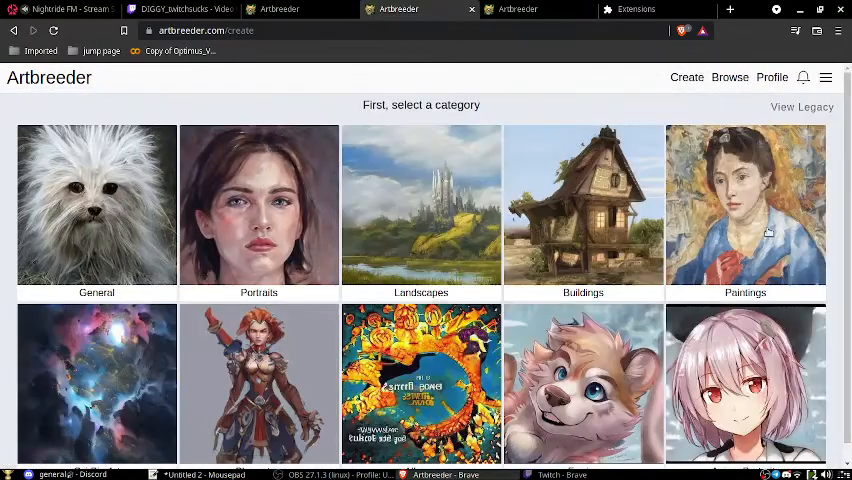
left_click(744, 204)
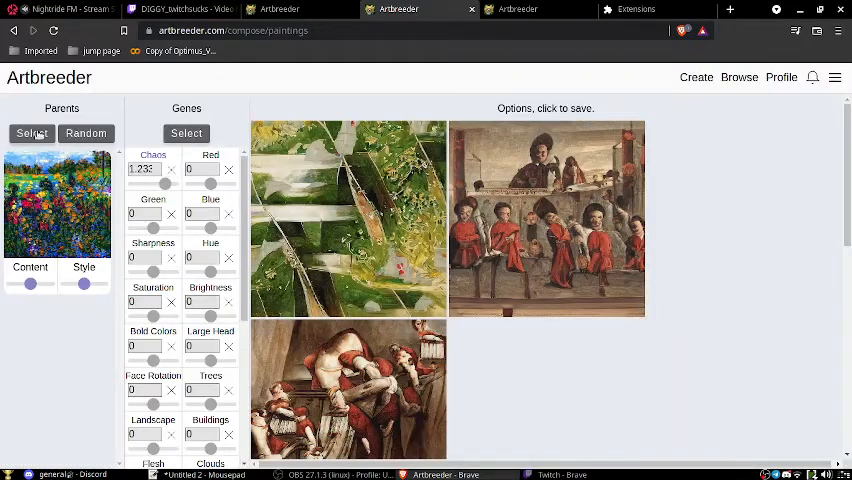
left_click(32, 132)
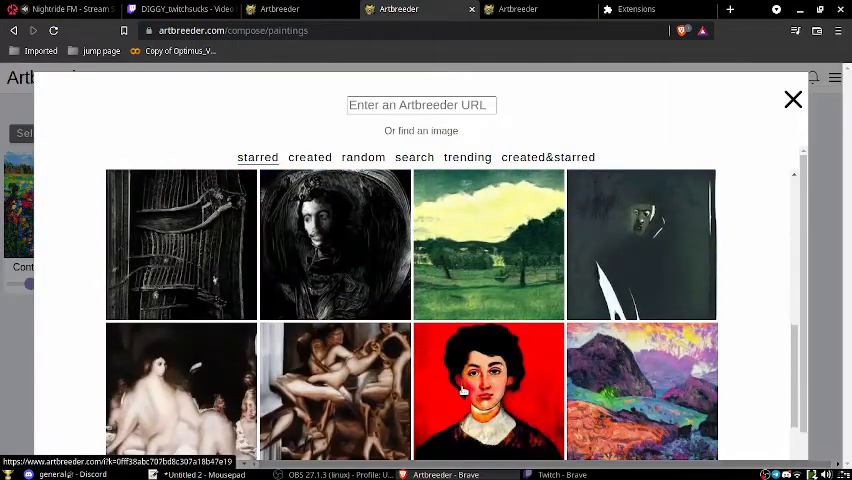
left_click(488, 390)
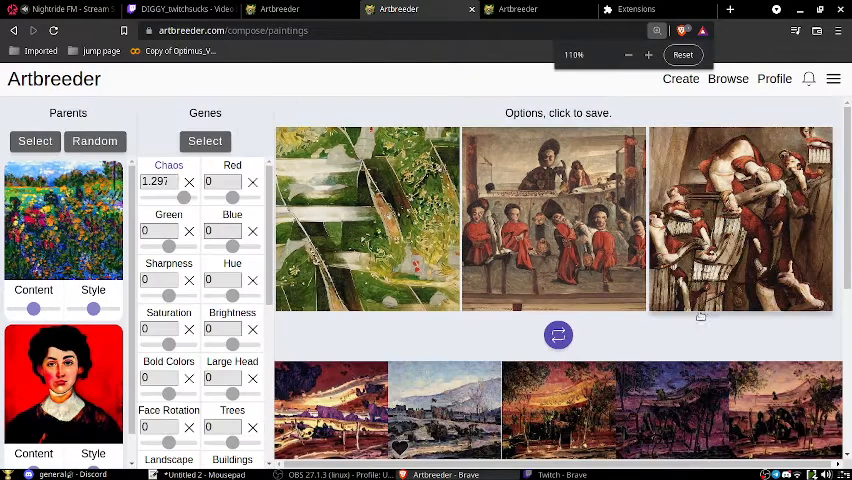
left_click(558, 336)
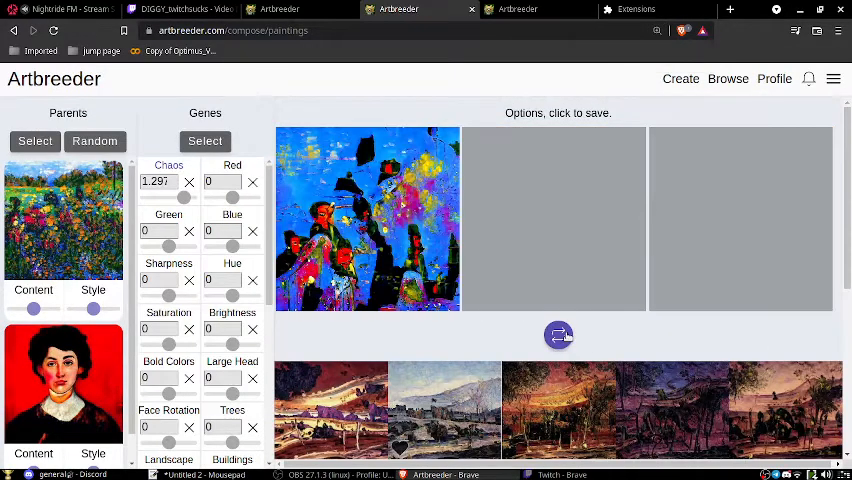
left_click(558, 336)
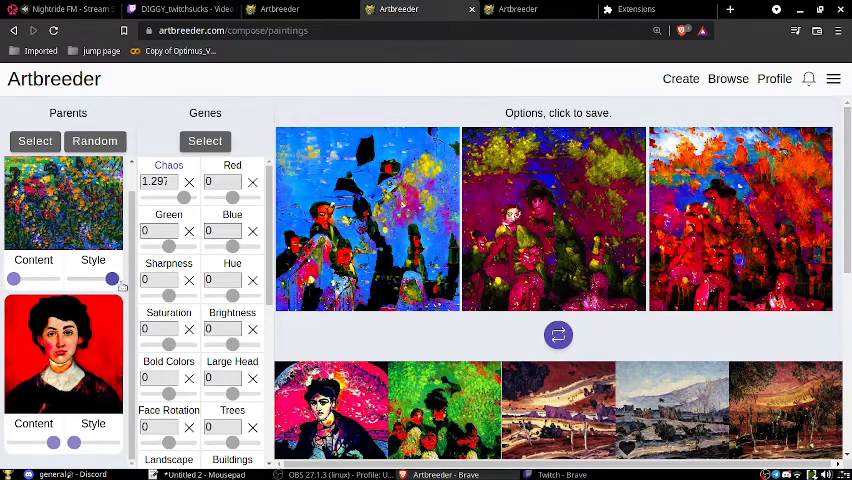
Regenerate portrait variations several times and save a stylised woman-in-hat painting.
left_click(558, 336)
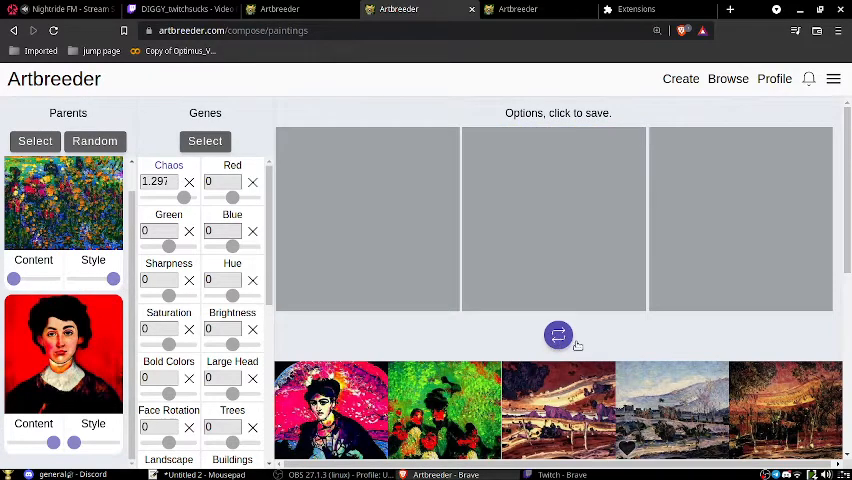
left_click(558, 336)
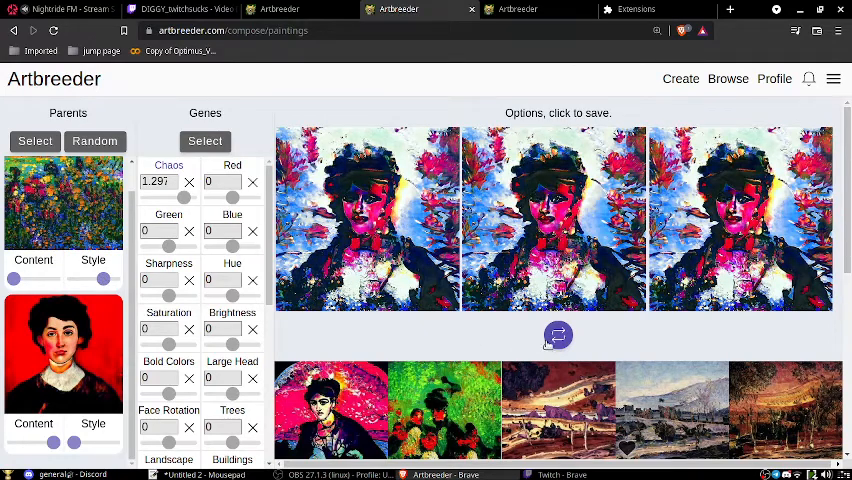
left_click(556, 336)
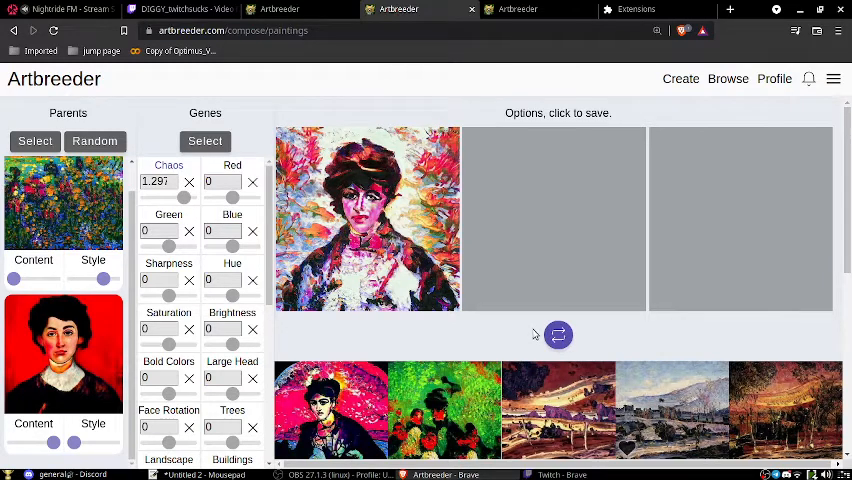
left_click(556, 336)
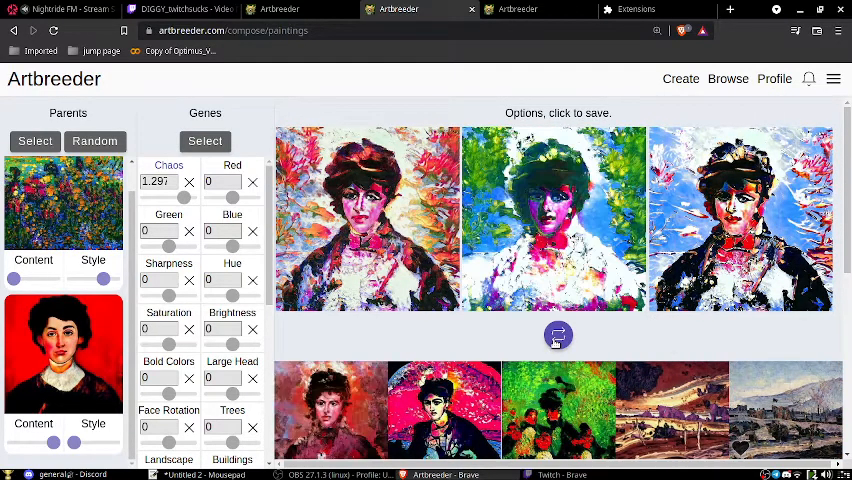
left_click(558, 336)
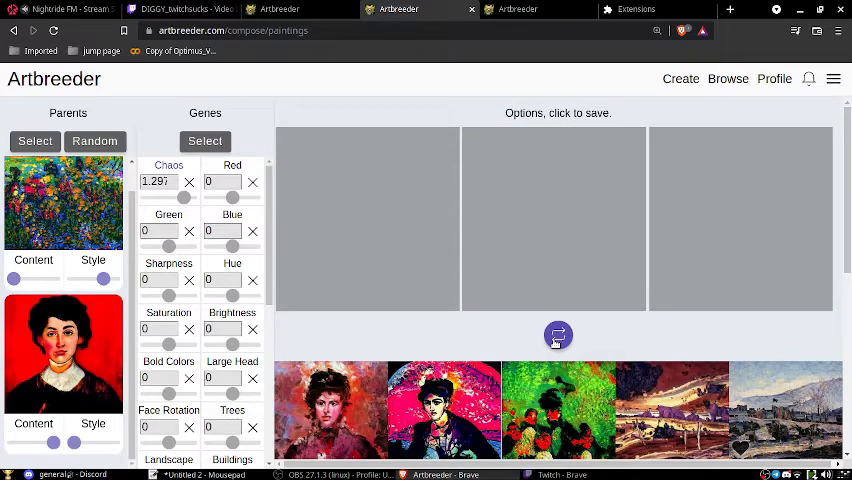
left_click(558, 336)
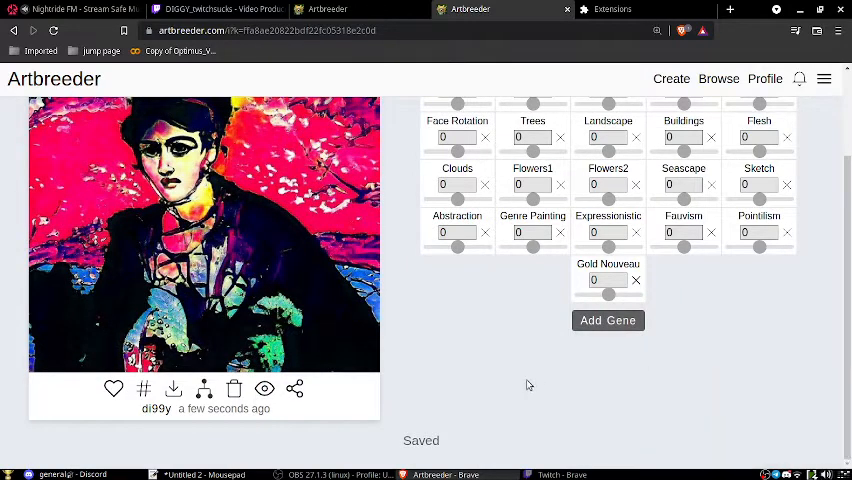
mouse_move(486, 208)
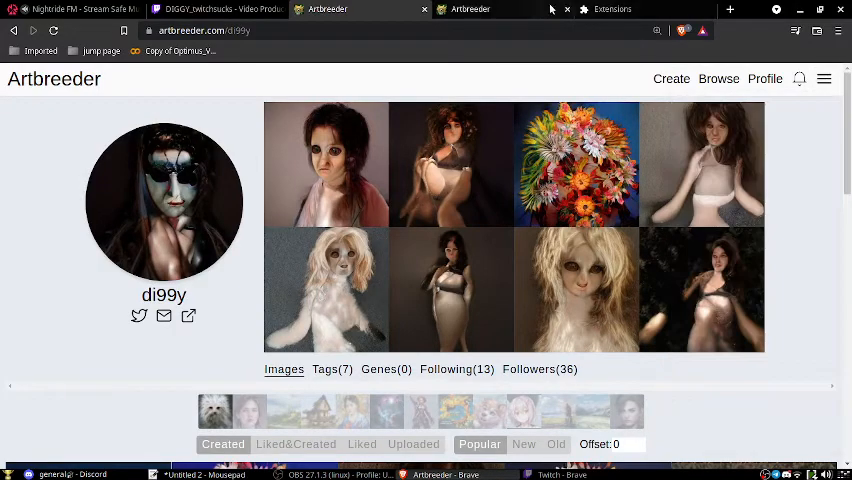
Enable the Artbreeder+ extension in brave://extensions and load the profile page with it active.
left_click(632, 8)
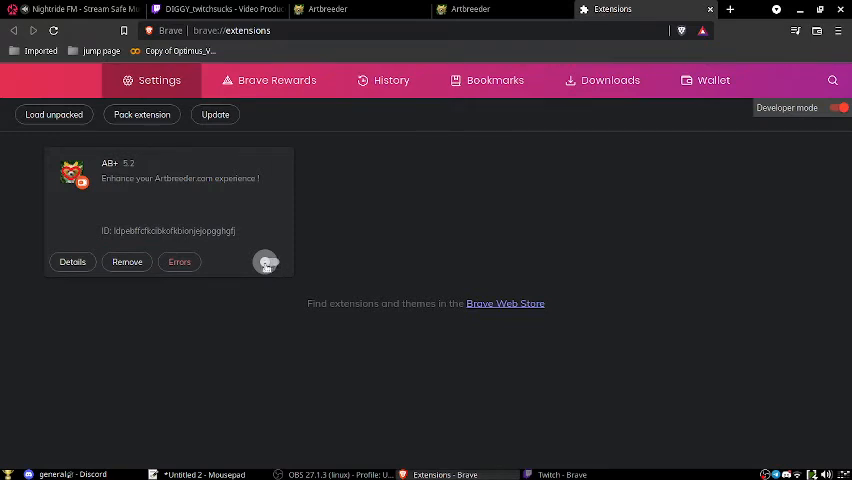
left_click(272, 262)
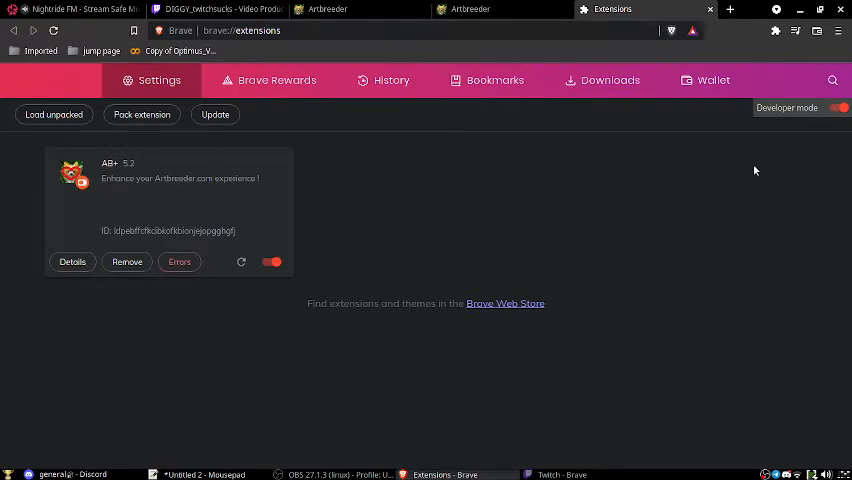
left_click(468, 8)
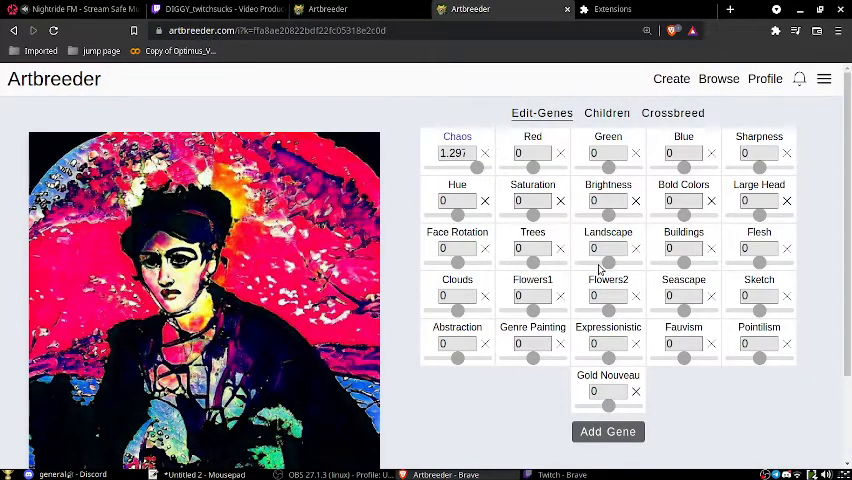
left_click(500, 8)
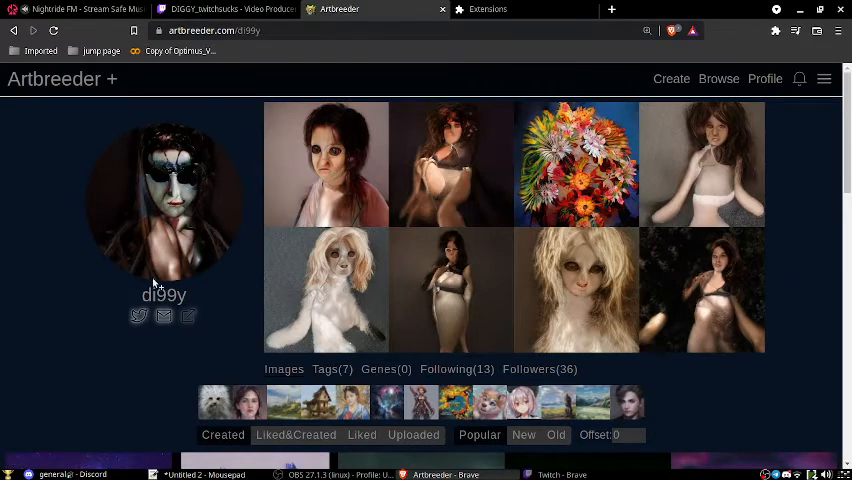
Review the Artbreeder+ settings page with dark mode and the blocked-users list.
scroll("down", 3)
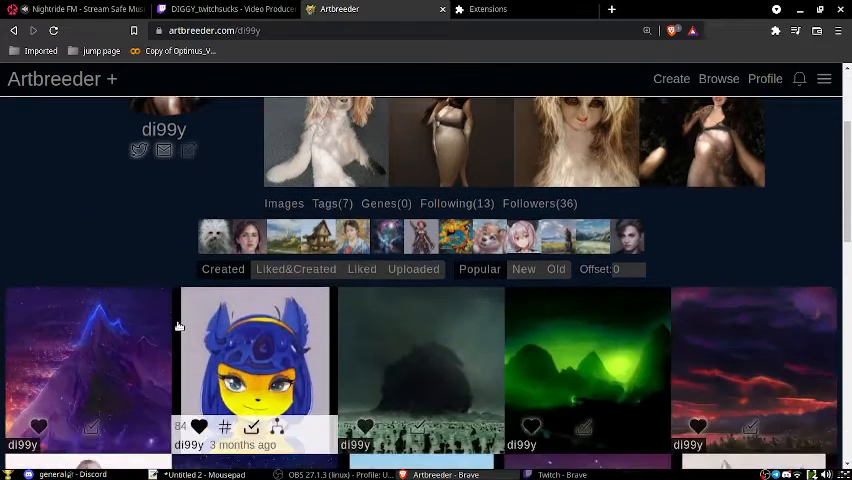
left_click(824, 80)
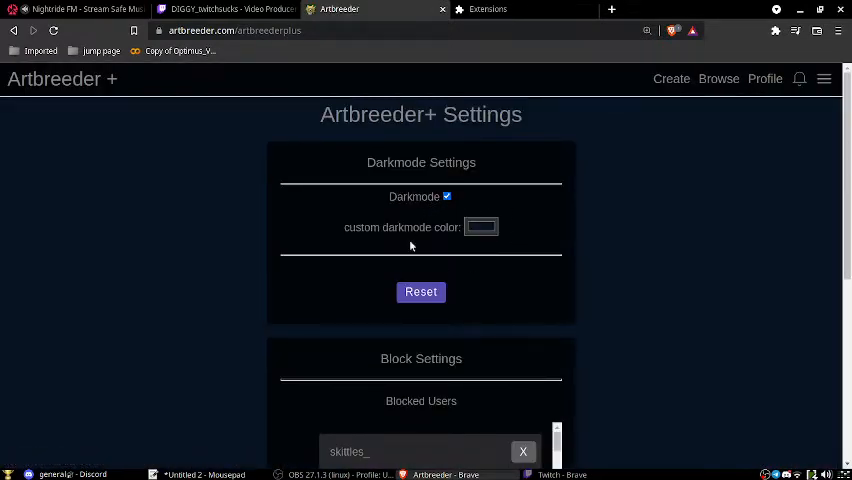
scroll("down", 3)
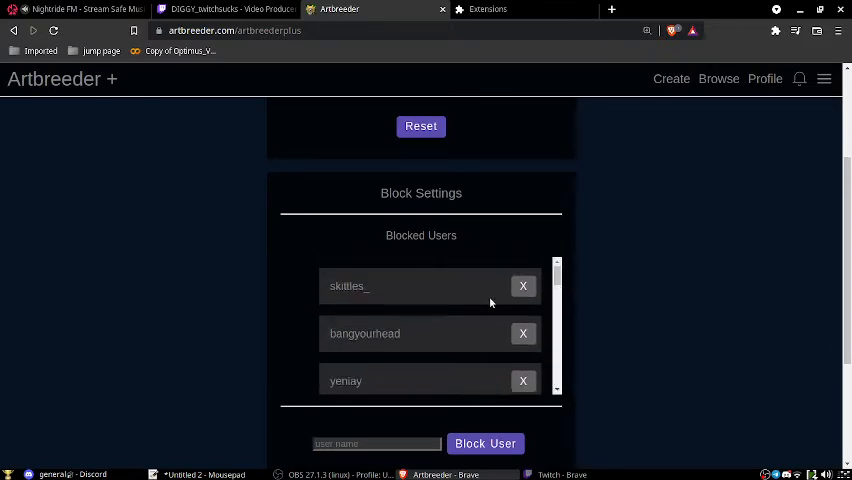
scroll("down", 3)
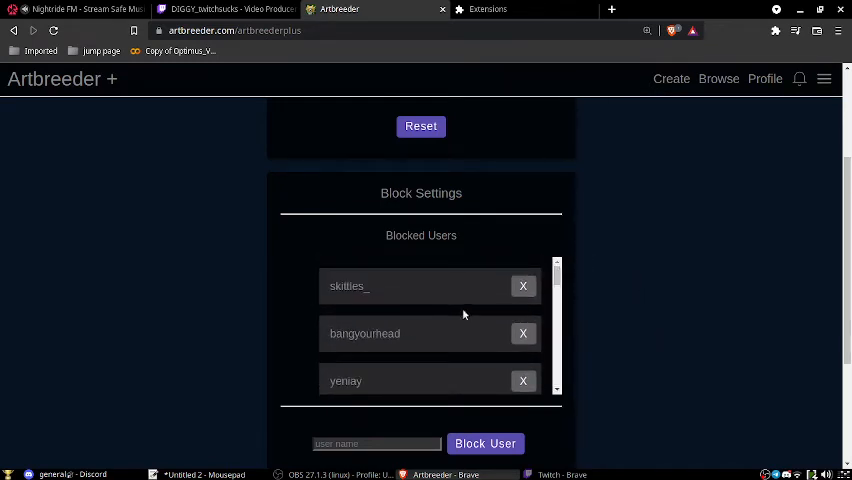
scroll("up", 3)
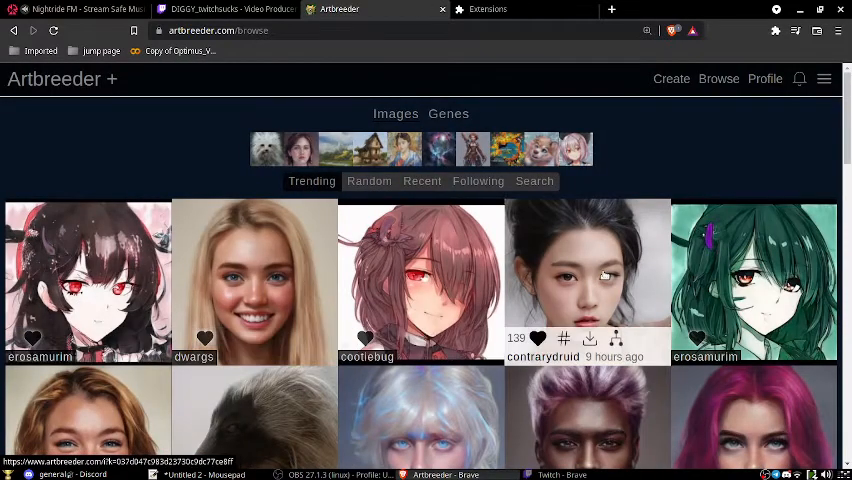
Scroll the trending feed and open a creator's profile from it.
scroll("down", 3)
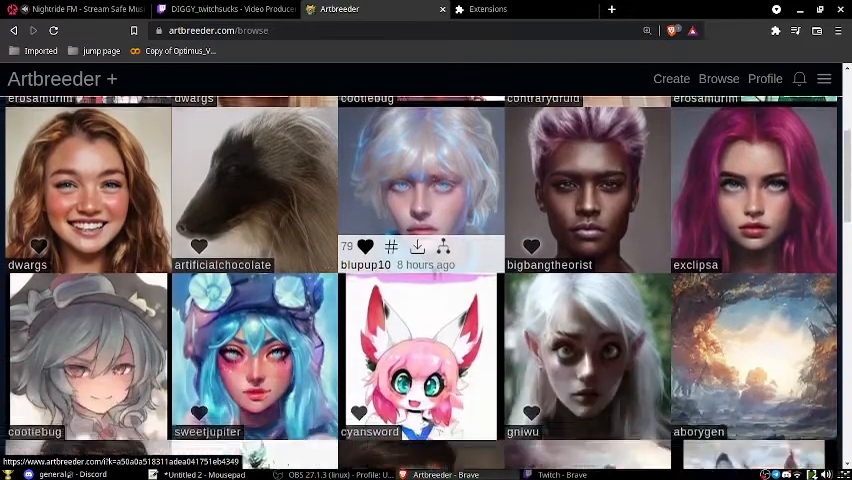
scroll("down", 3)
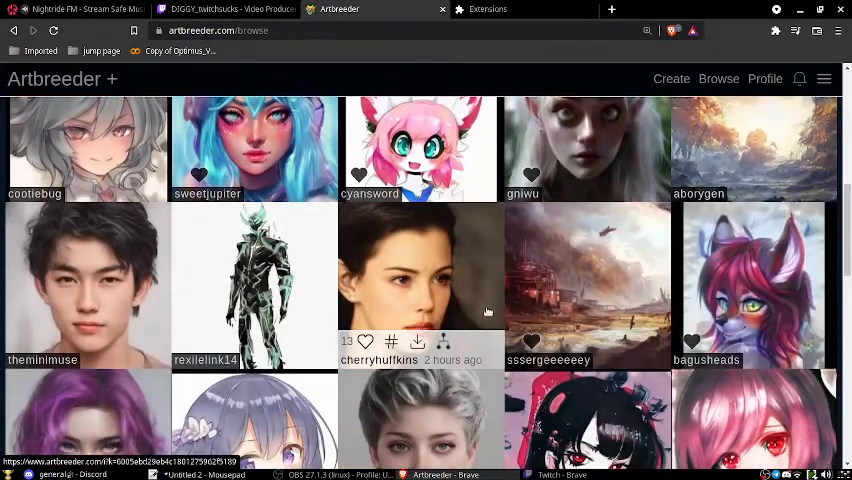
scroll("down", 3)
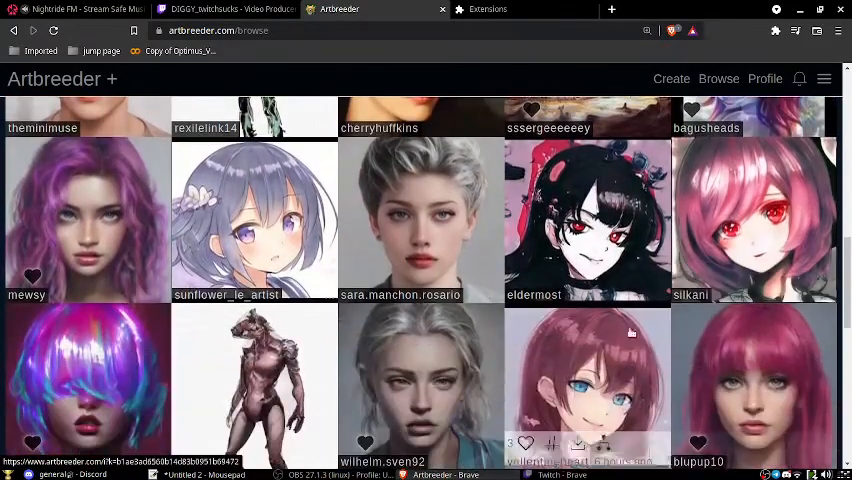
scroll("down", 3)
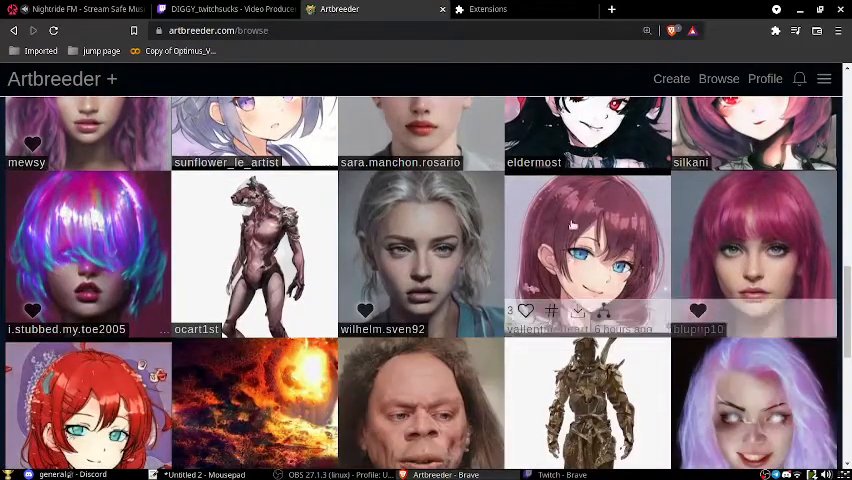
scroll("down", 3)
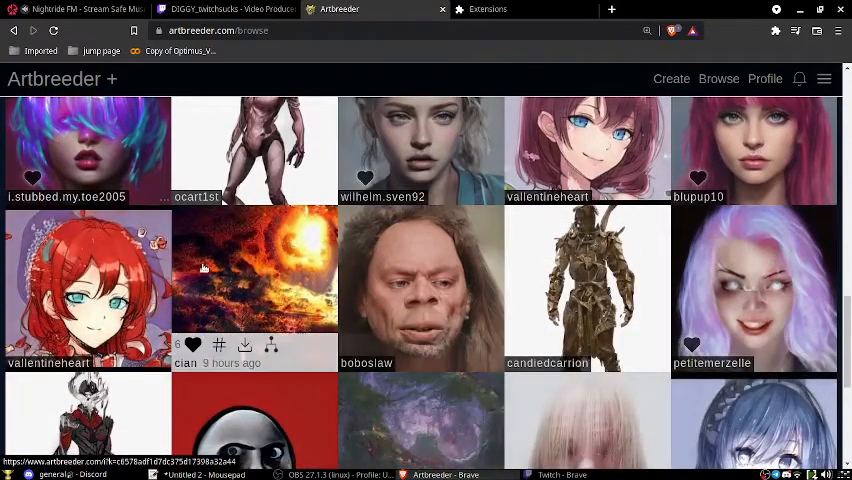
scroll("down", 3)
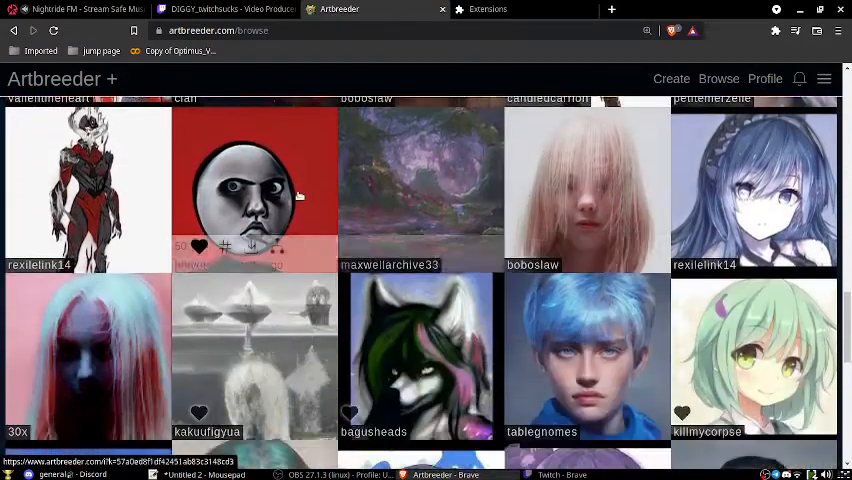
scroll("down", 3)
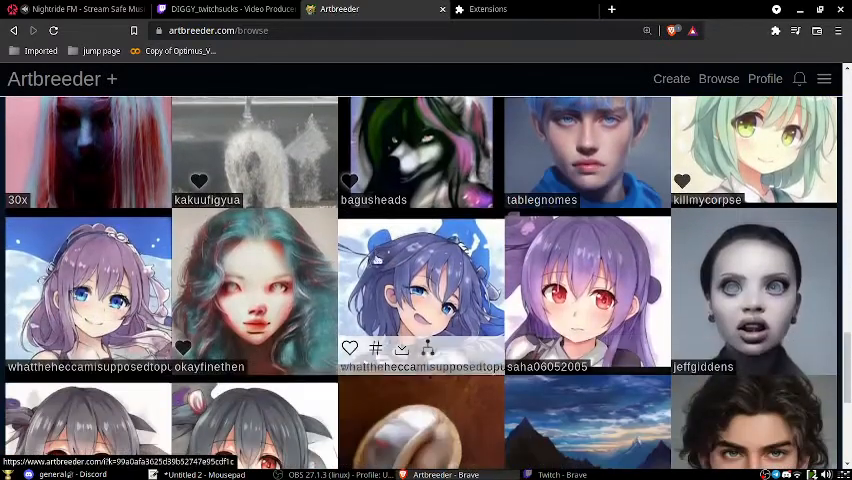
mouse_move(576, 284)
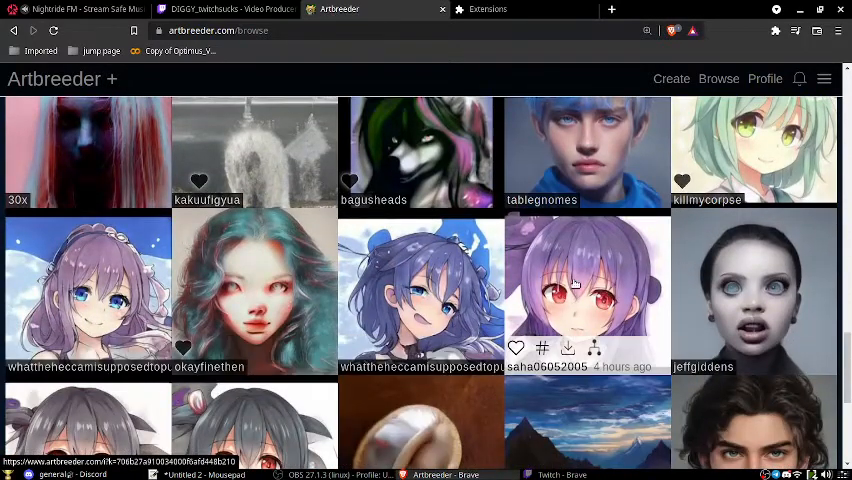
mouse_move(576, 300)
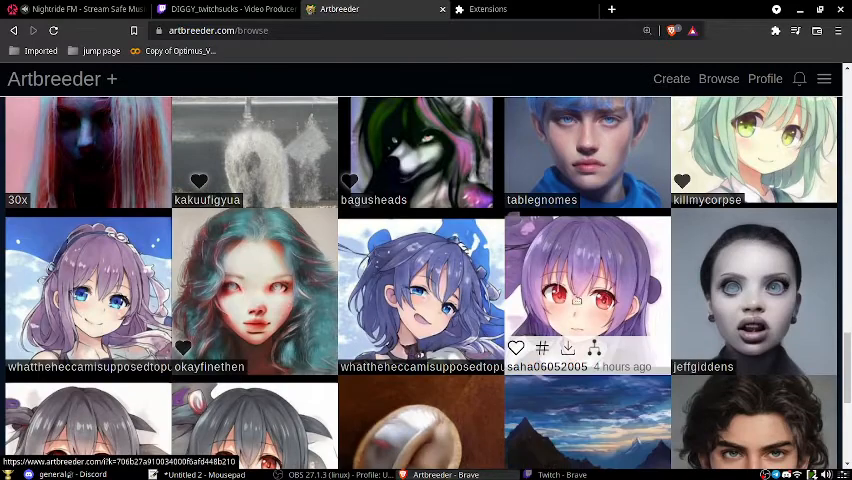
left_click(548, 366)
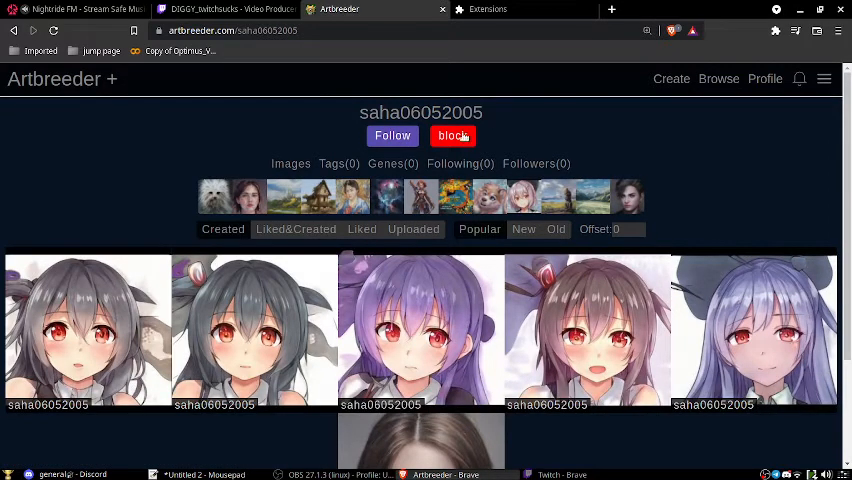
Block this creator and look through their image grid.
left_click(452, 136)
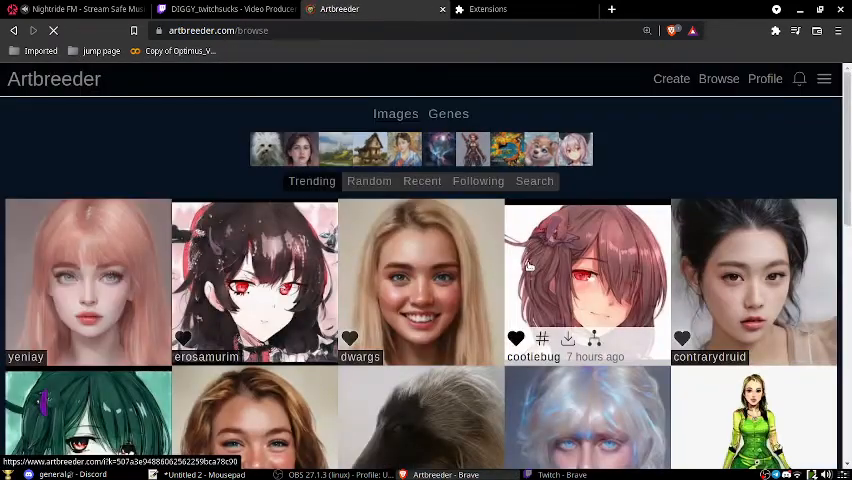
scroll("down", 3)
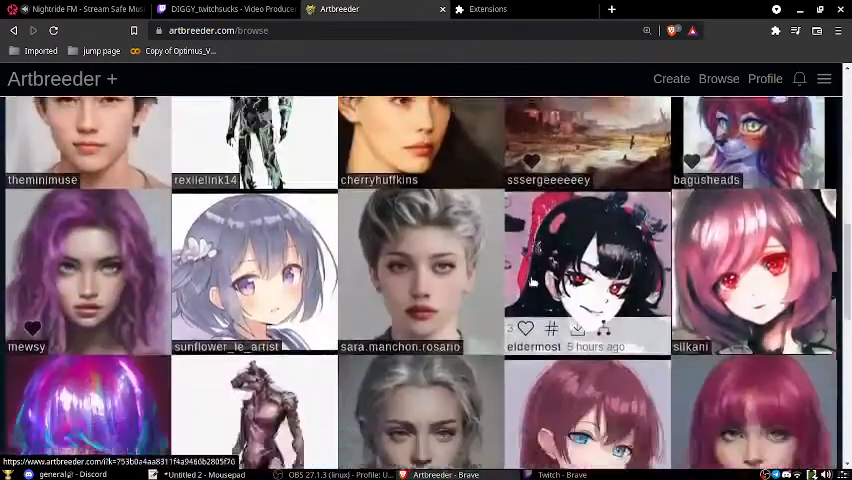
scroll("down", 3)
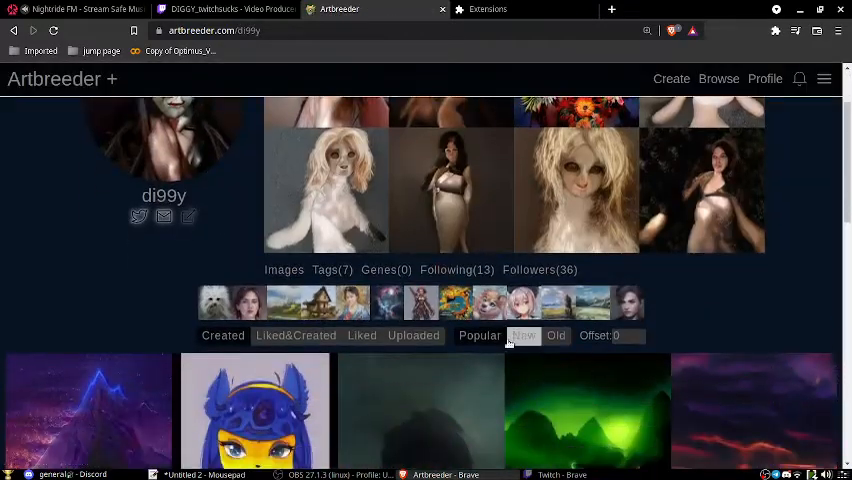
Apply a 'light blue hair' tag to eight selected anime-girl images at once.
scroll("down", 3)
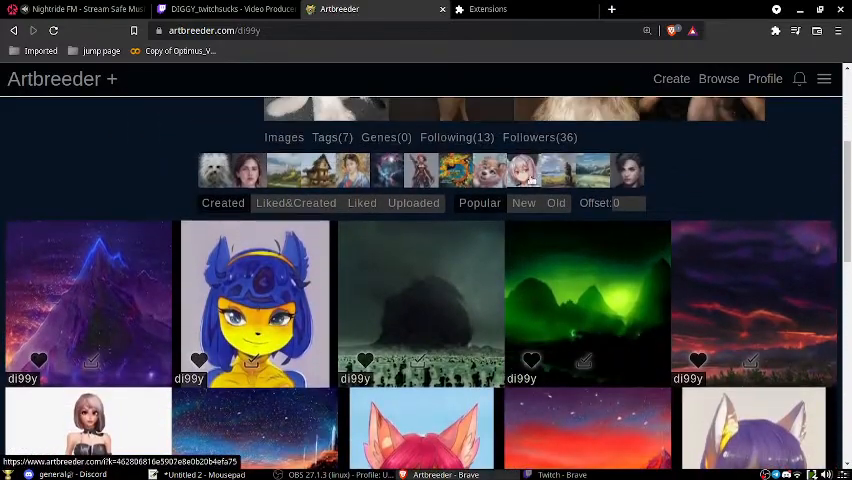
scroll("down", 3)
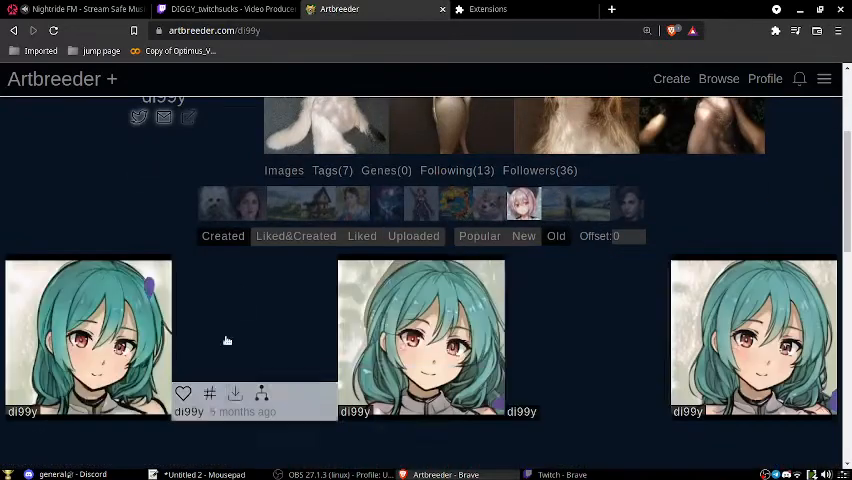
scroll("down", 3)
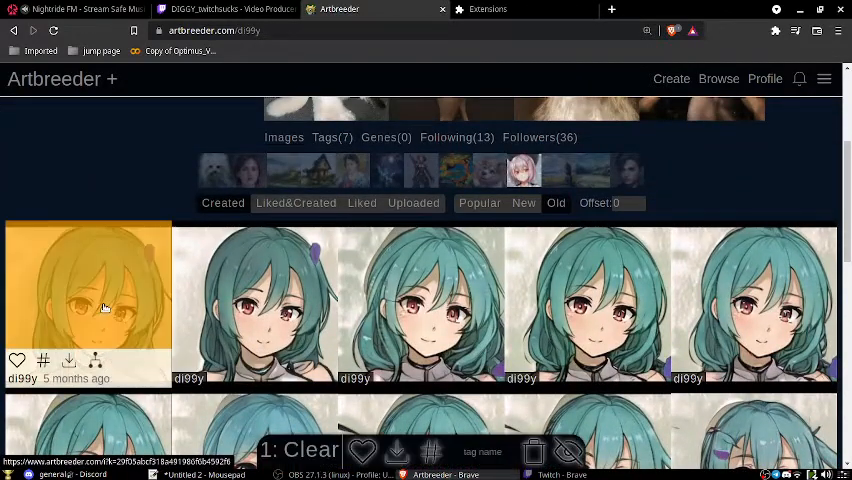
scroll("down", 3)
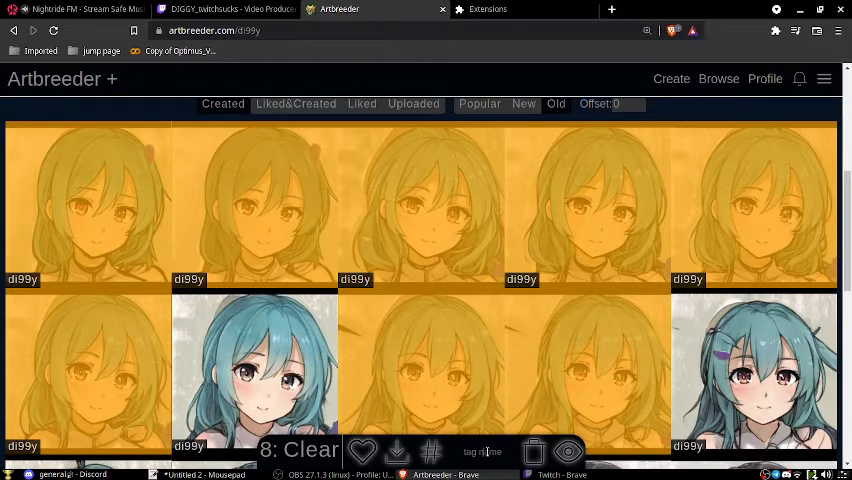
type("light blue hair")
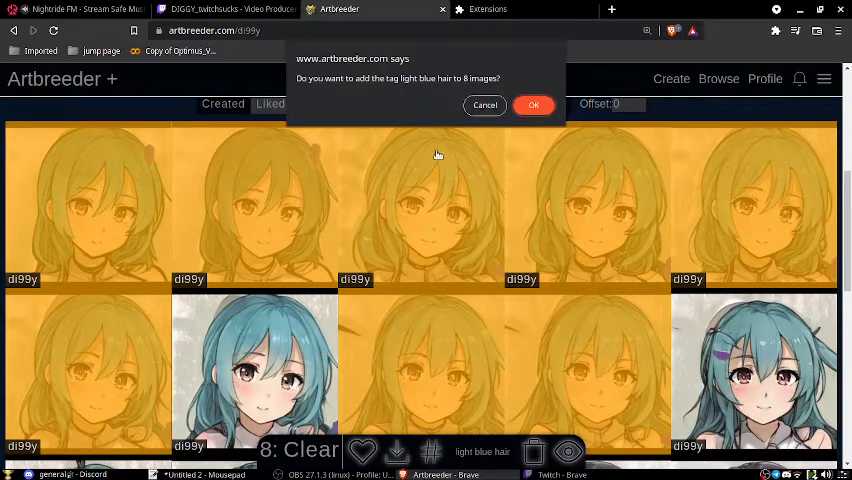
left_click(532, 104)
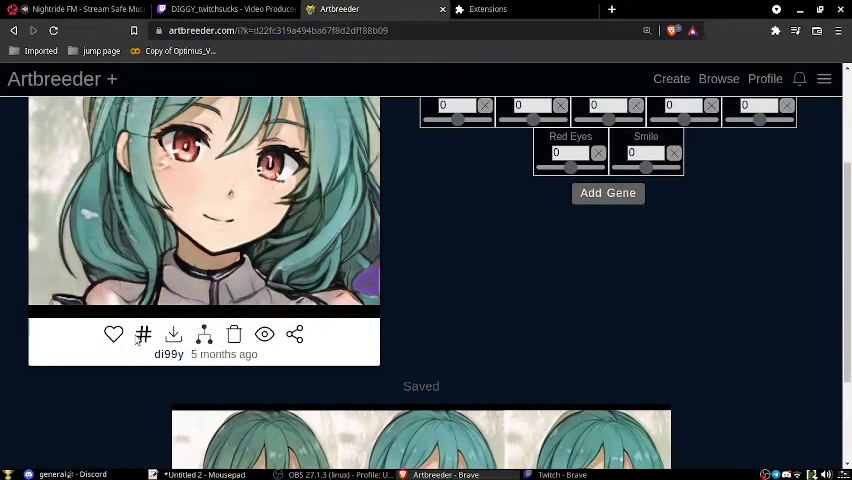
Open the image creator's profile and scroll their created images.
left_click(144, 334)
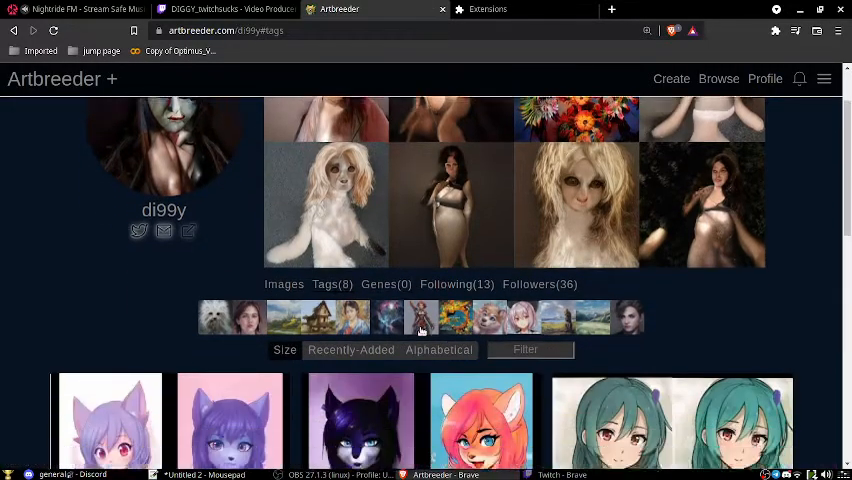
scroll("down", 3)
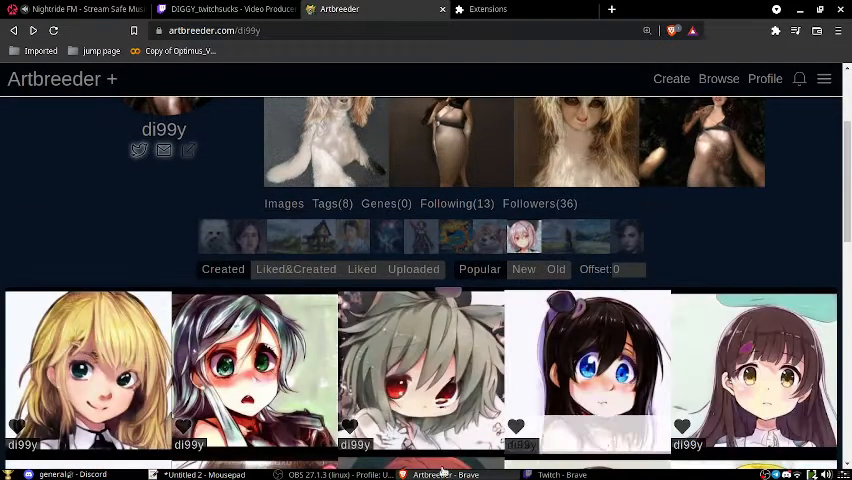
Multi-select the teal-haired face images on the profile, then scroll the trending portrait feed.
scroll("down", 3)
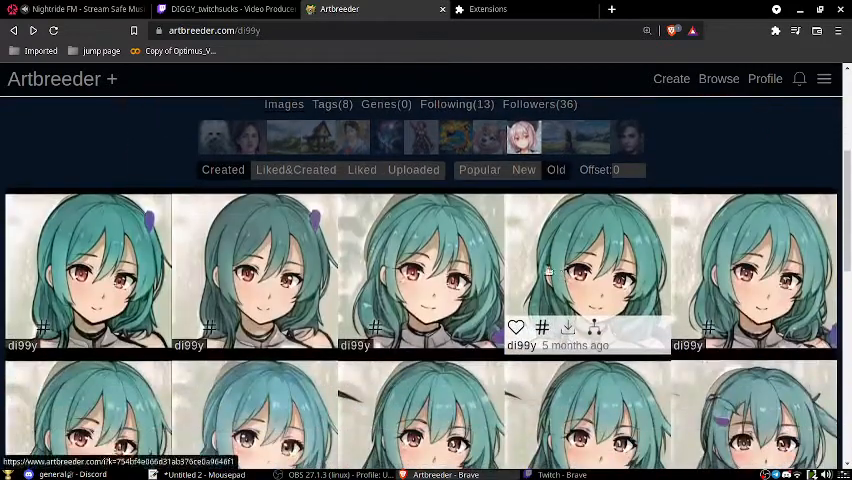
left_click(200, 474)
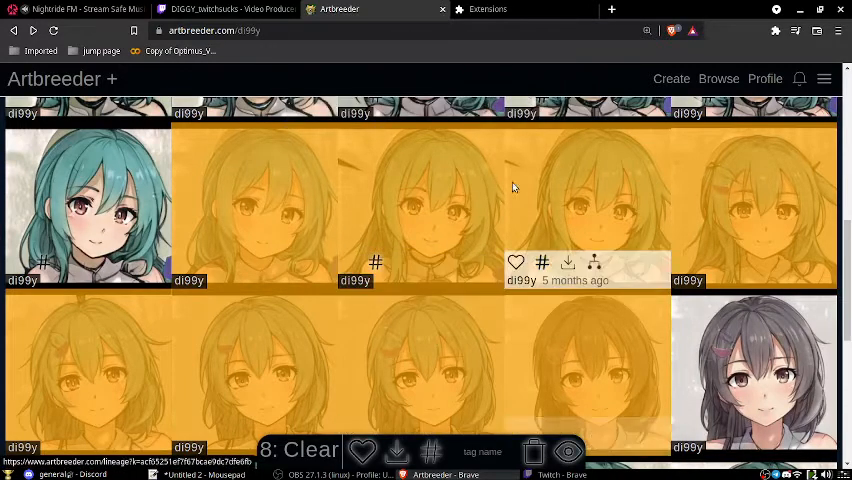
mouse_move(572, 376)
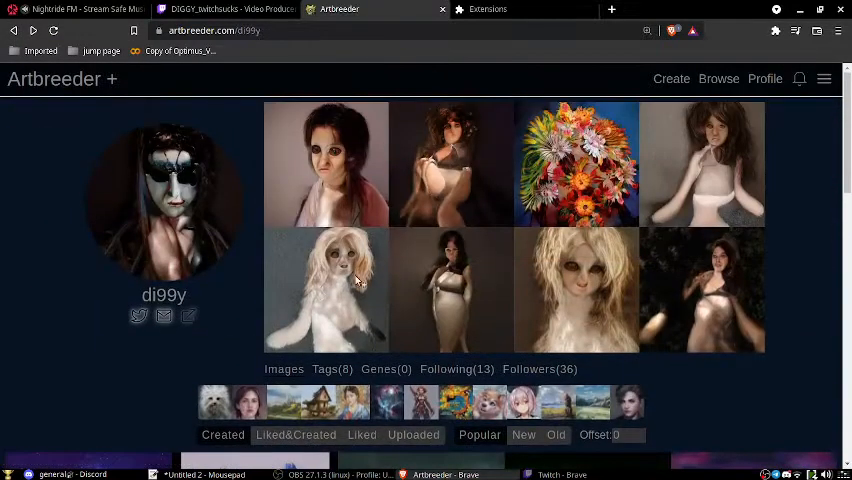
scroll("down", 3)
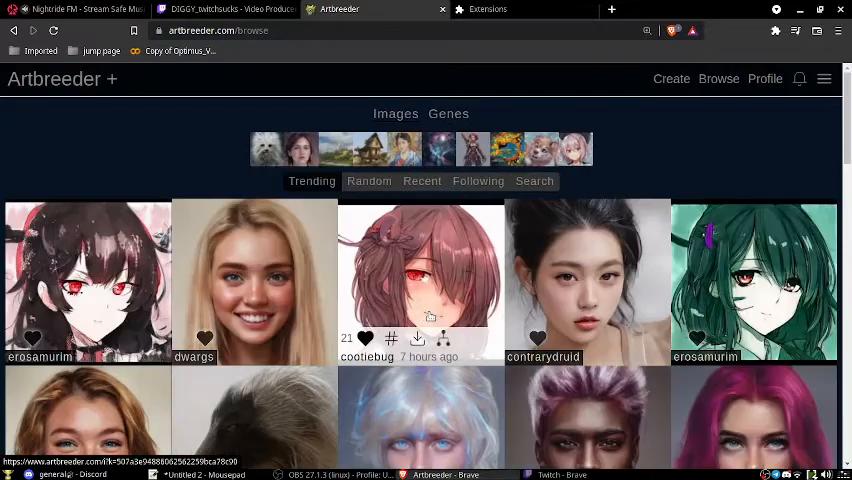
scroll("down", 3)
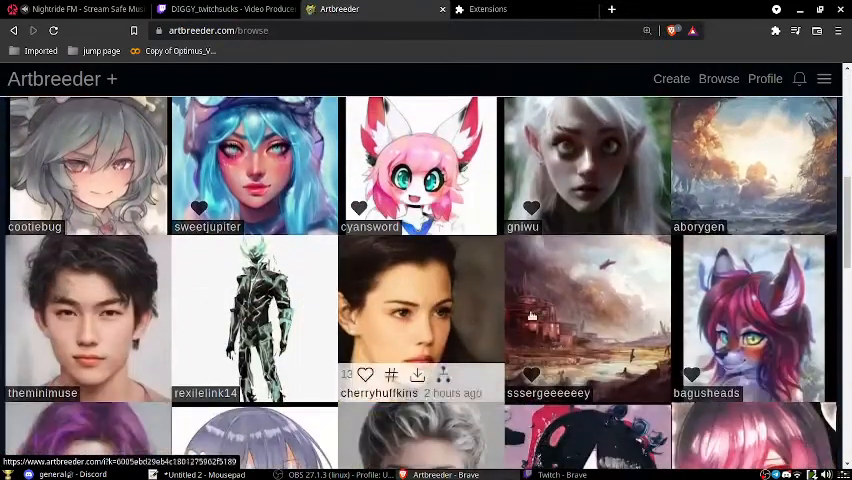
scroll("down", 3)
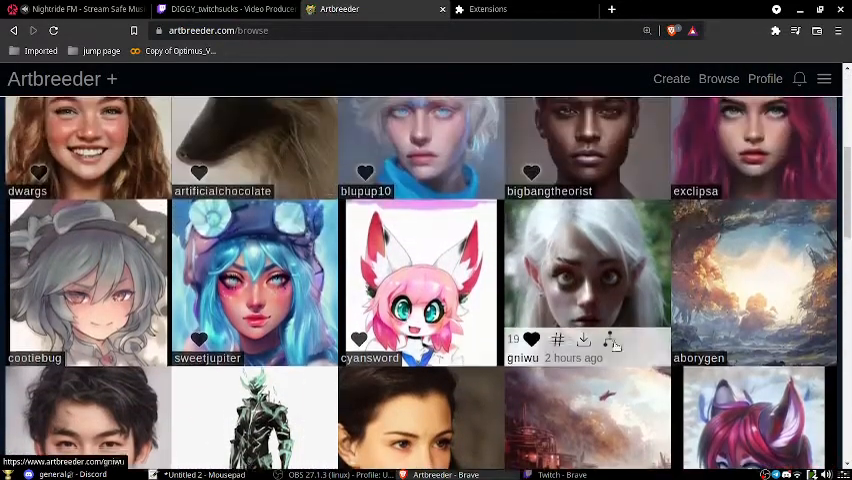
scroll("down", 3)
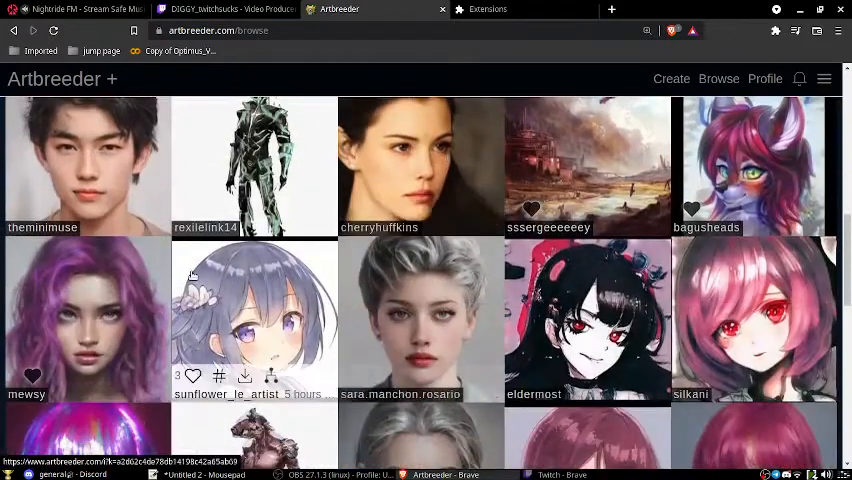
Start a crossbreed of the armored knight with a second warrior image.
left_click(254, 164)
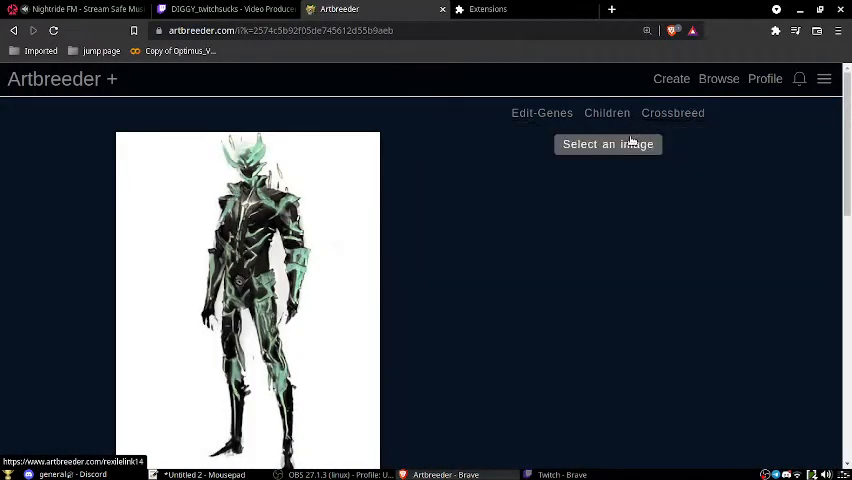
left_click(608, 144)
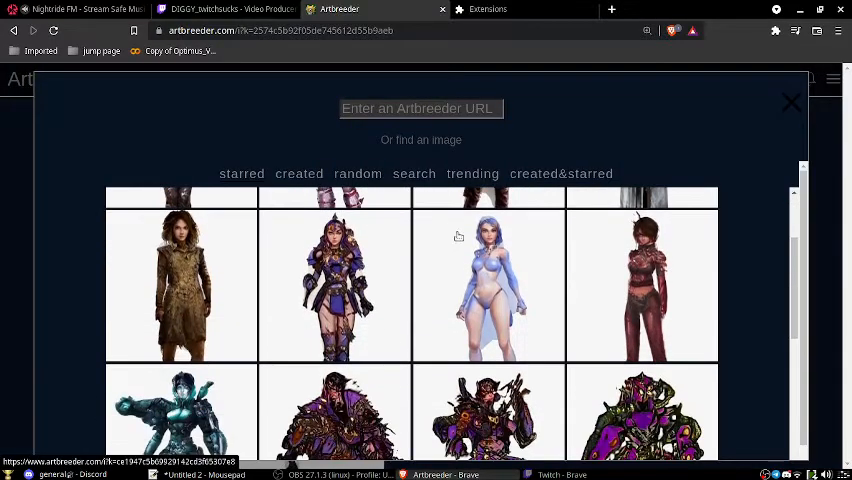
scroll("down", 3)
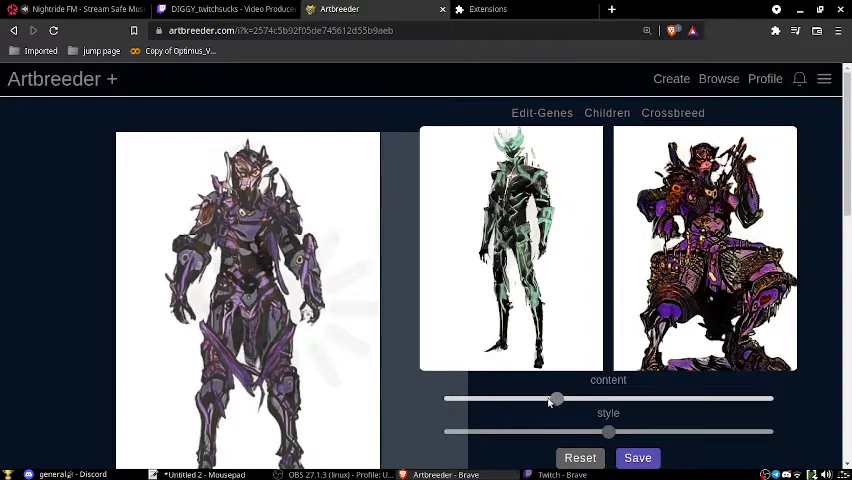
Blend the content and style sliders into a purple armored knight, then return to trending.
left_click_drag(608, 432, 684, 432)
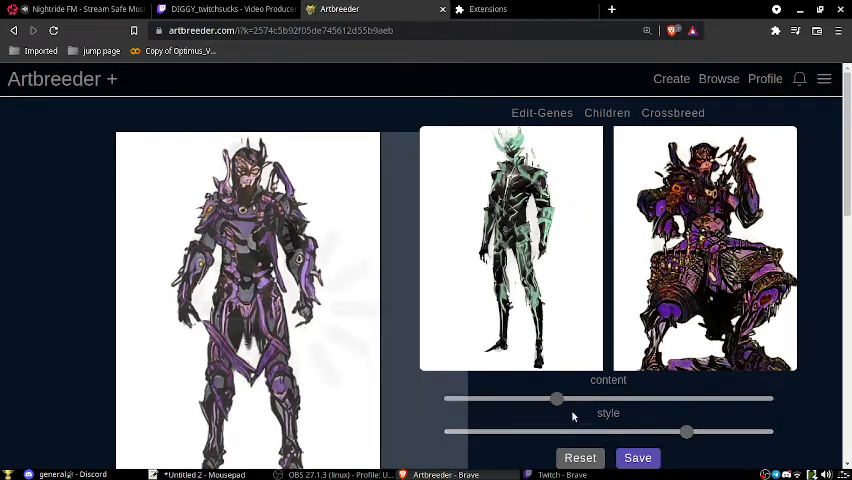
left_click_drag(556, 400, 528, 400)
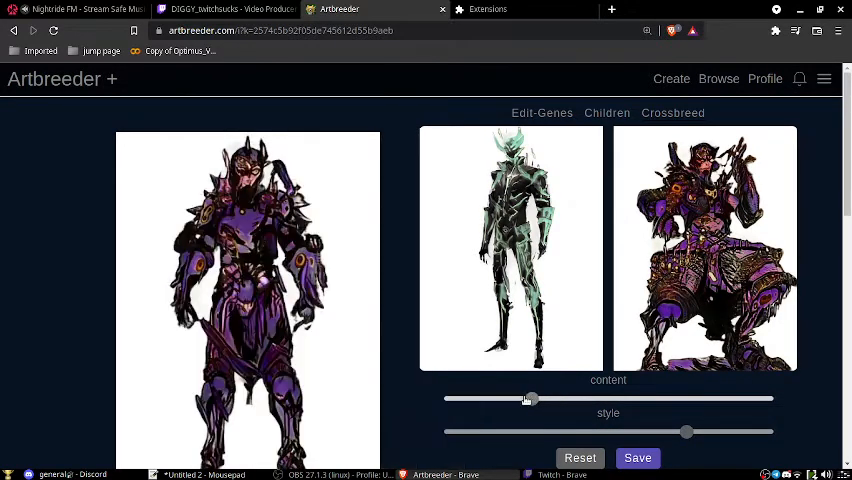
left_click_drag(528, 400, 500, 400)
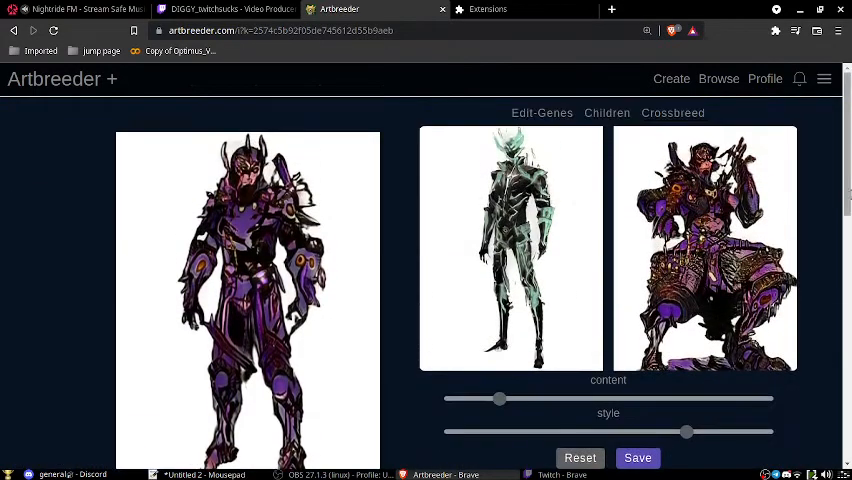
left_click(718, 80)
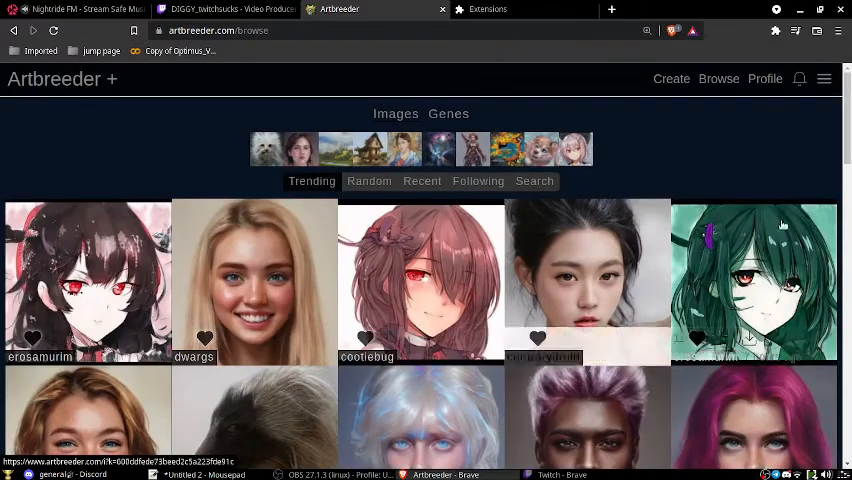
Reach the Community page with Twitter and Discord links from the hamburger menu.
left_click(824, 80)
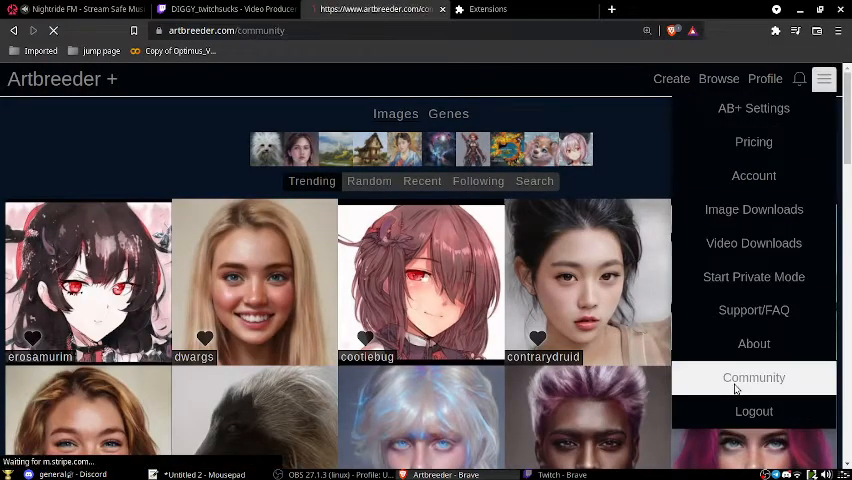
left_click(752, 378)
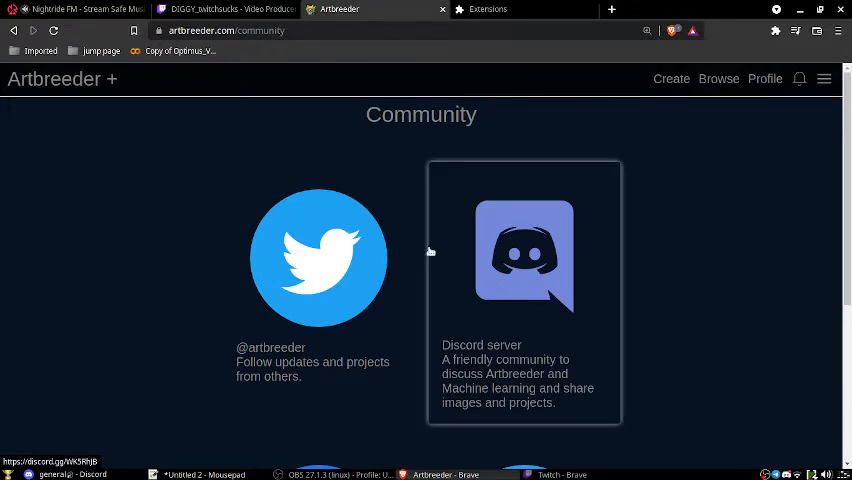
mouse_move(268, 256)
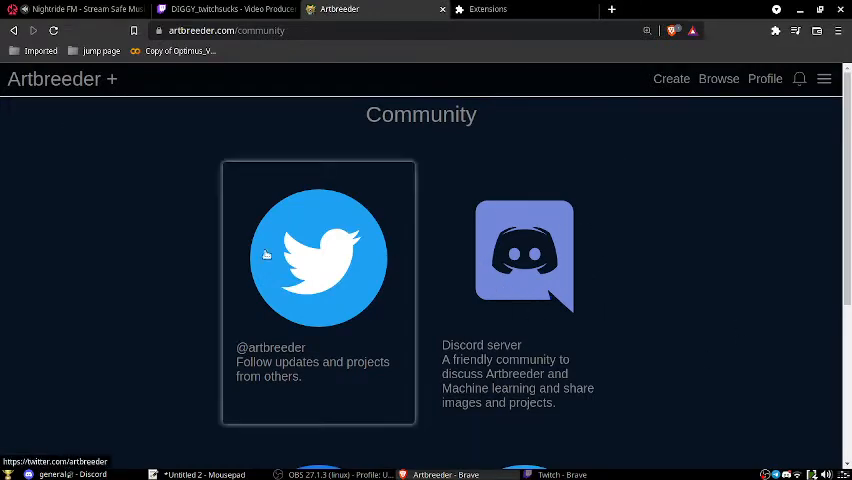
scroll("down", 3)
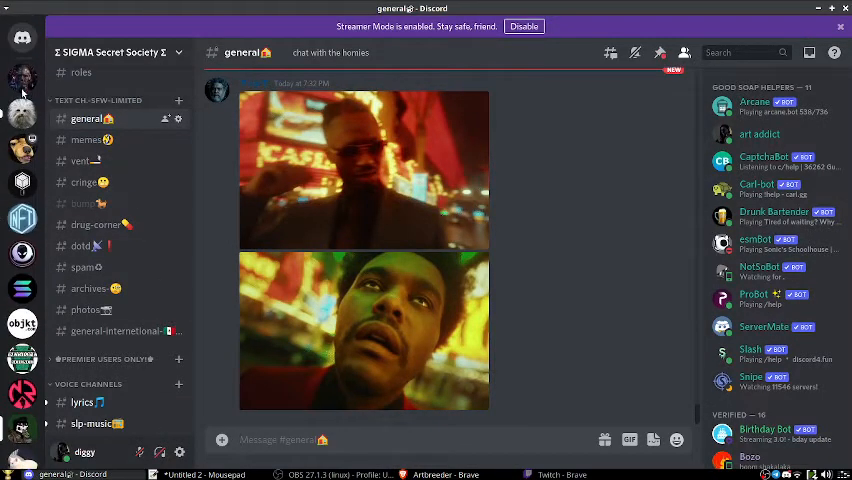
Browse the Artbreeder server's bug-reports, portraits, landscapes and anime-and-furries channels.
left_click(20, 112)
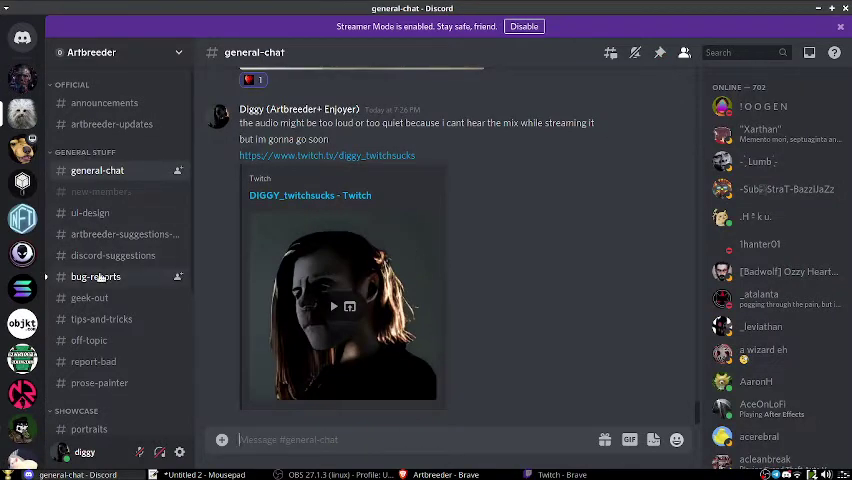
left_click(96, 276)
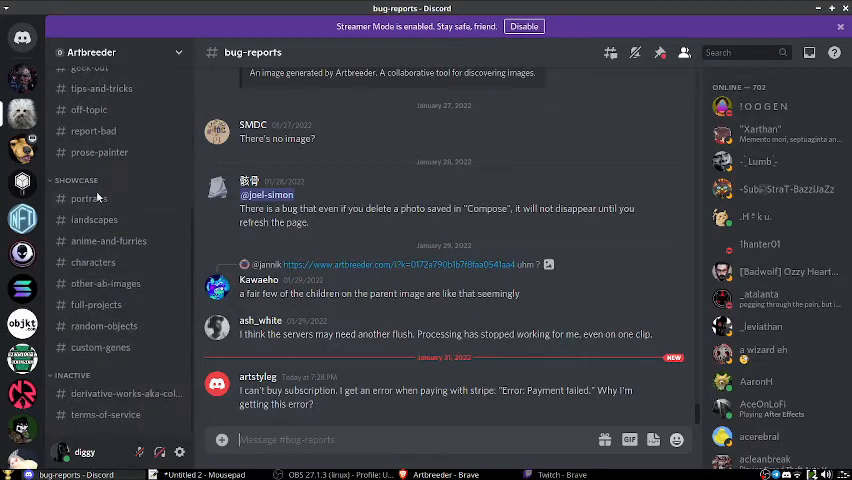
left_click(88, 198)
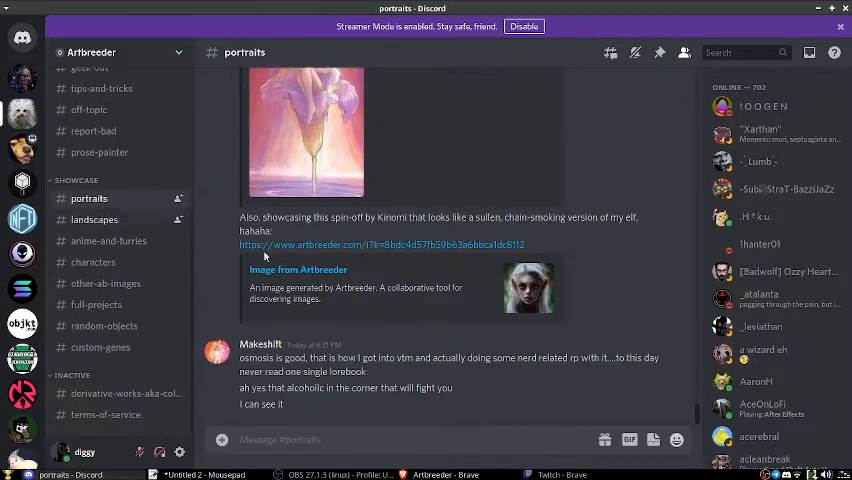
left_click(94, 220)
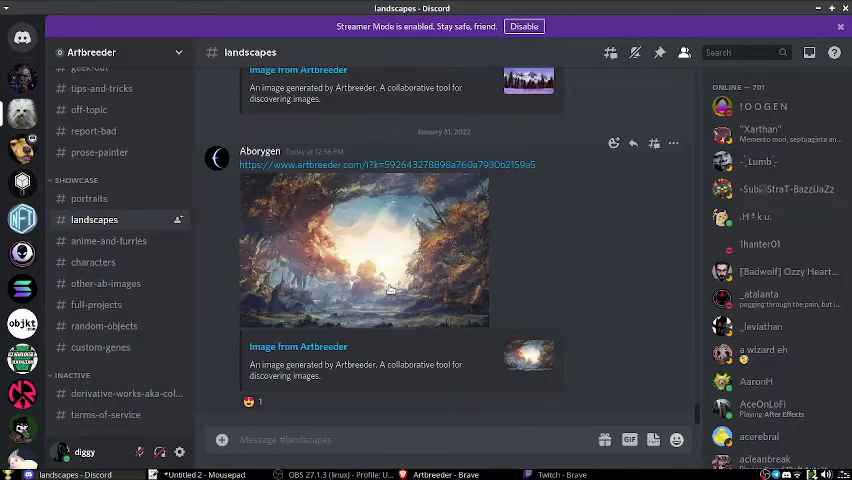
left_click(108, 240)
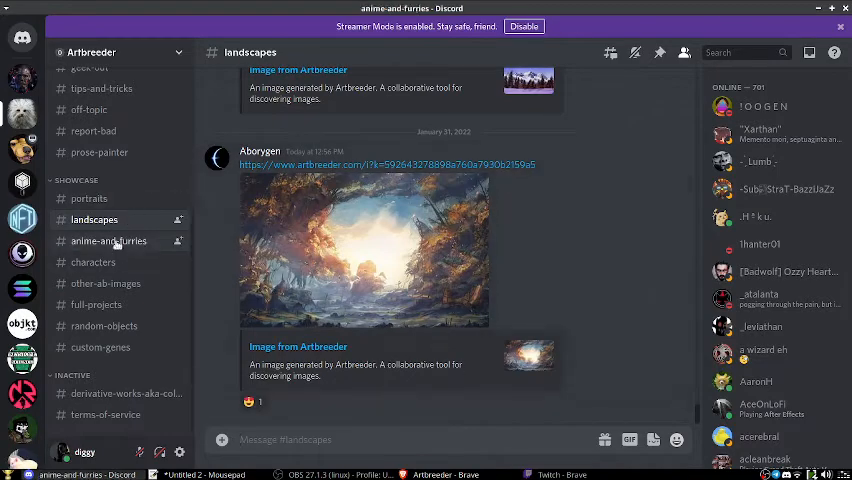
left_click(108, 240)
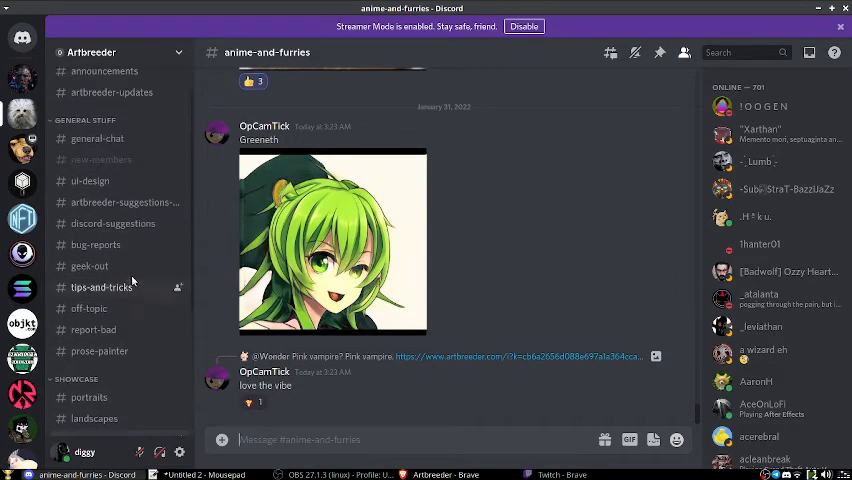
Switch back to Brave and reopen the Artbreeder trending feed.
left_click(104, 102)
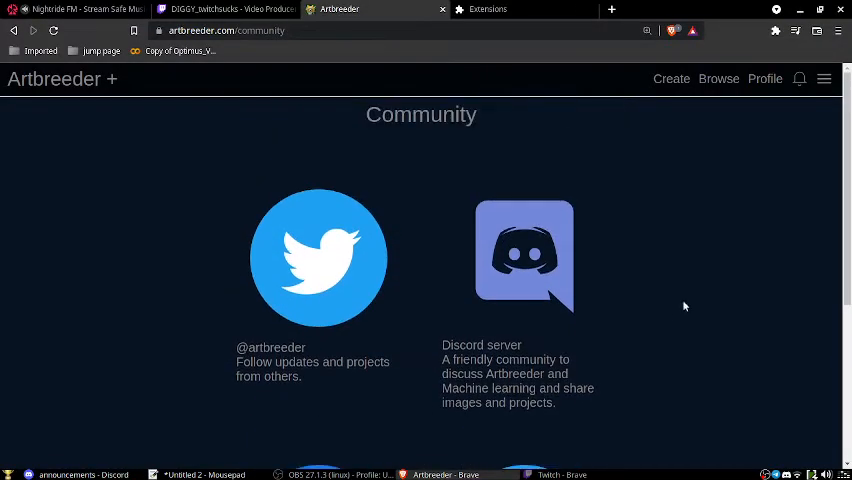
left_click(52, 80)
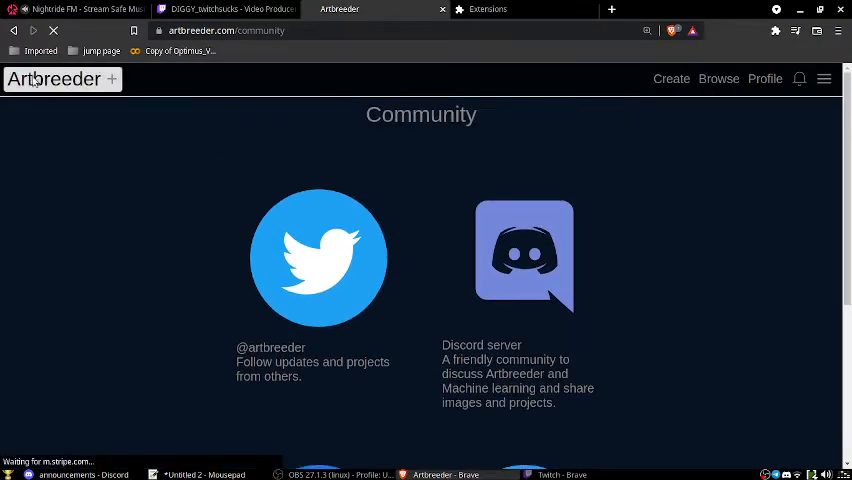
left_click(718, 78)
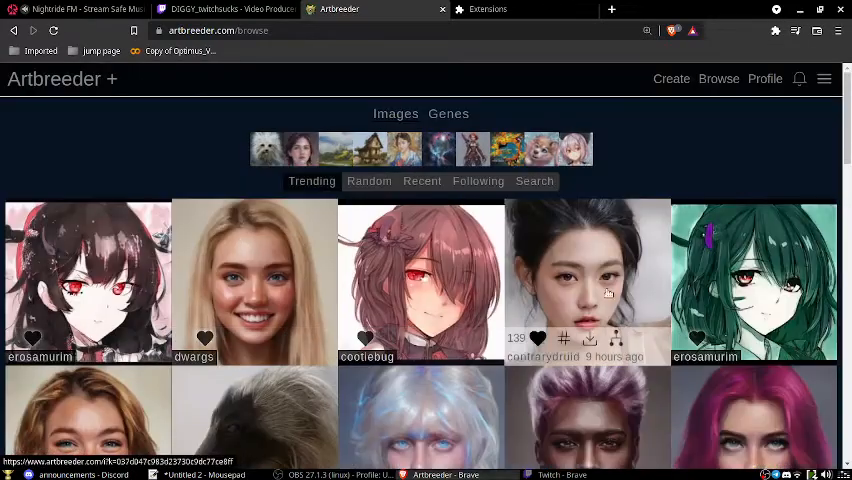